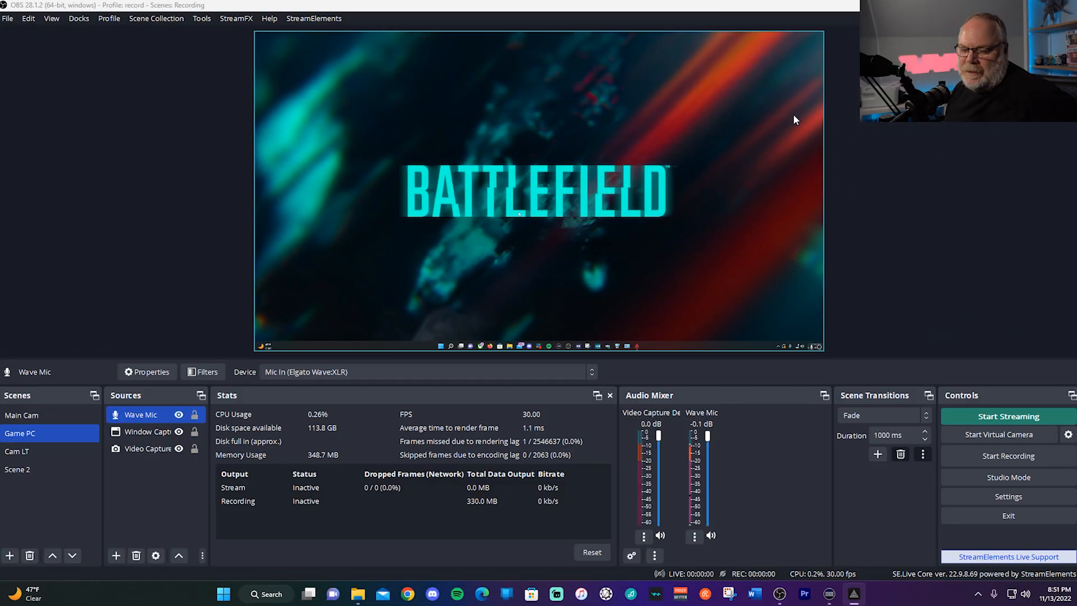
mouse_move(751, 494)
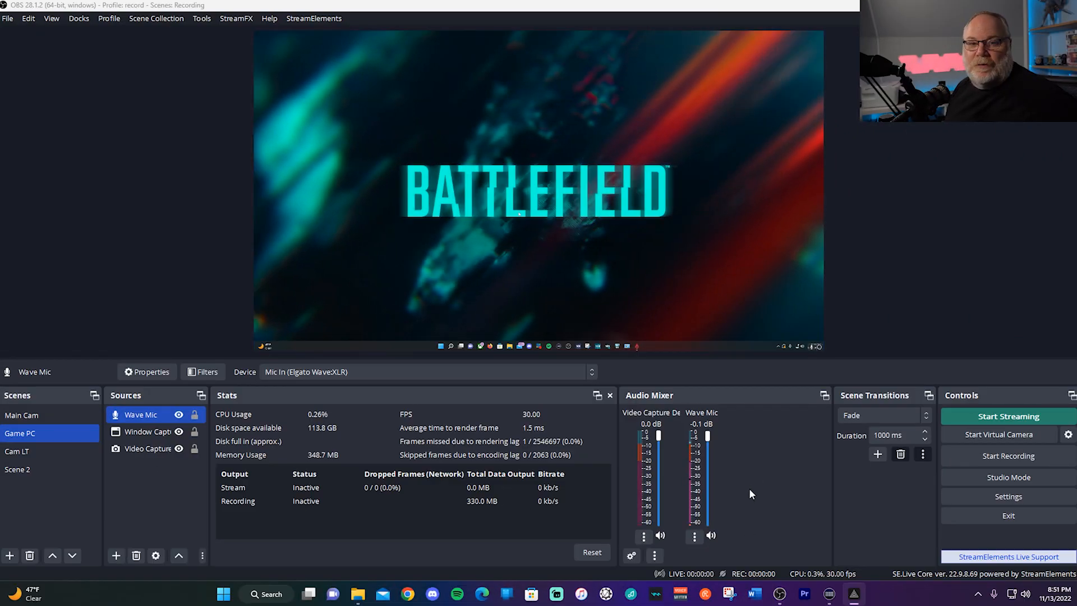
mouse_move(760, 489)
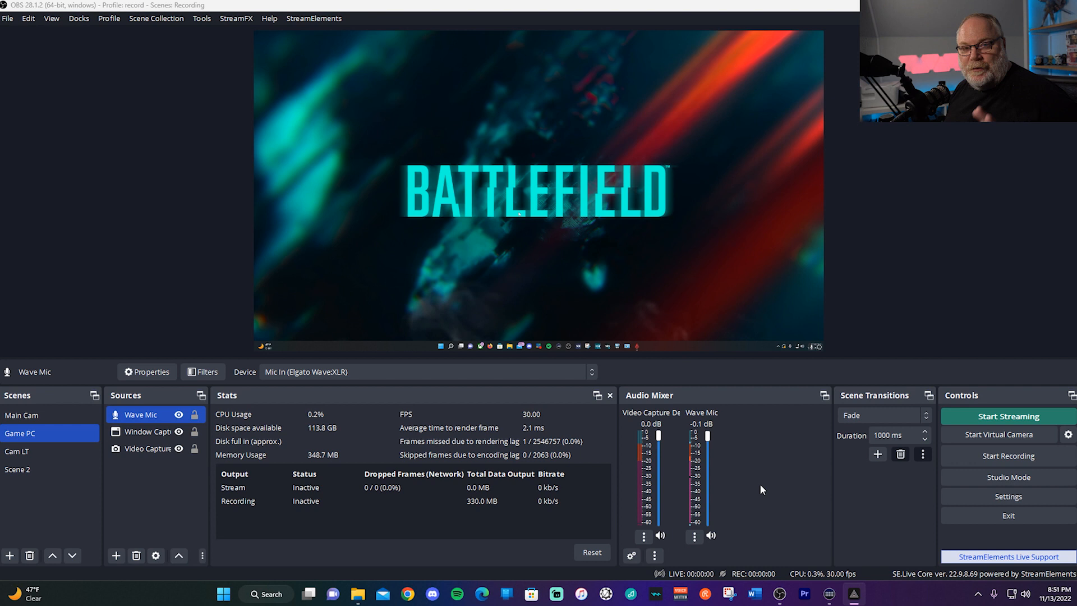
mouse_move(743, 461)
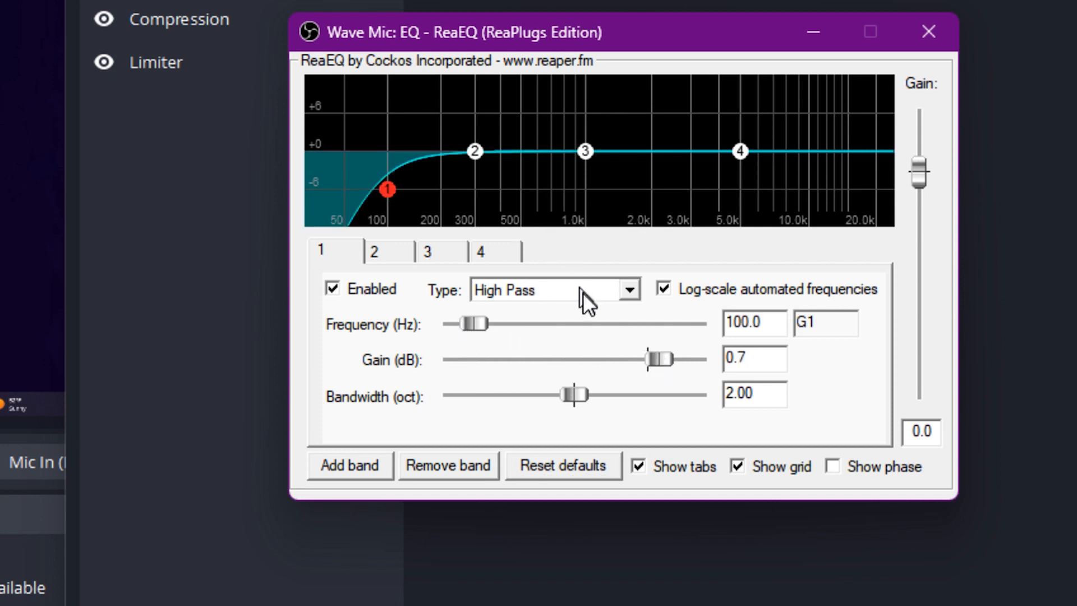
Step: Boost the second EQ band to about 4 dB and review the Wave Mic filters window
click(473, 150)
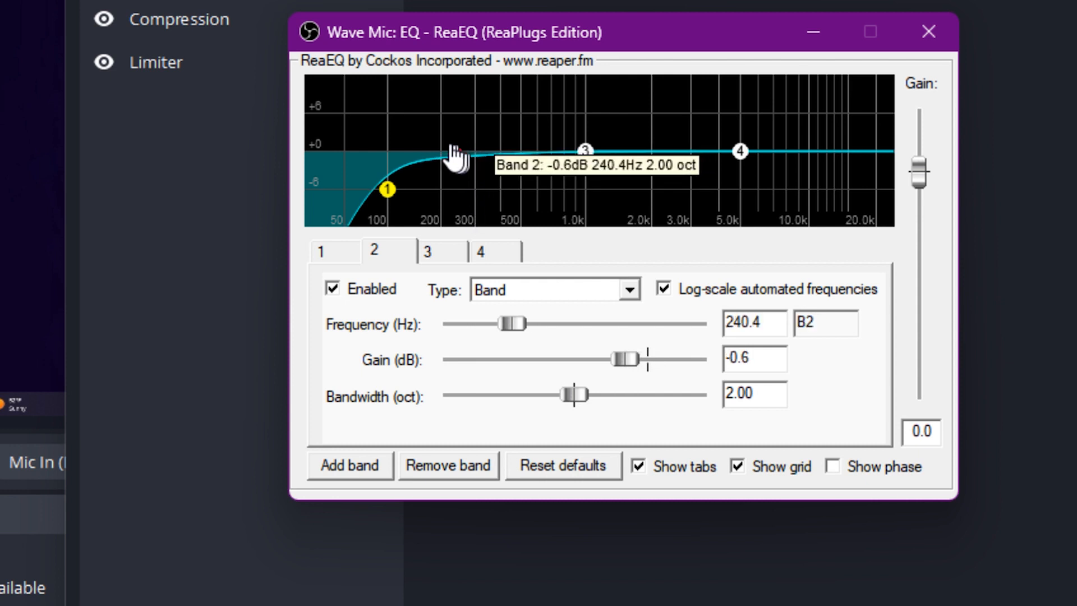
drag(454, 158, 412, 127)
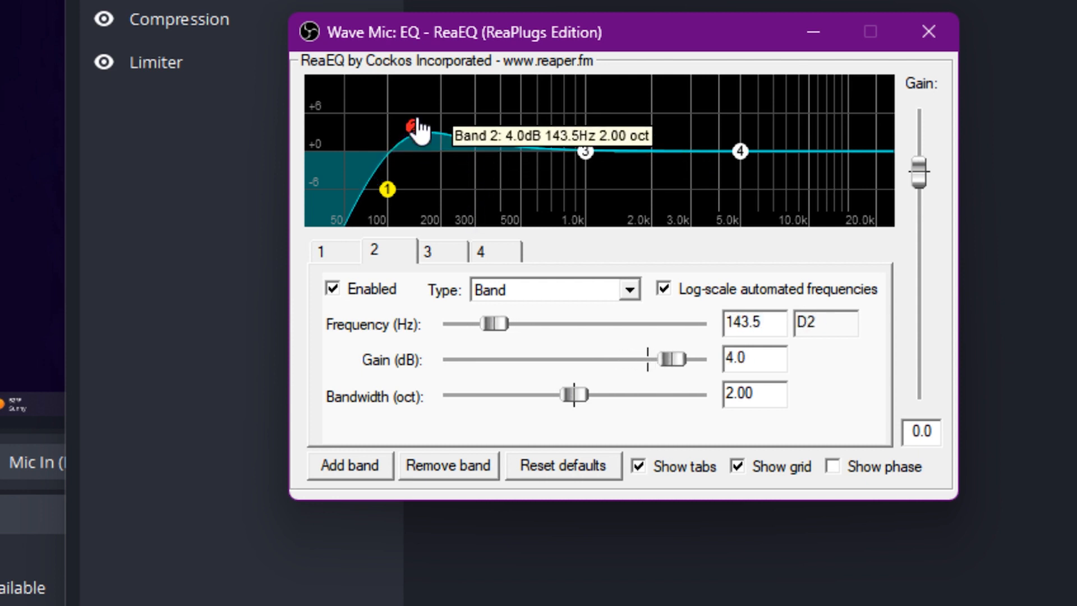
mouse_move(595, 179)
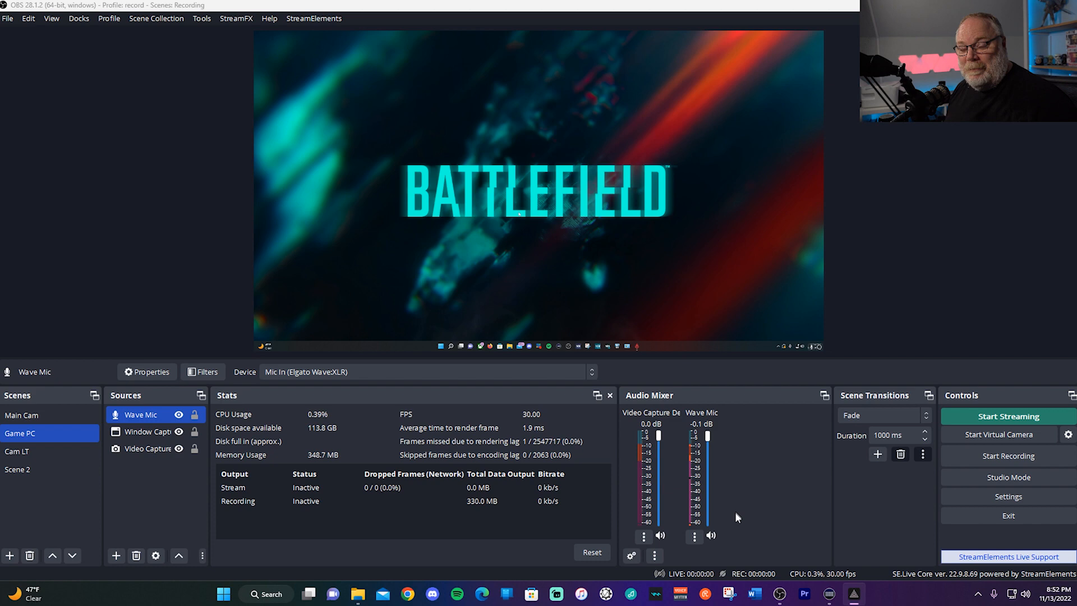
mouse_move(761, 508)
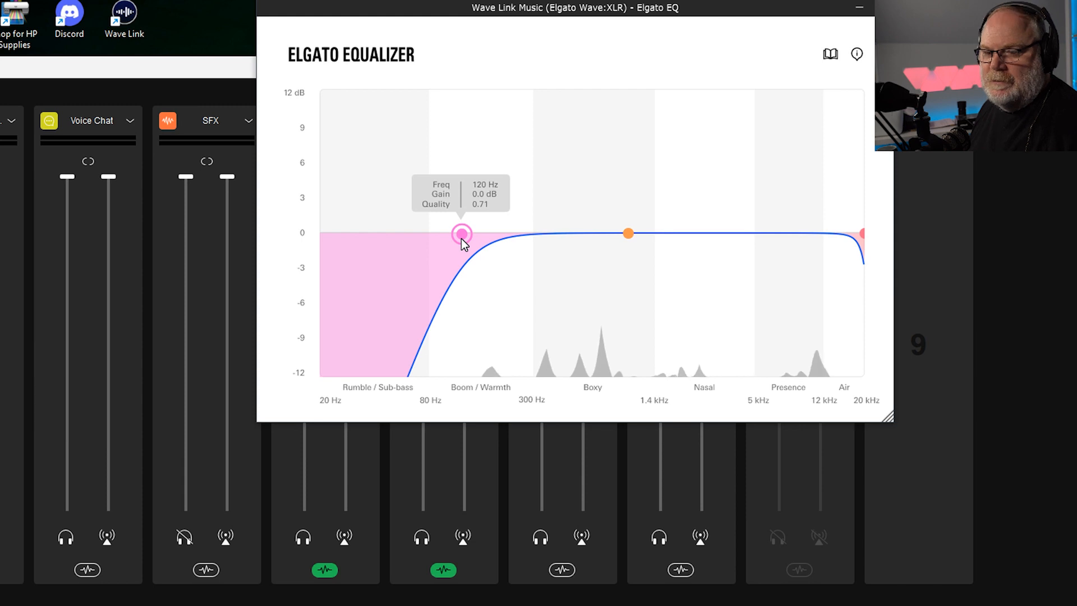
mouse_move(624, 241)
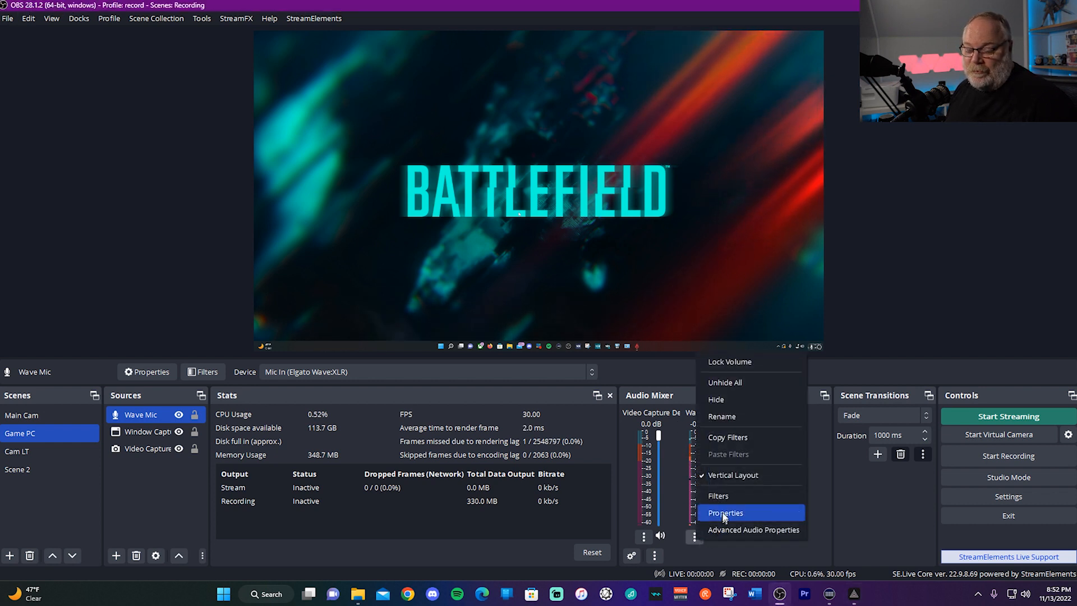
mouse_move(724, 495)
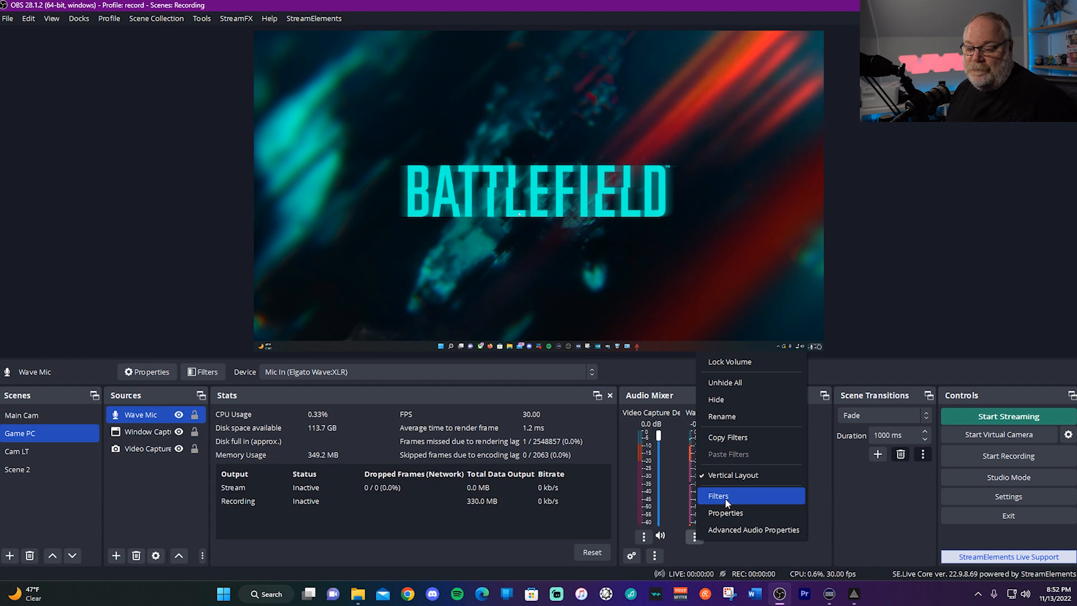
click(717, 495)
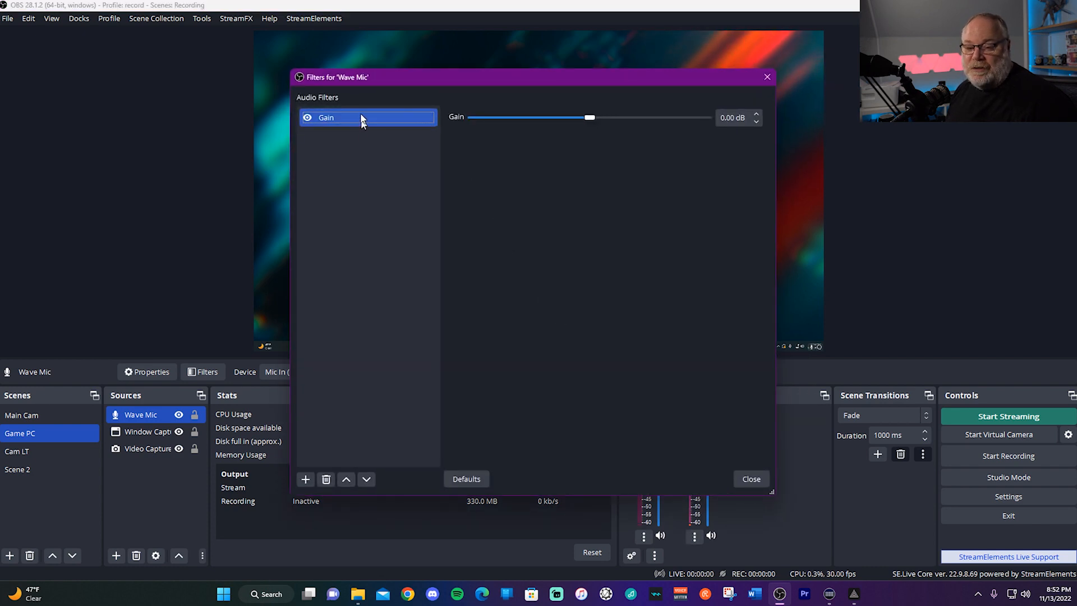
mouse_move(395, 136)
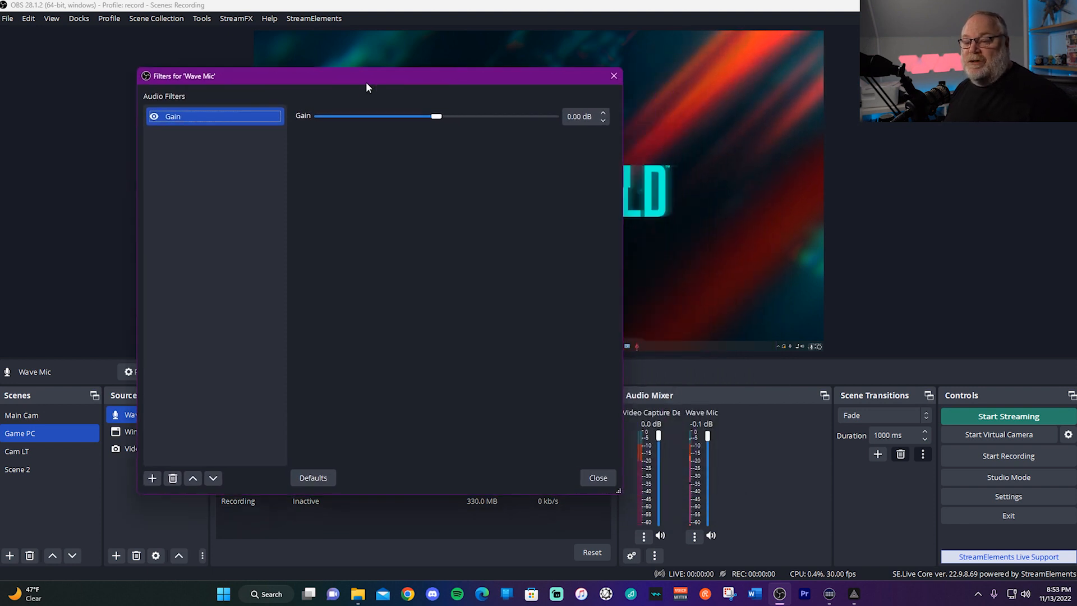
drag(368, 75, 354, 70)
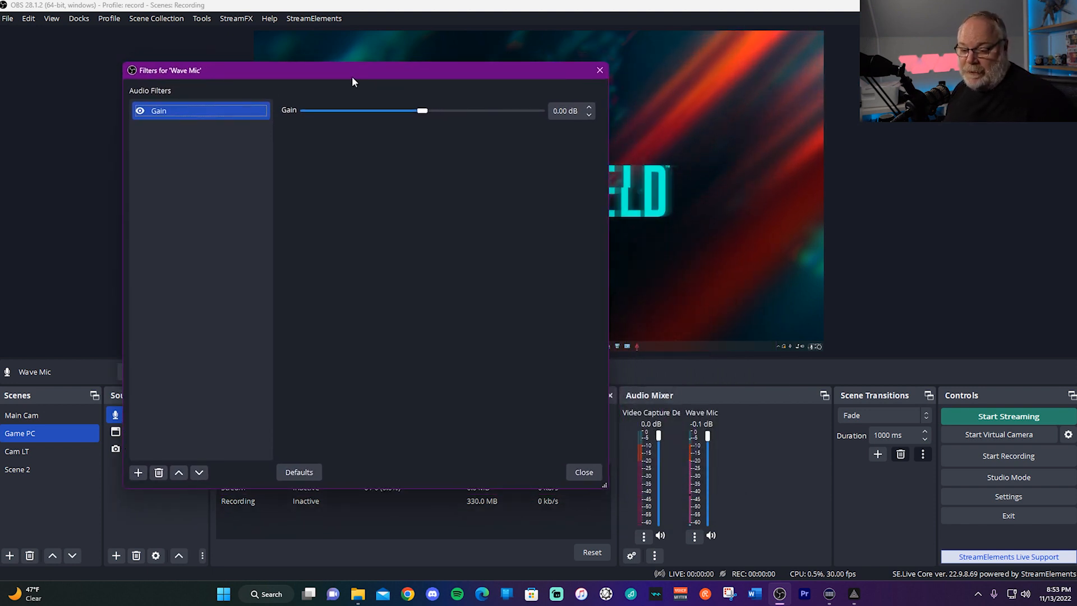
mouse_move(364, 126)
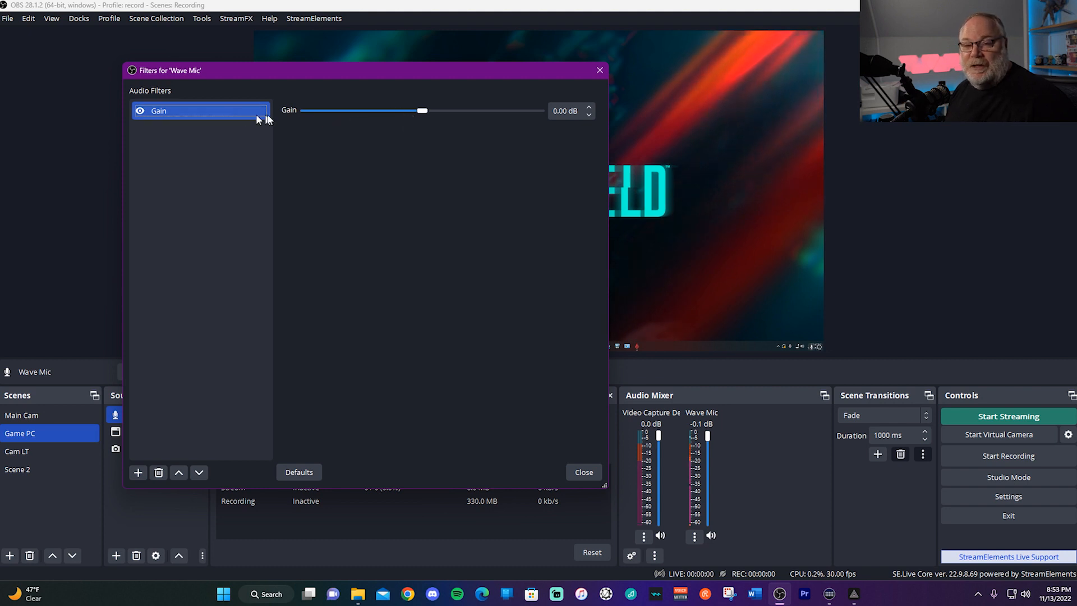
mouse_move(472, 255)
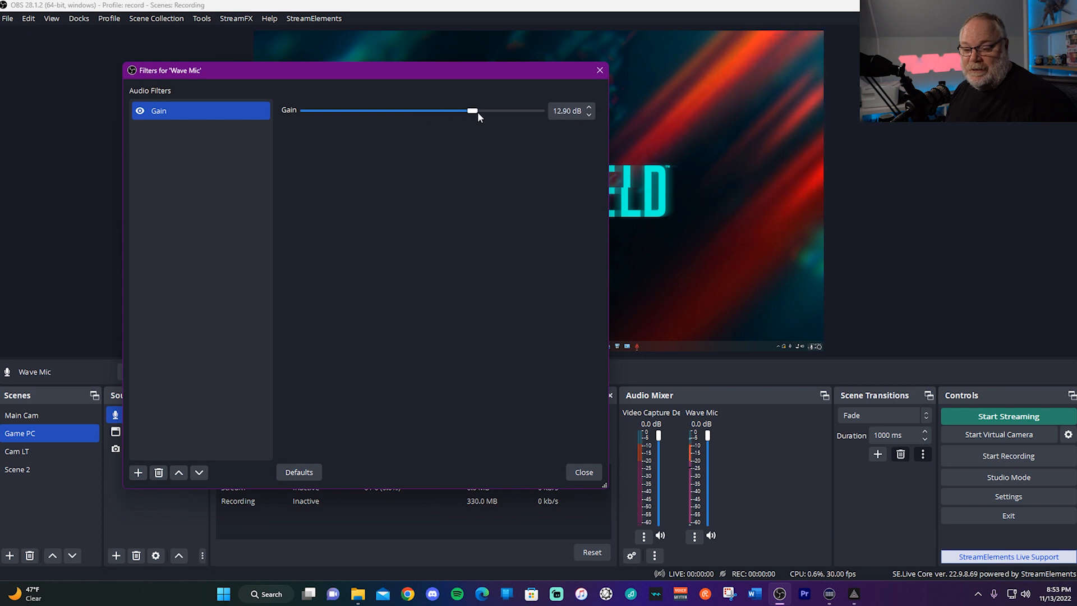
click(582, 473)
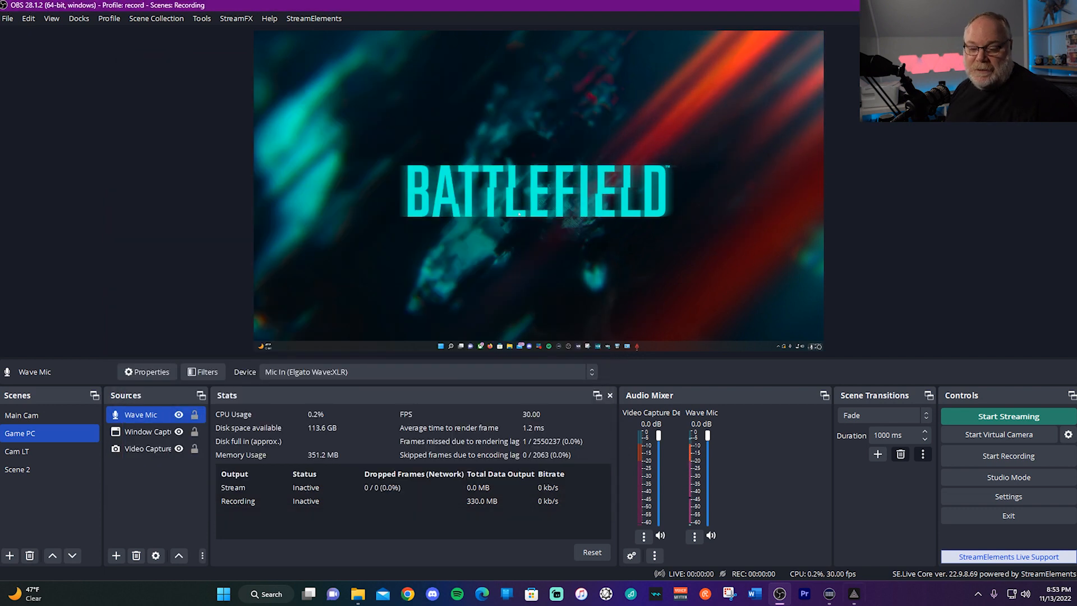
Step: Add a VST 2.x plug-in filter named EQ to Wave Mic and load reaeq-standalone into it
click(693, 536)
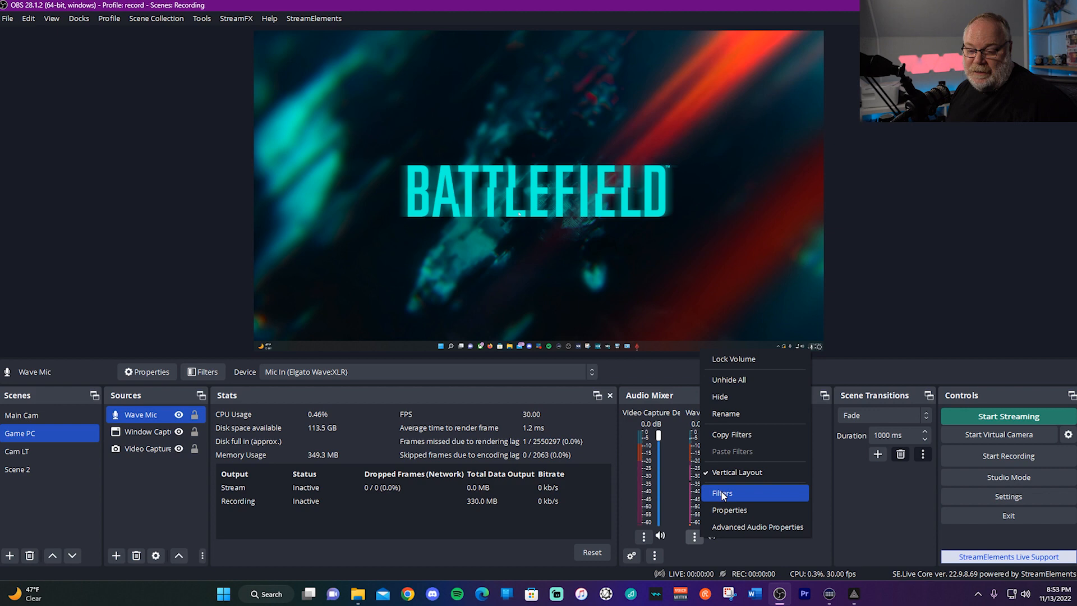
click(722, 493)
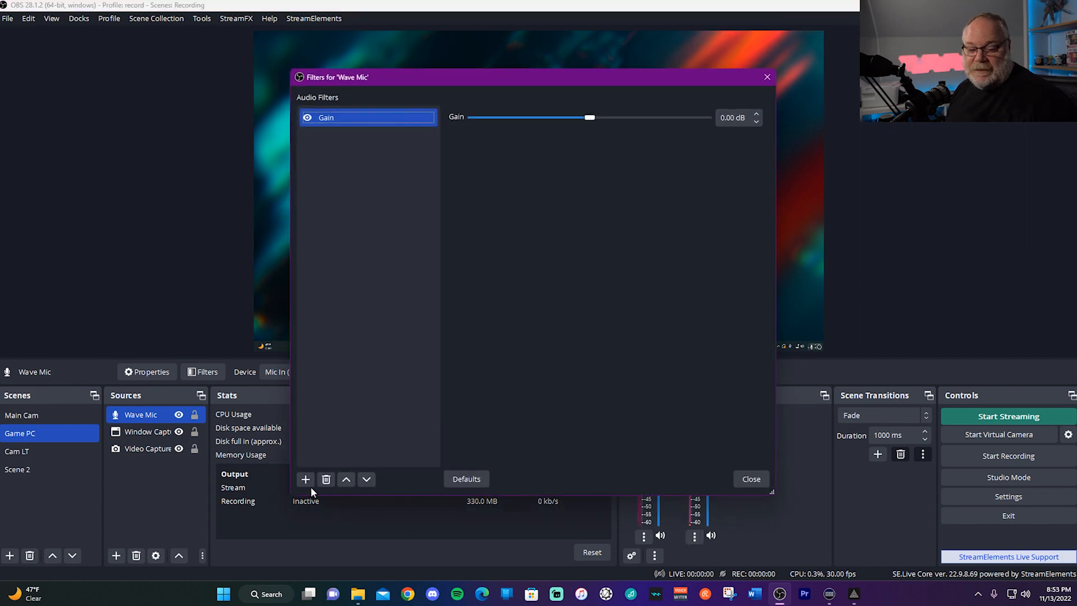
click(305, 479)
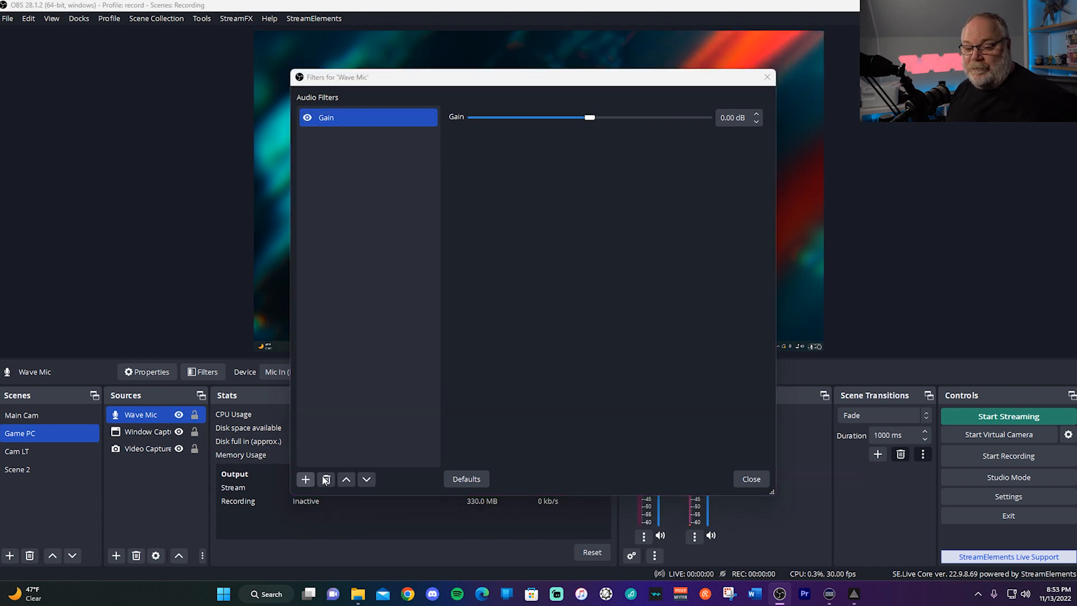
click(306, 479)
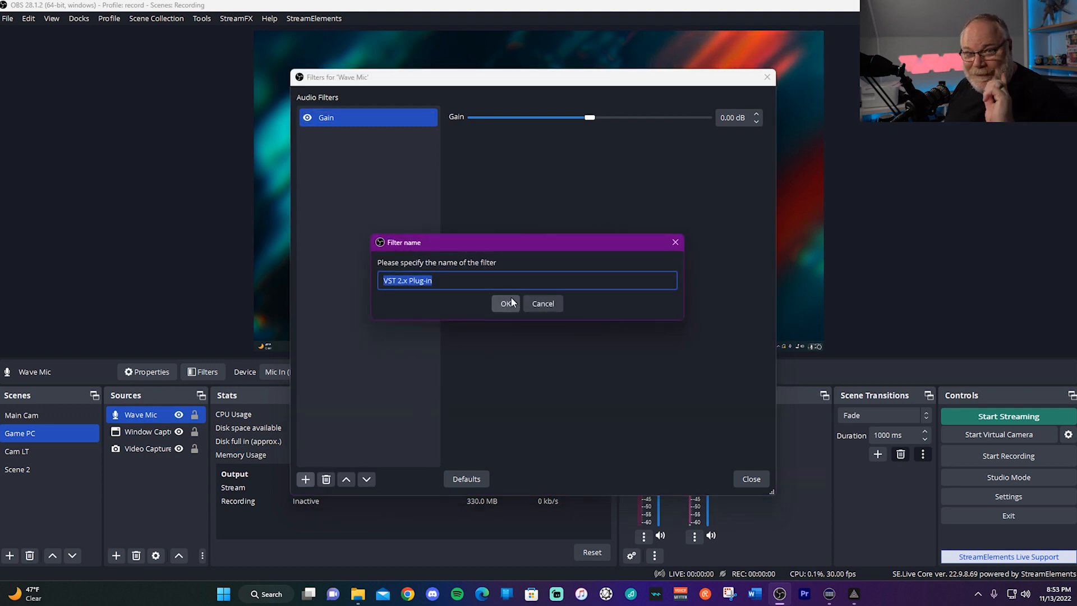
text(E)
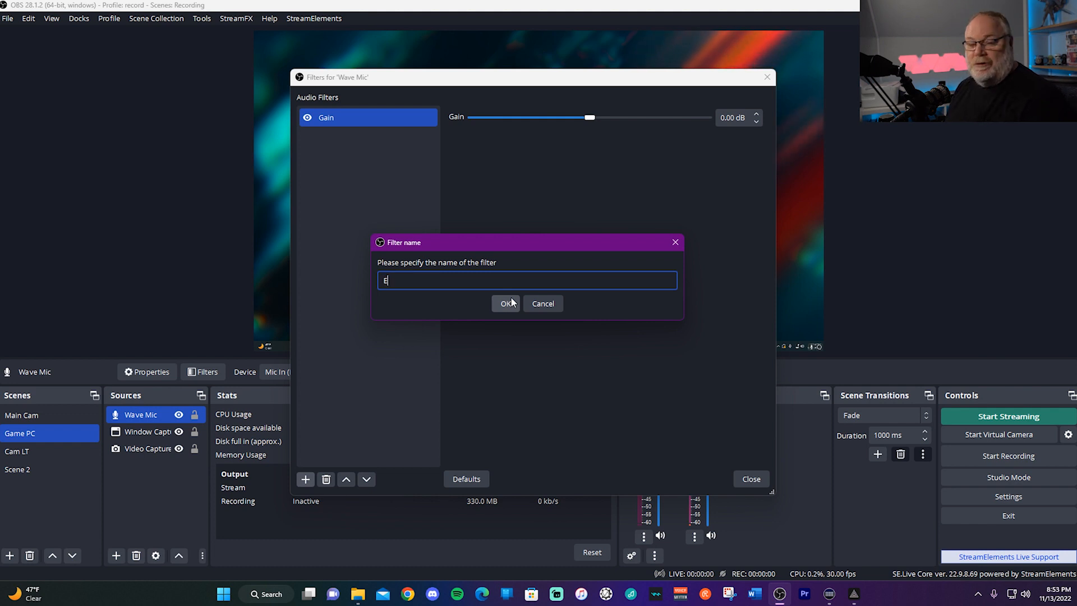
text(Q)
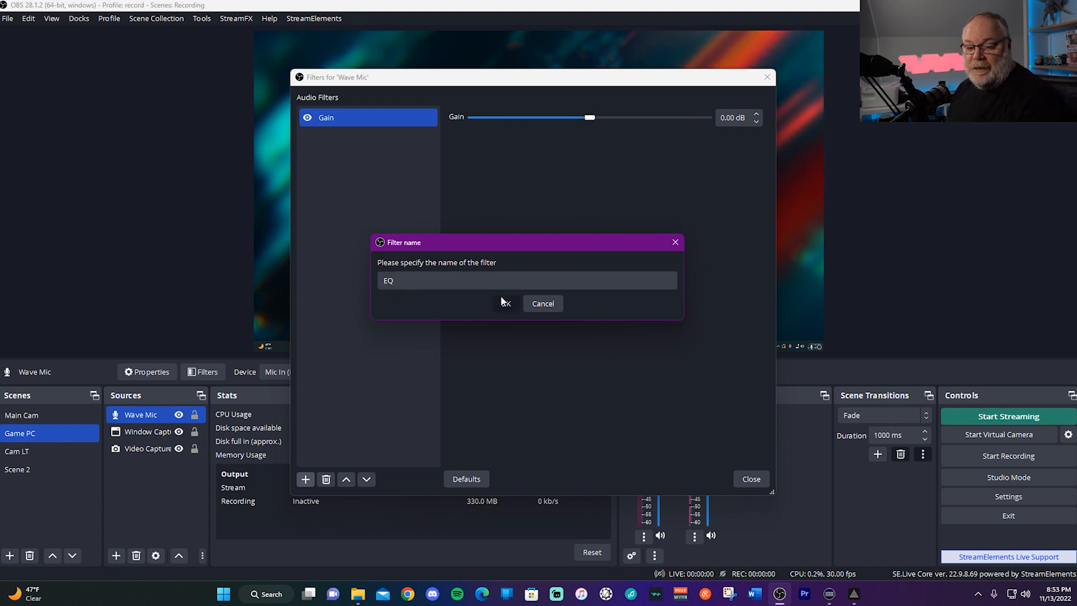
click(505, 303)
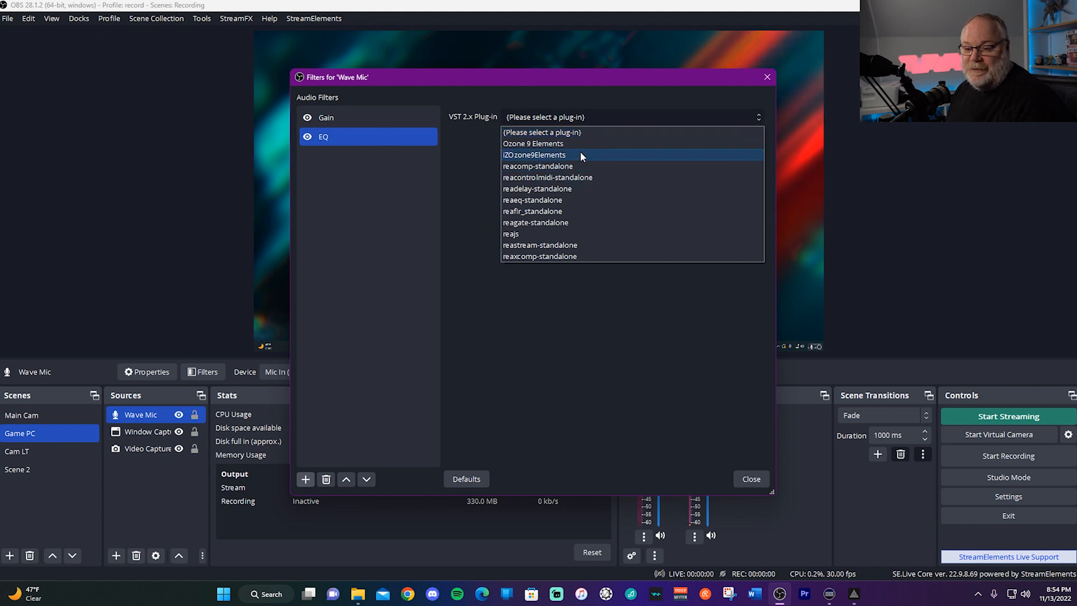
mouse_move(557, 200)
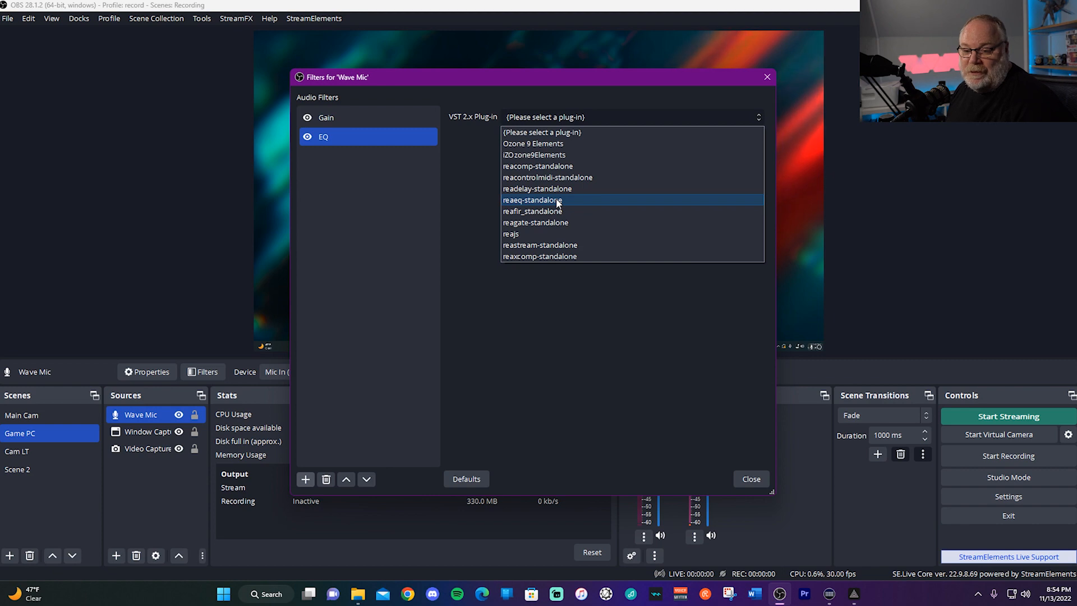
click(532, 200)
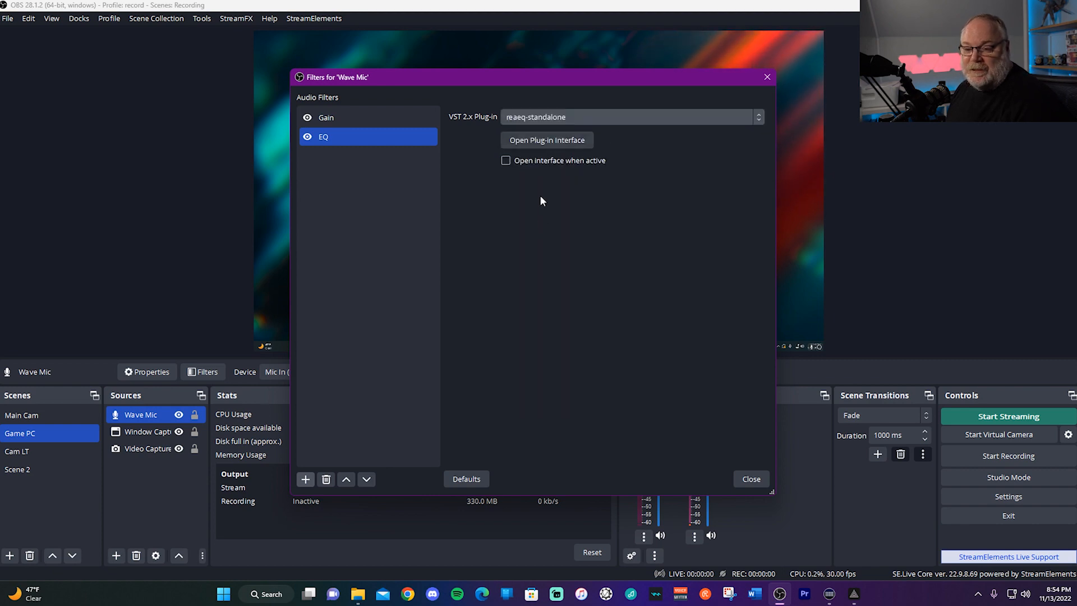
Step: In ReaEQ's interface, switch band 1 to High Pass and select its frequency value for editing
click(546, 141)
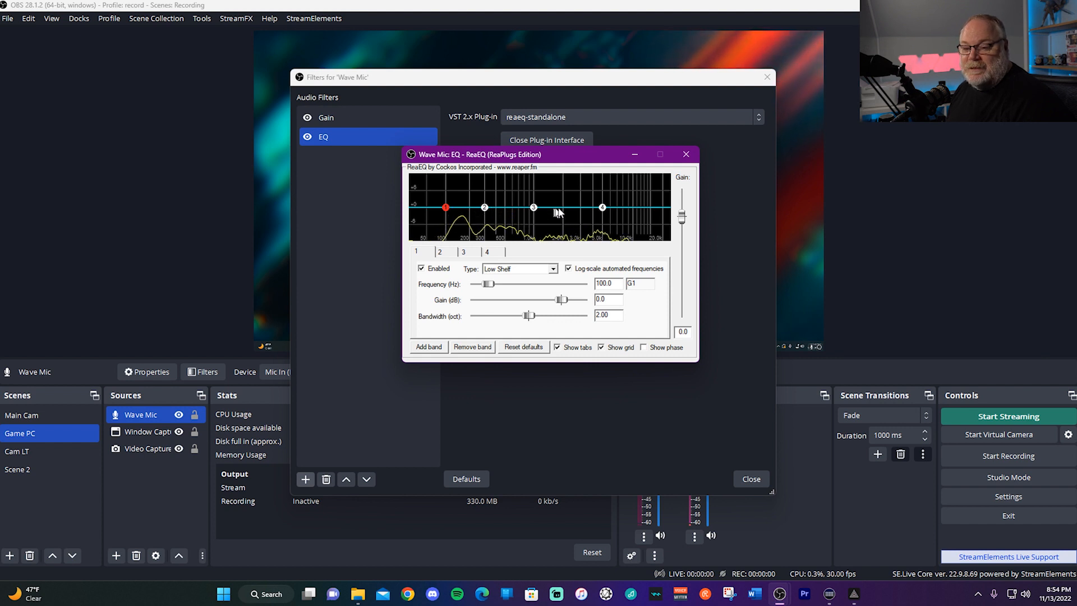
mouse_move(409, 369)
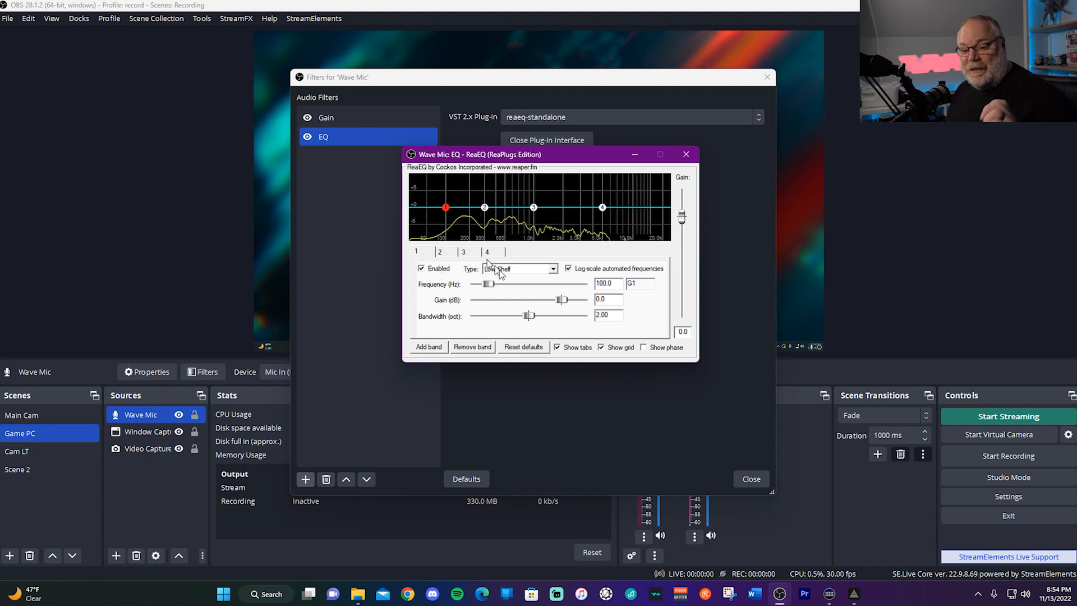
mouse_move(445, 208)
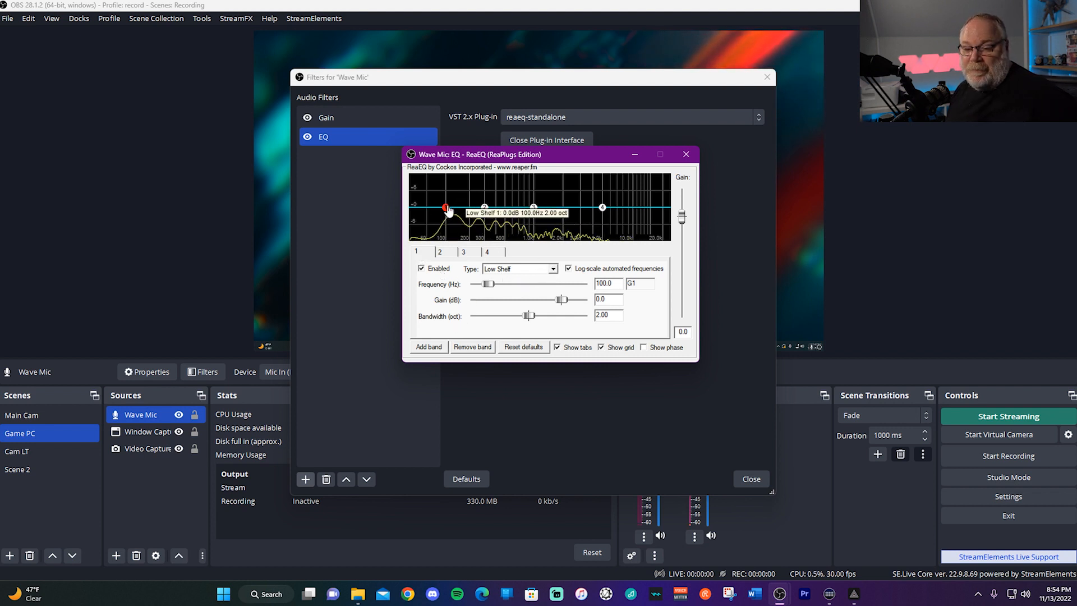
click(553, 268)
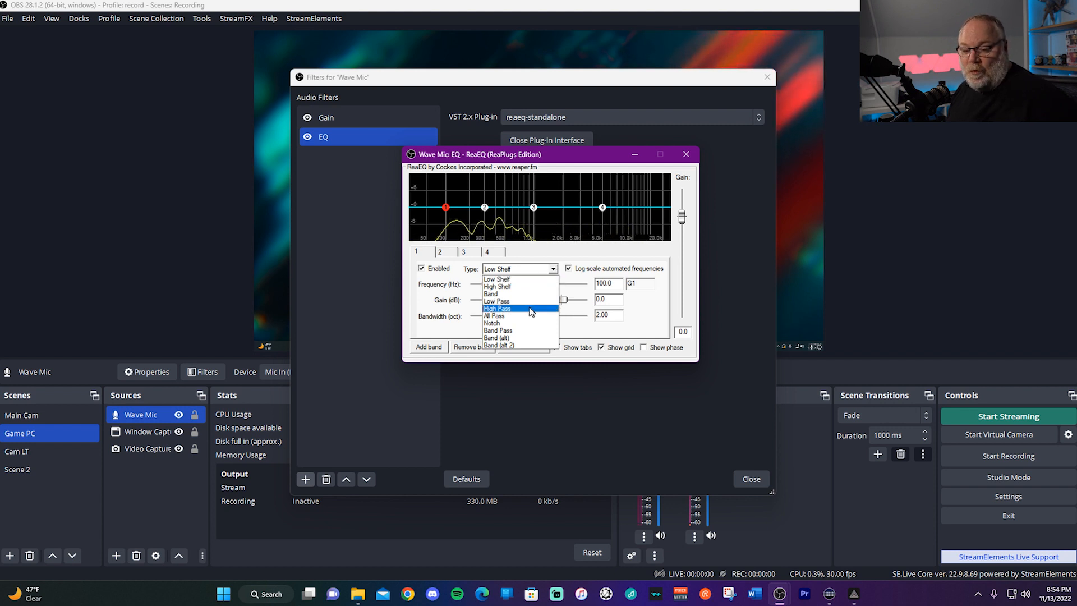
click(499, 307)
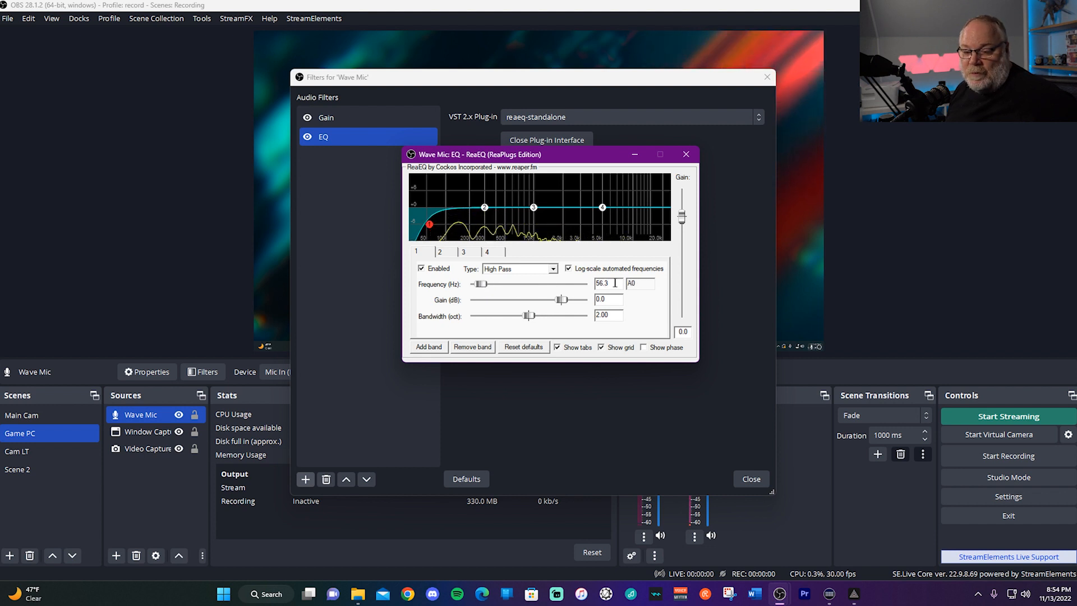
triple_click(603, 284)
text(60)
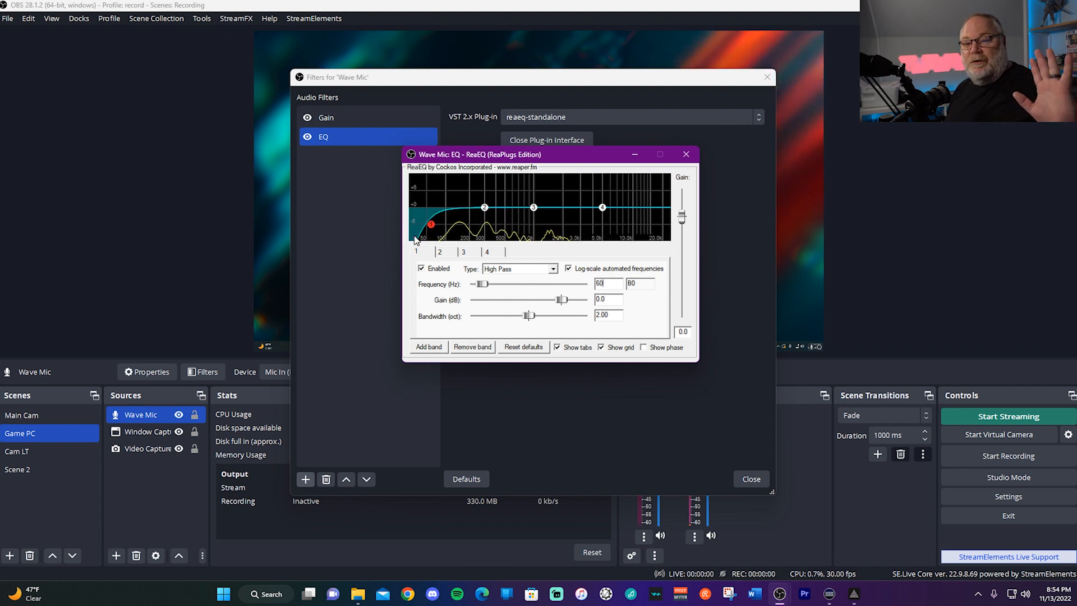
mouse_move(307, 235)
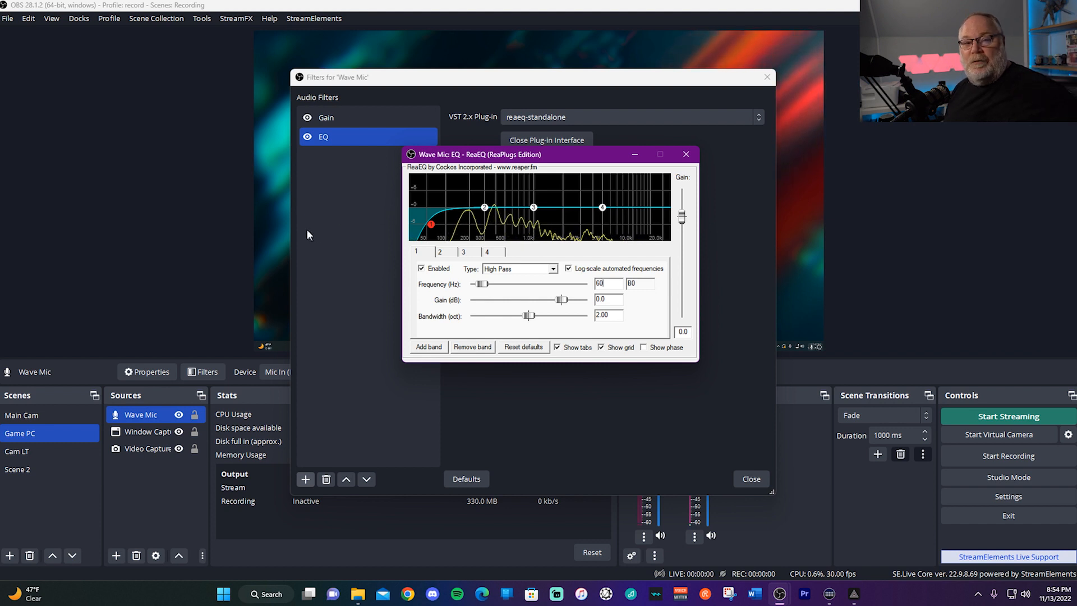
mouse_move(501, 256)
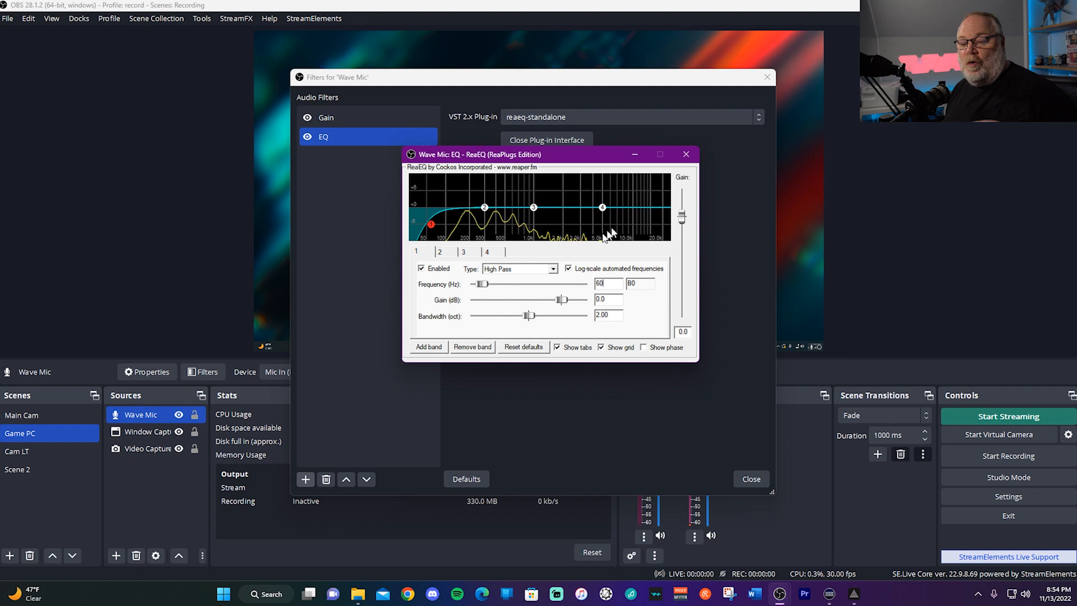
mouse_move(665, 241)
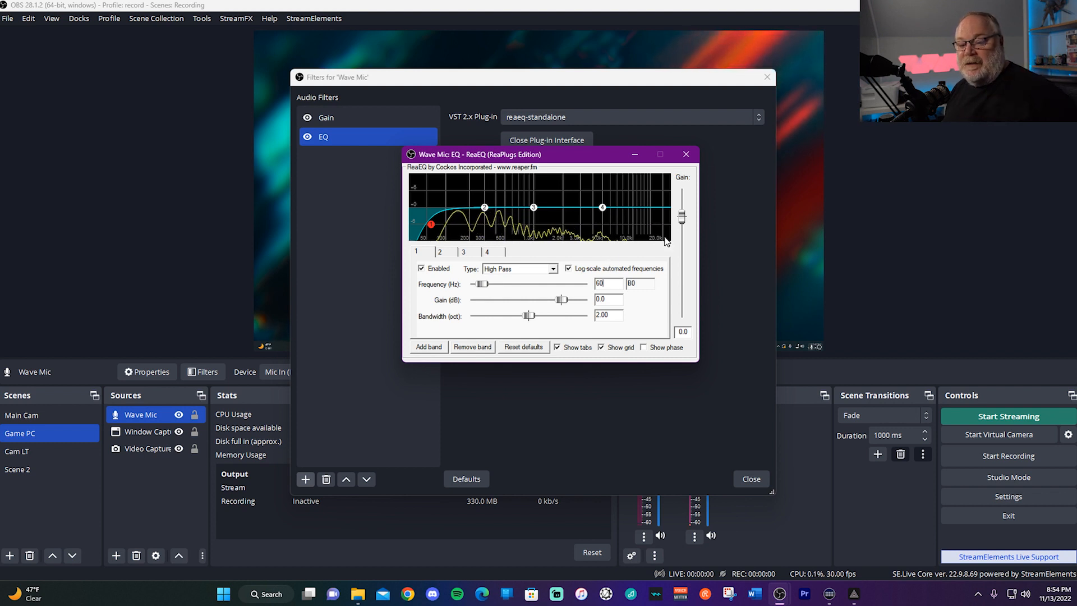
mouse_move(601, 206)
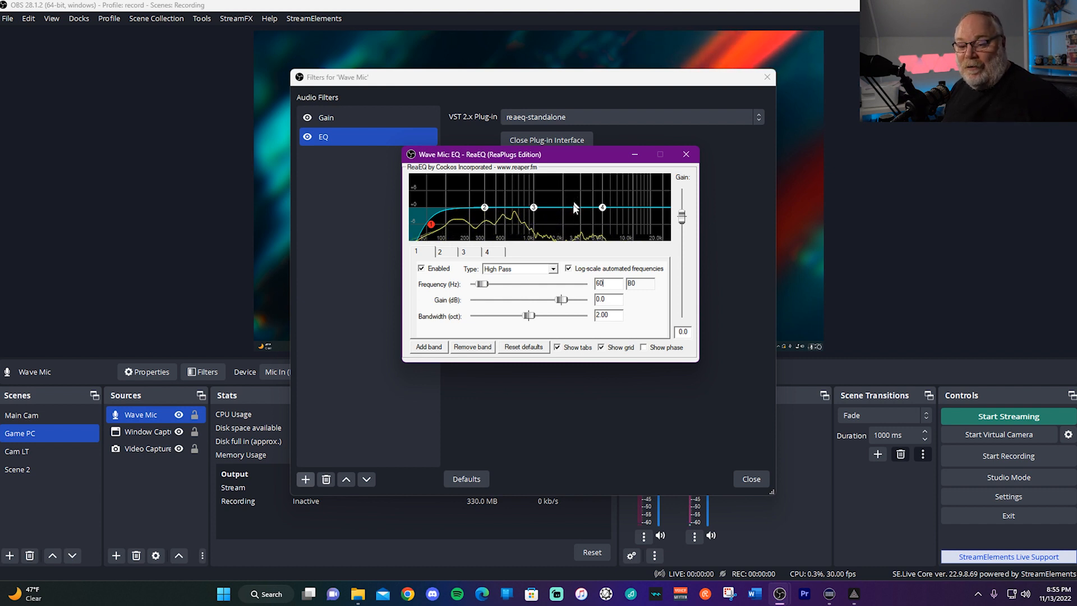
mouse_move(570, 220)
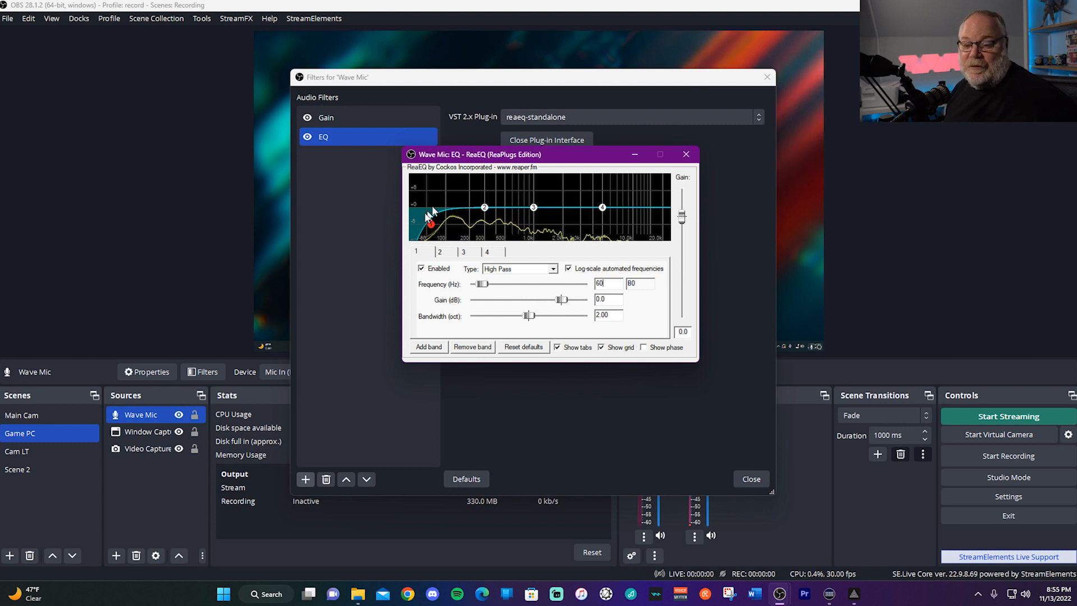
mouse_move(430, 226)
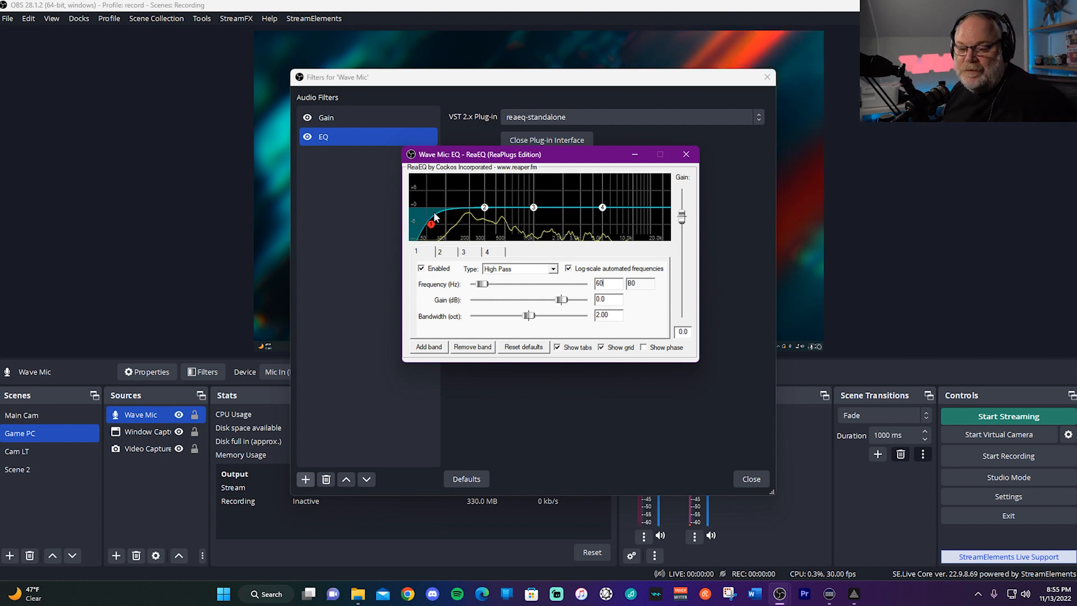
Step: Drag band 1's high-pass node between 80 and 143 Hz, settling the cutoff near 73 Hz
drag(431, 221, 447, 226)
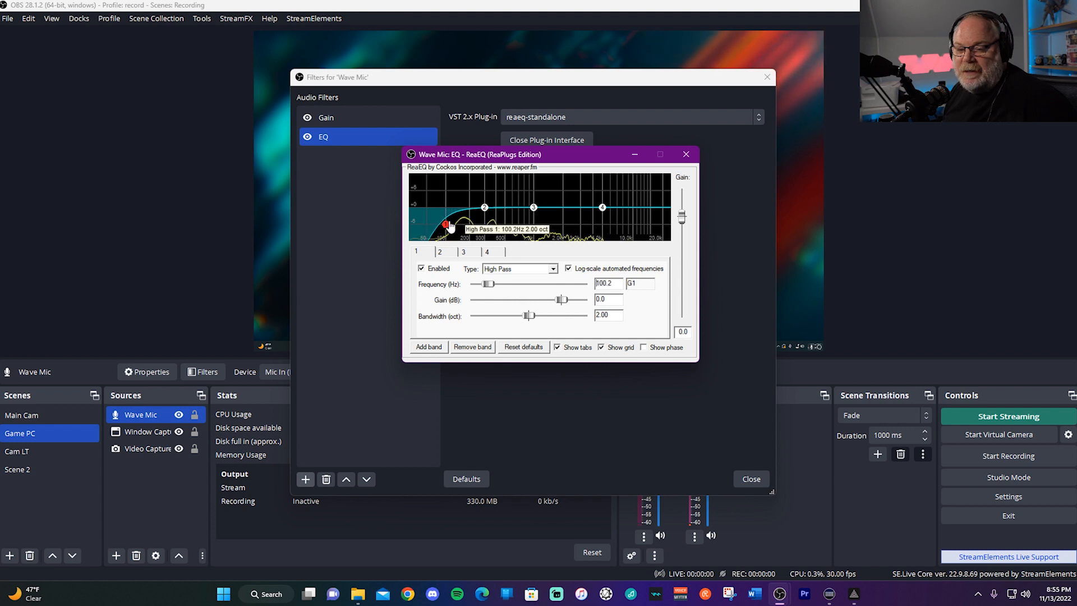
drag(446, 225, 459, 224)
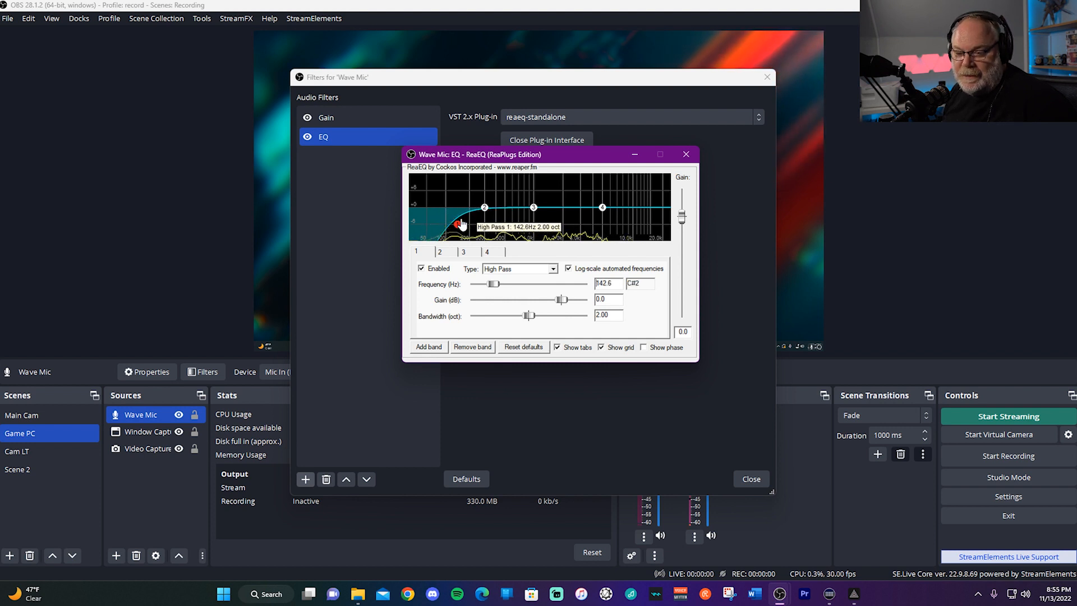
drag(459, 225, 447, 225)
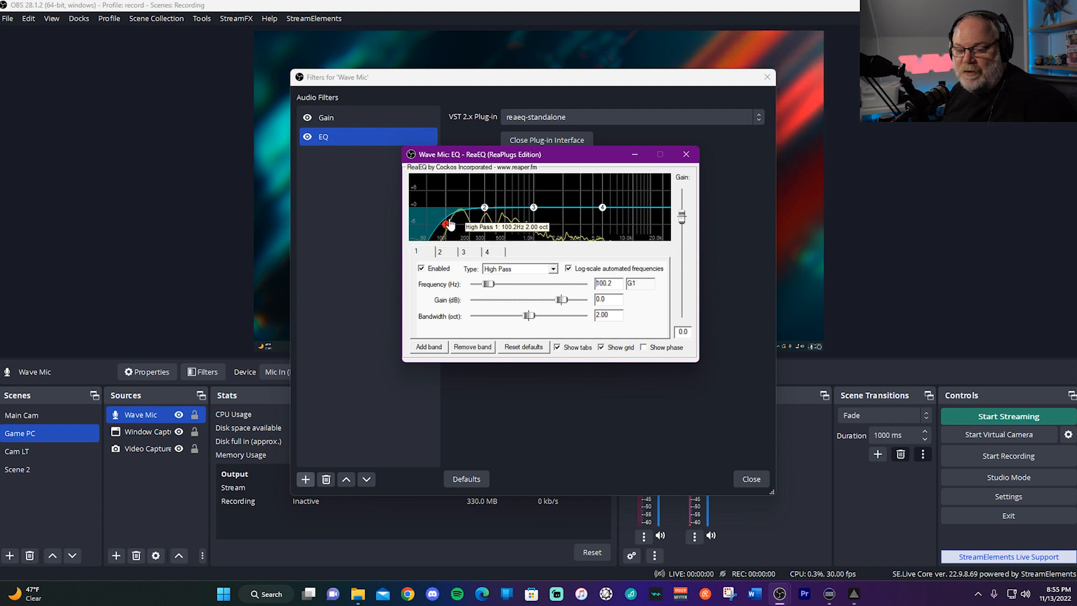
drag(446, 224, 439, 225)
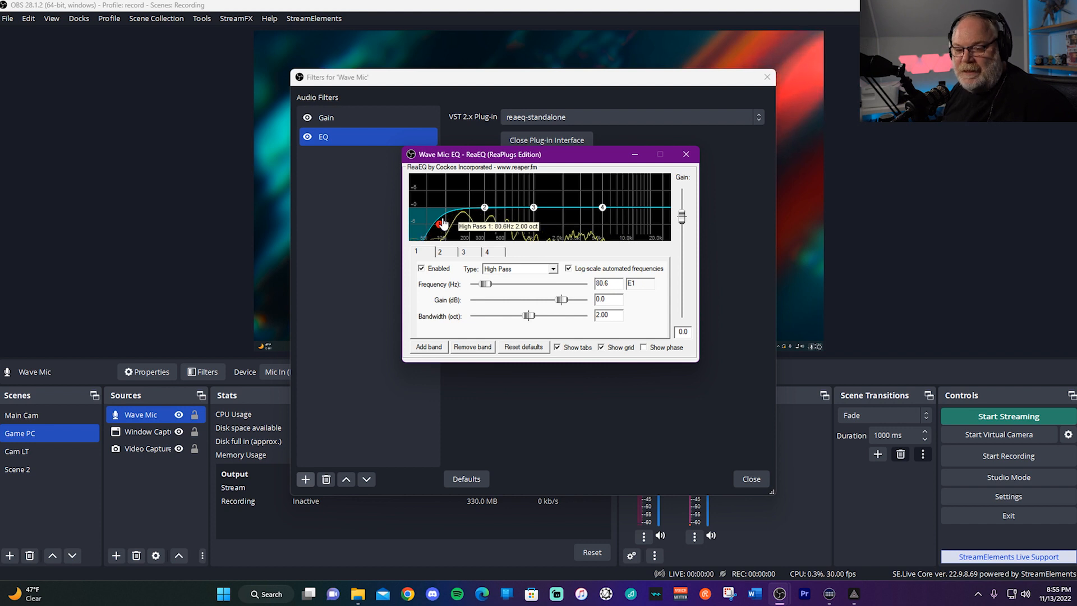
drag(440, 223, 437, 224)
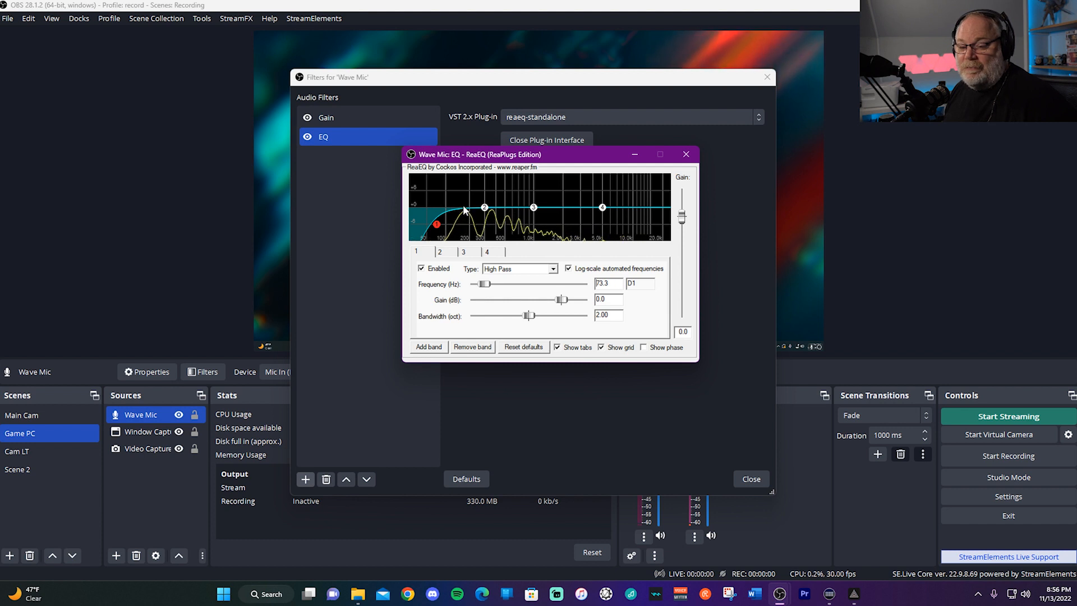
mouse_move(464, 219)
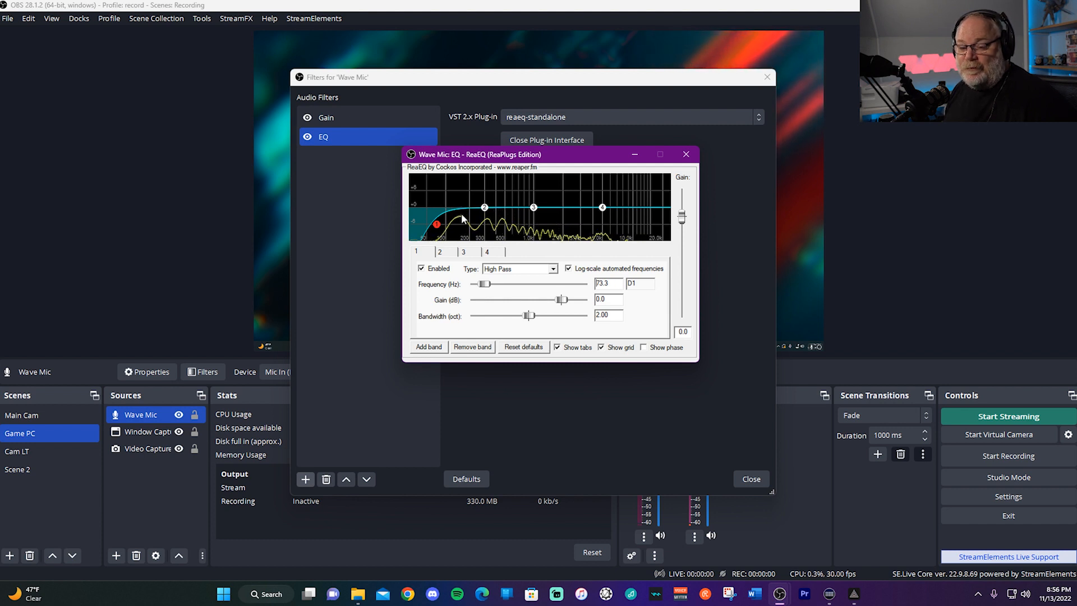
mouse_move(485, 209)
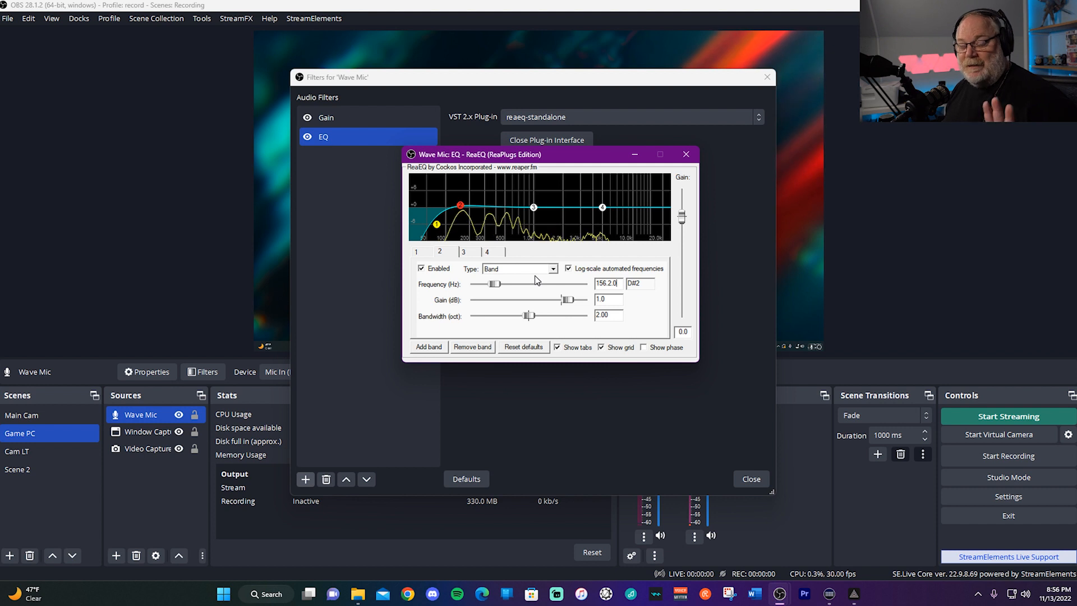
mouse_move(478, 216)
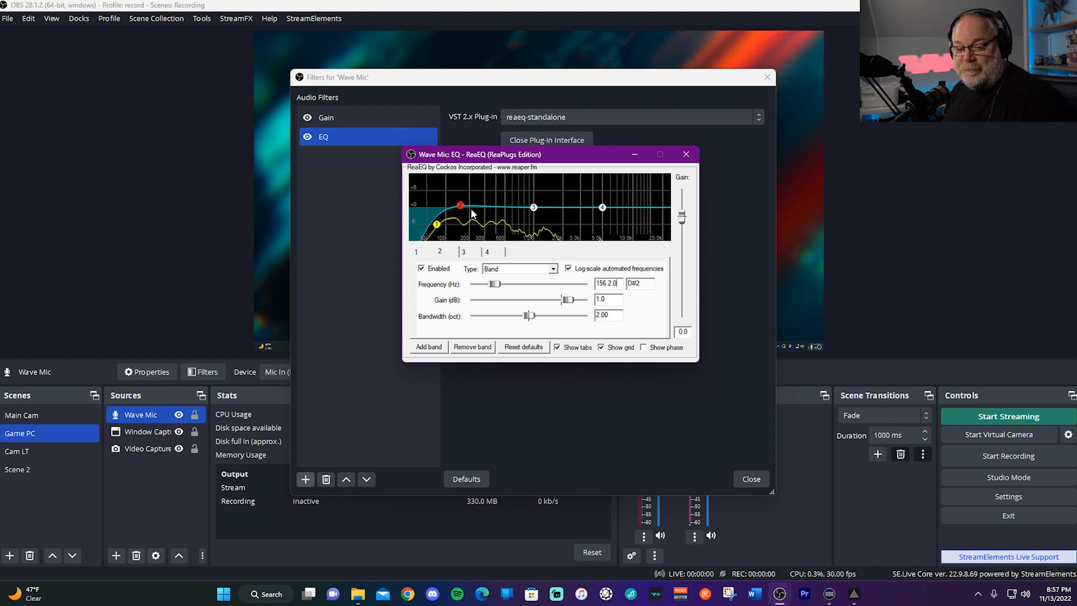
mouse_move(473, 213)
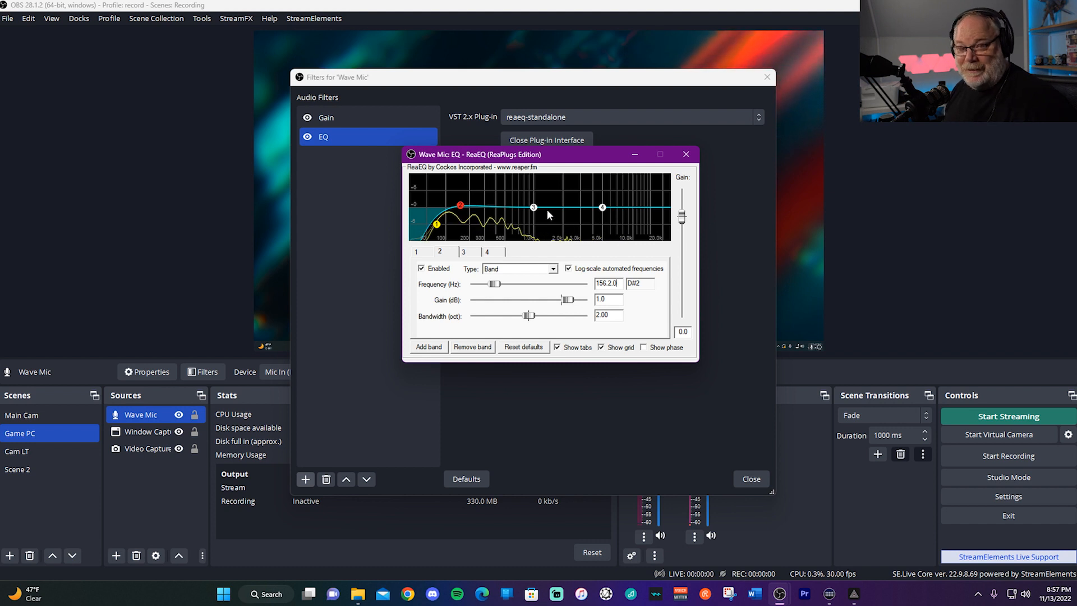
mouse_move(537, 222)
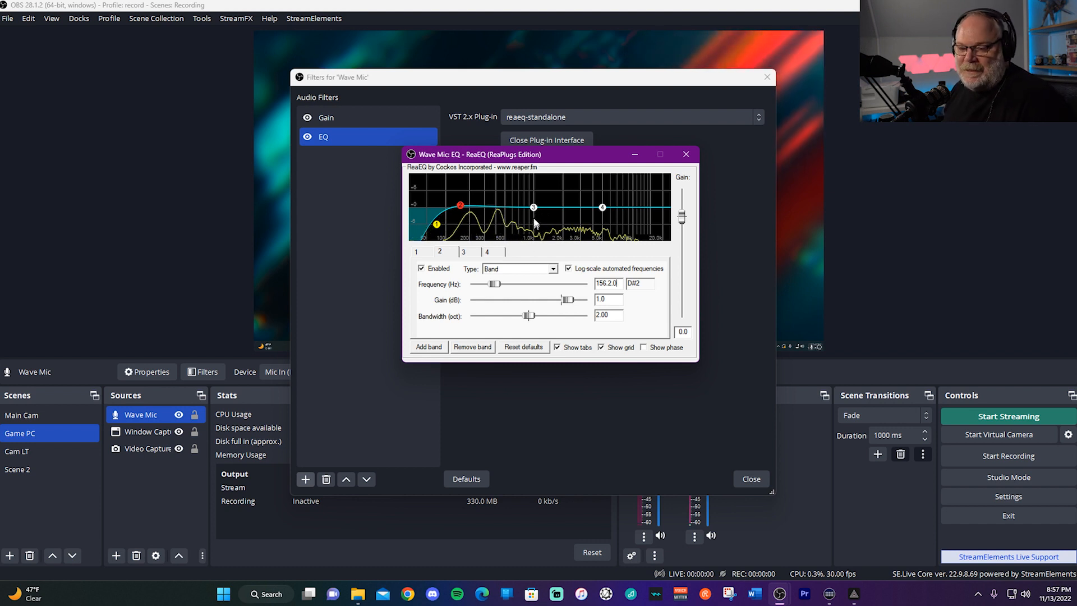
mouse_move(534, 208)
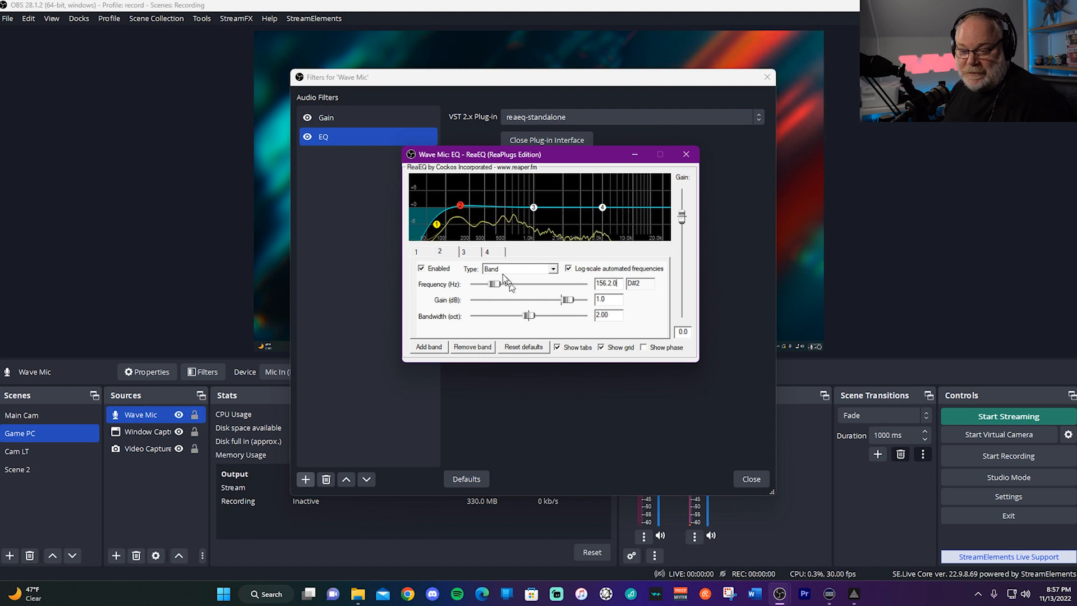
Step: Select the third EQ band in ReaEQ for editing
click(533, 208)
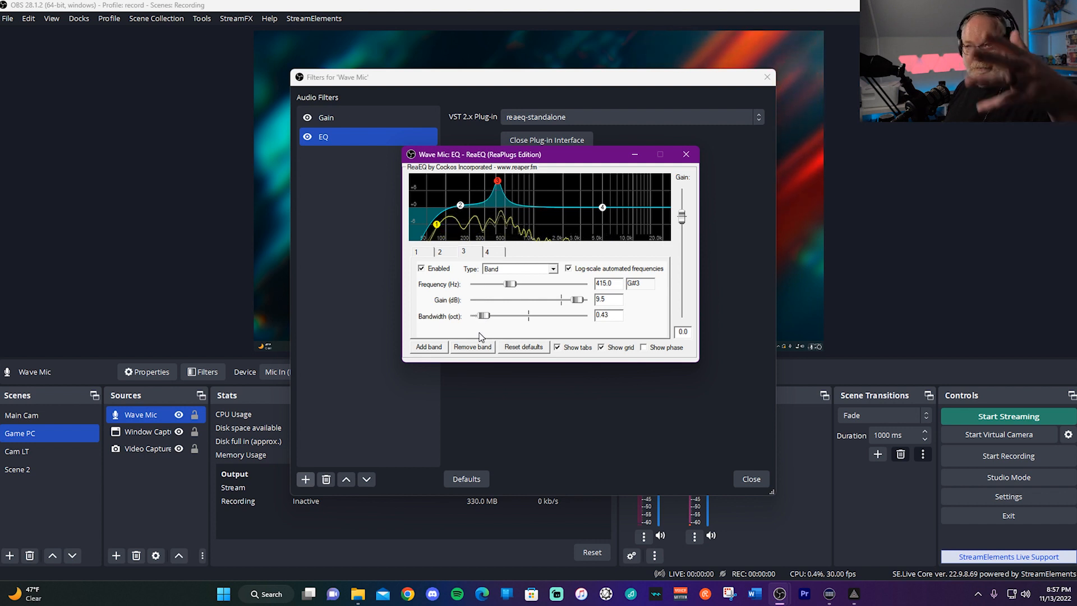
mouse_move(557, 224)
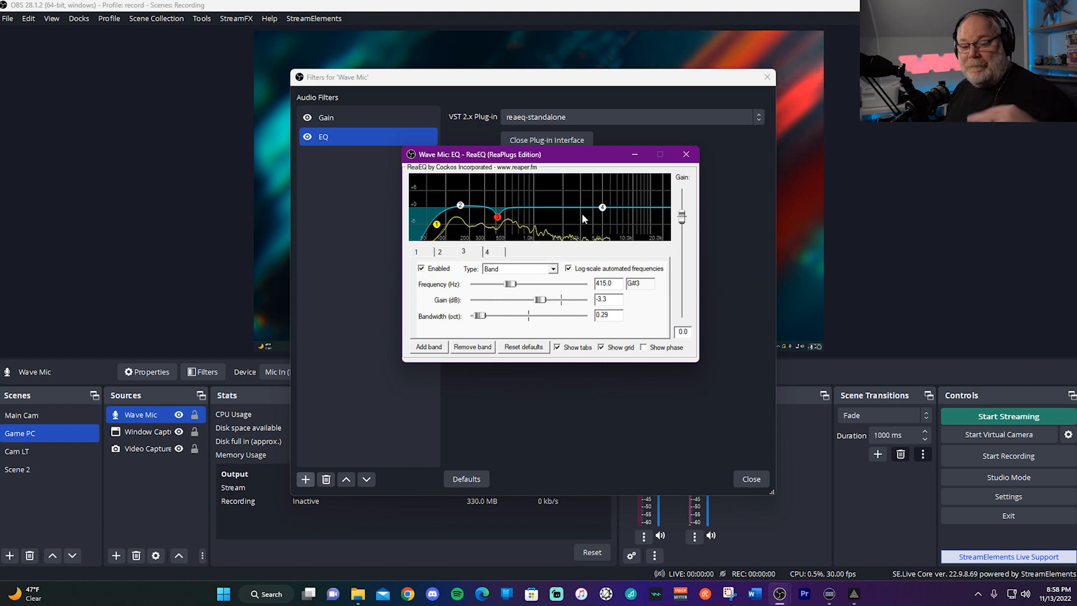
mouse_move(584, 227)
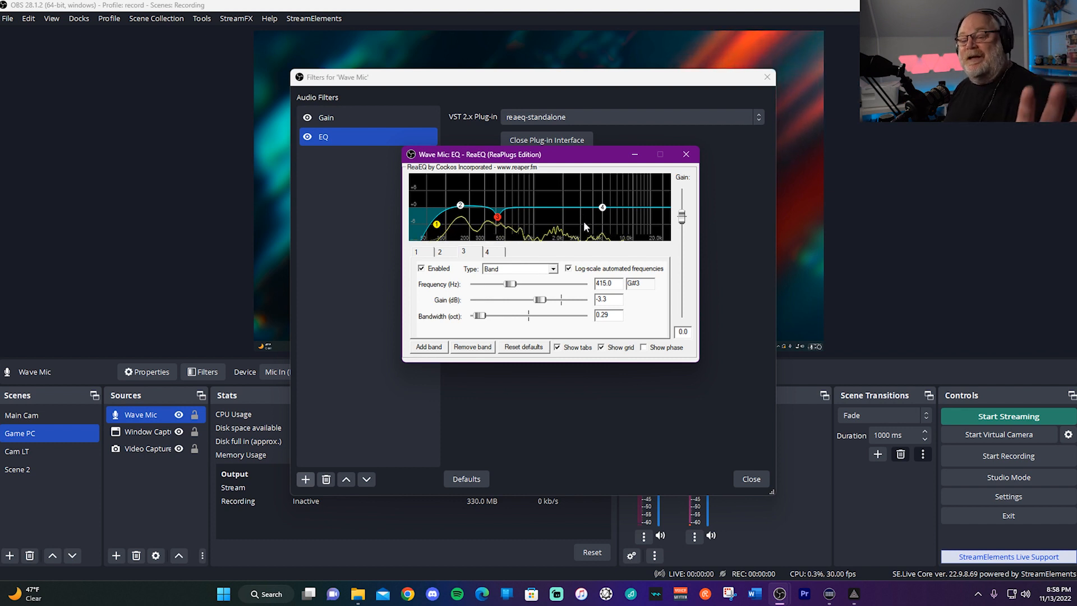
mouse_move(611, 229)
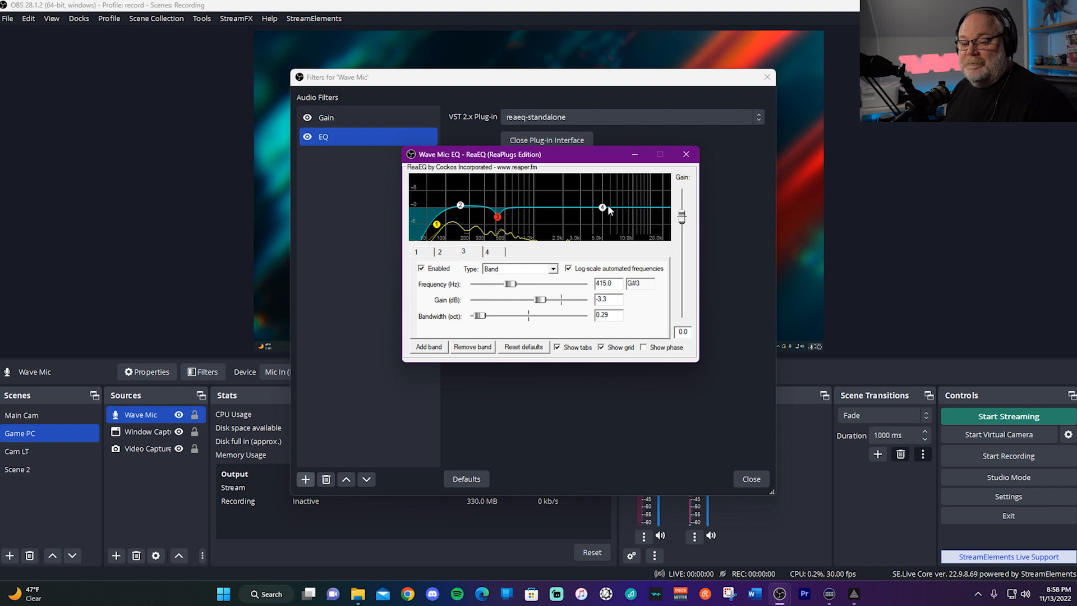
mouse_move(601, 208)
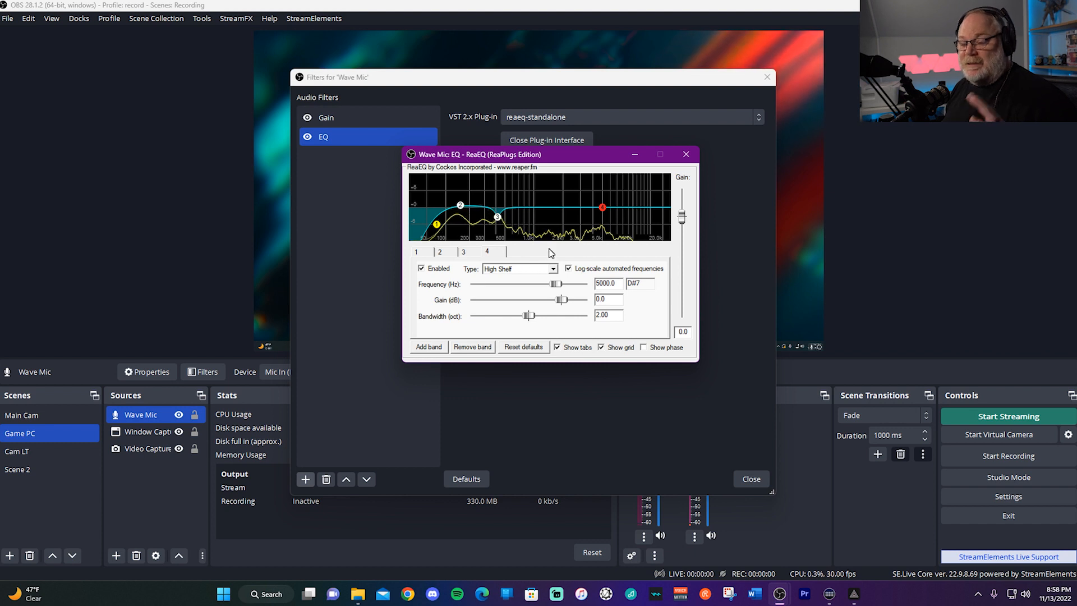
mouse_move(621, 219)
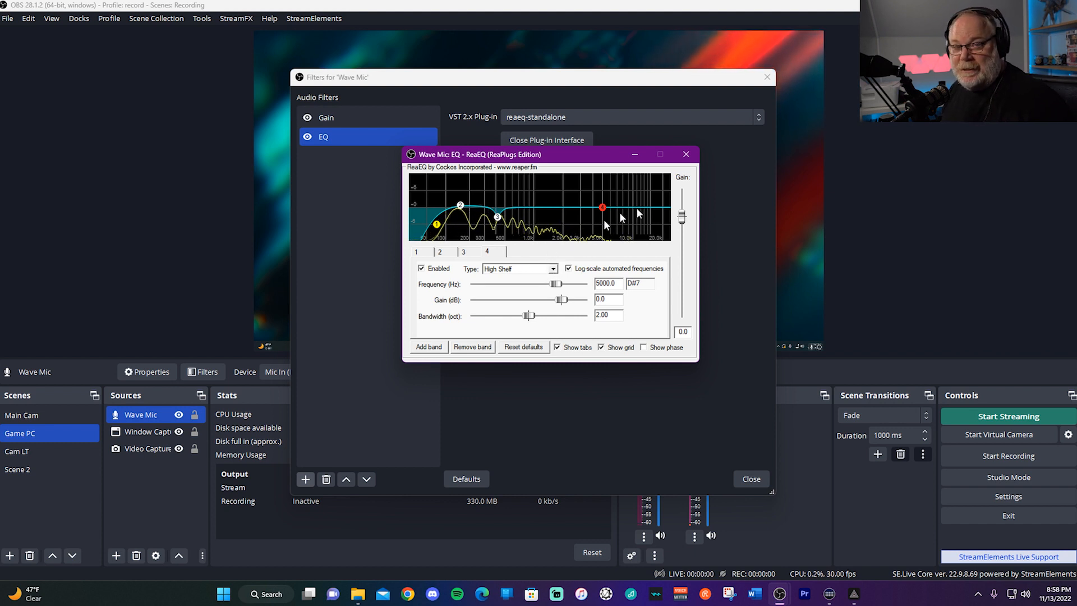
mouse_move(603, 208)
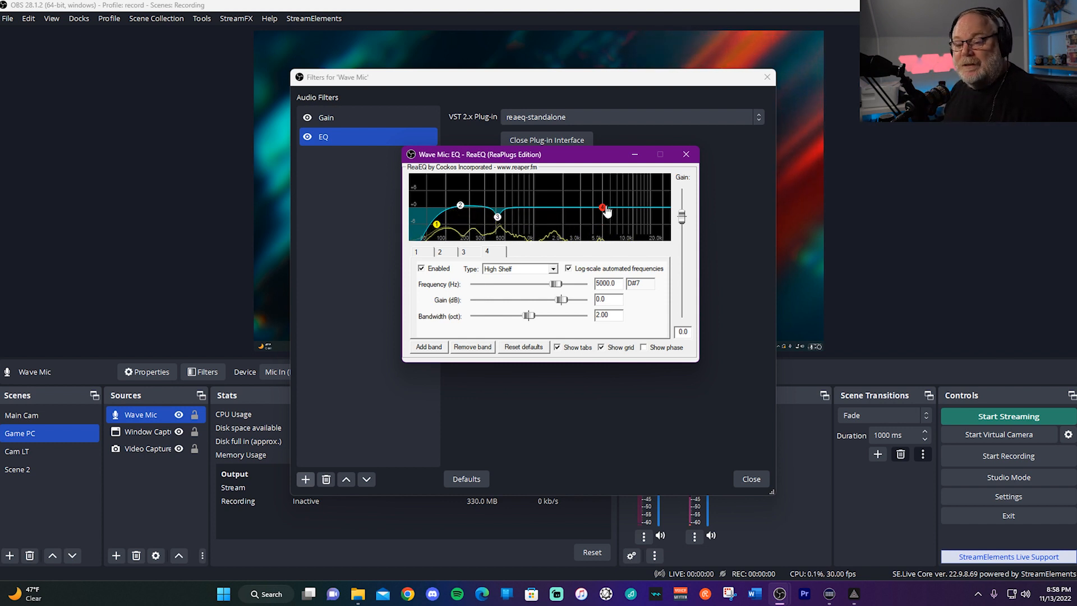
mouse_move(602, 208)
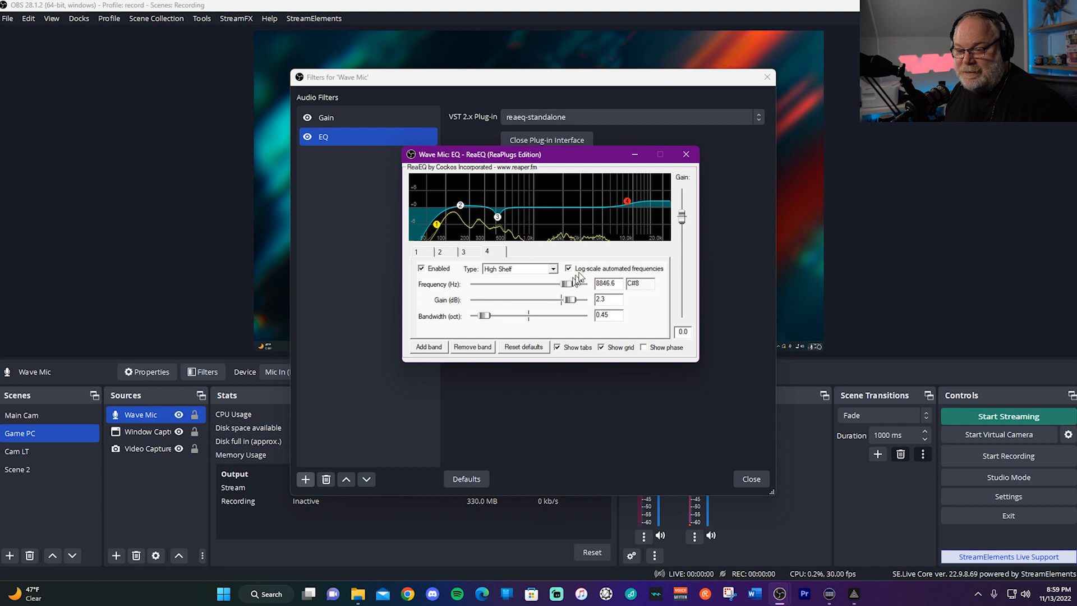
mouse_move(595, 212)
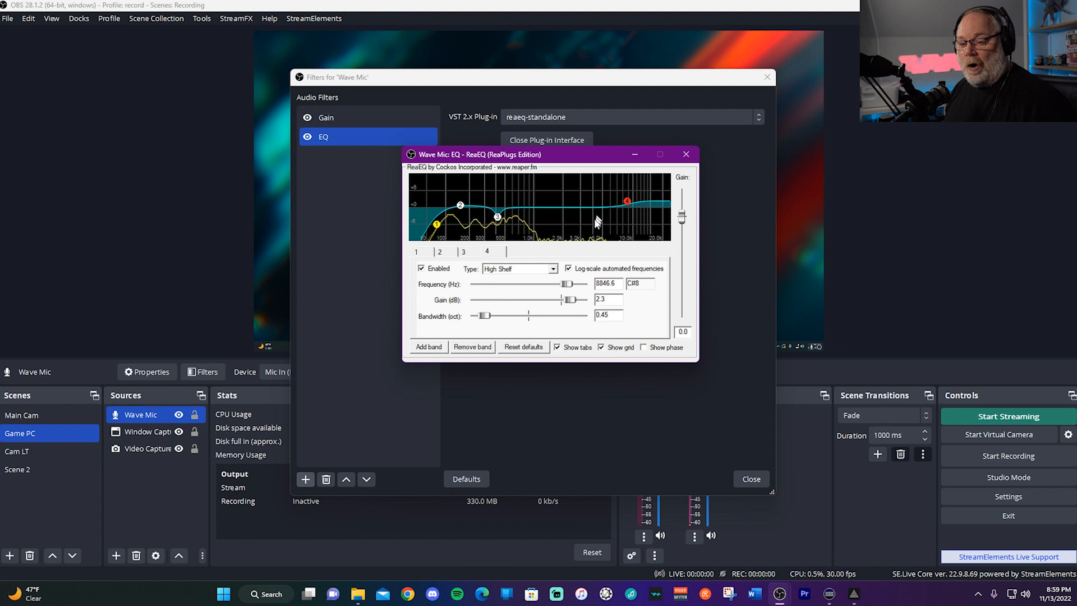
mouse_move(626, 201)
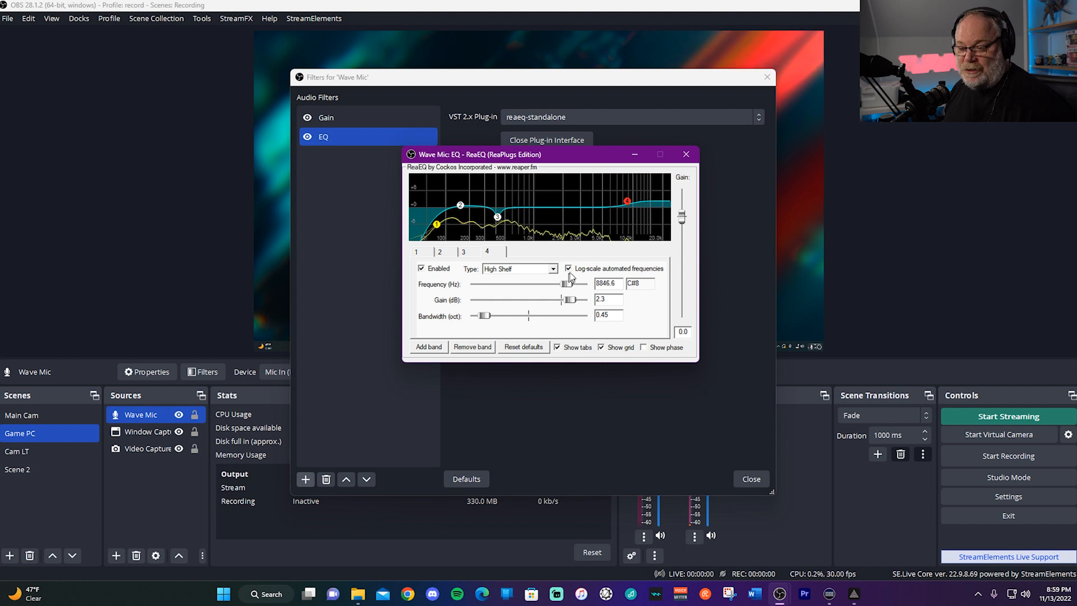
mouse_move(635, 214)
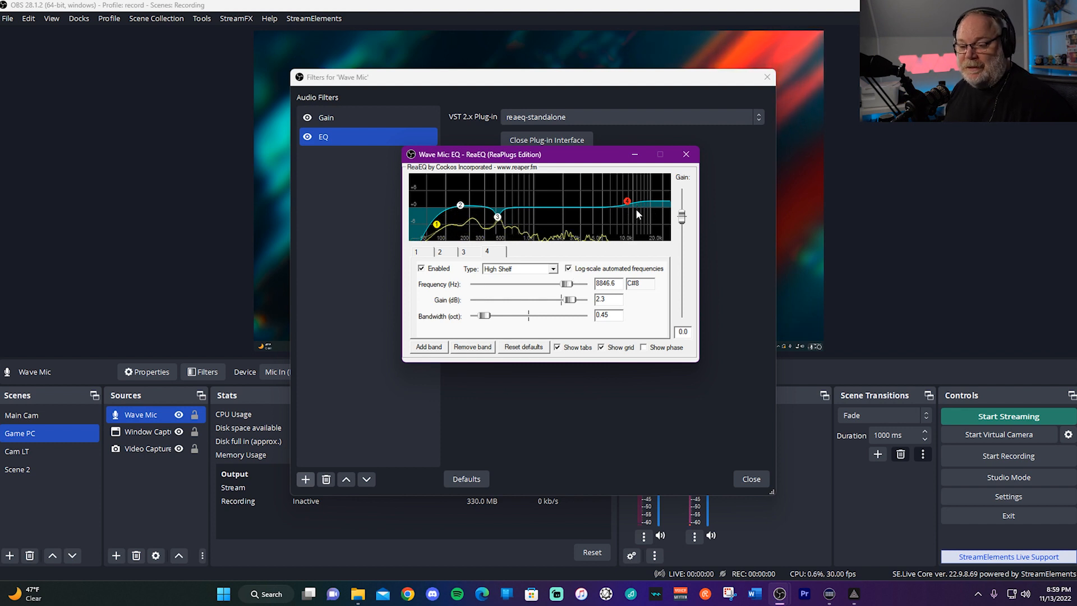
mouse_move(575, 302)
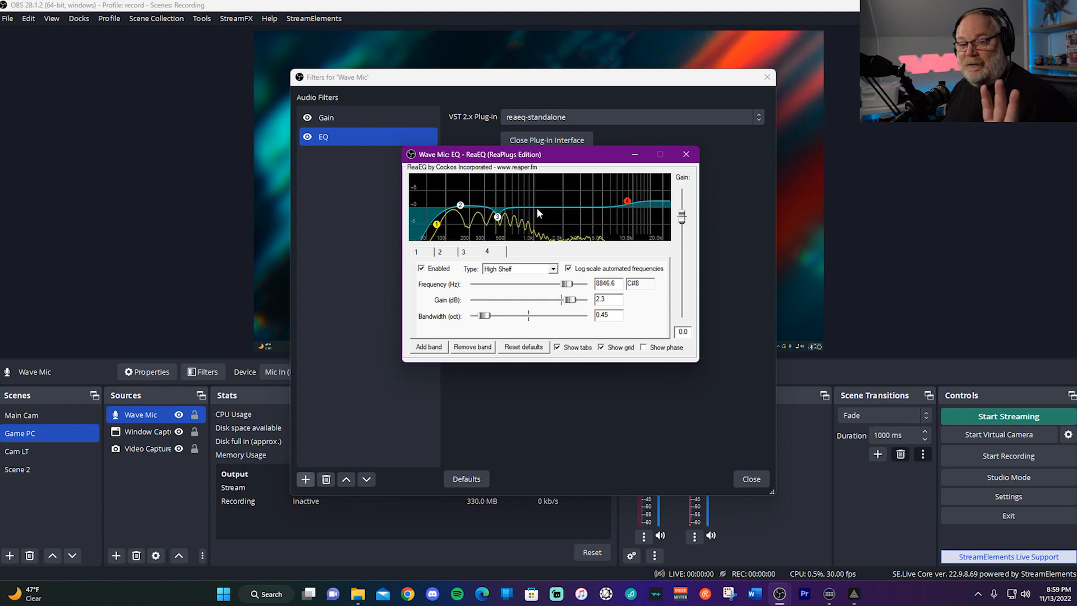
mouse_move(496, 220)
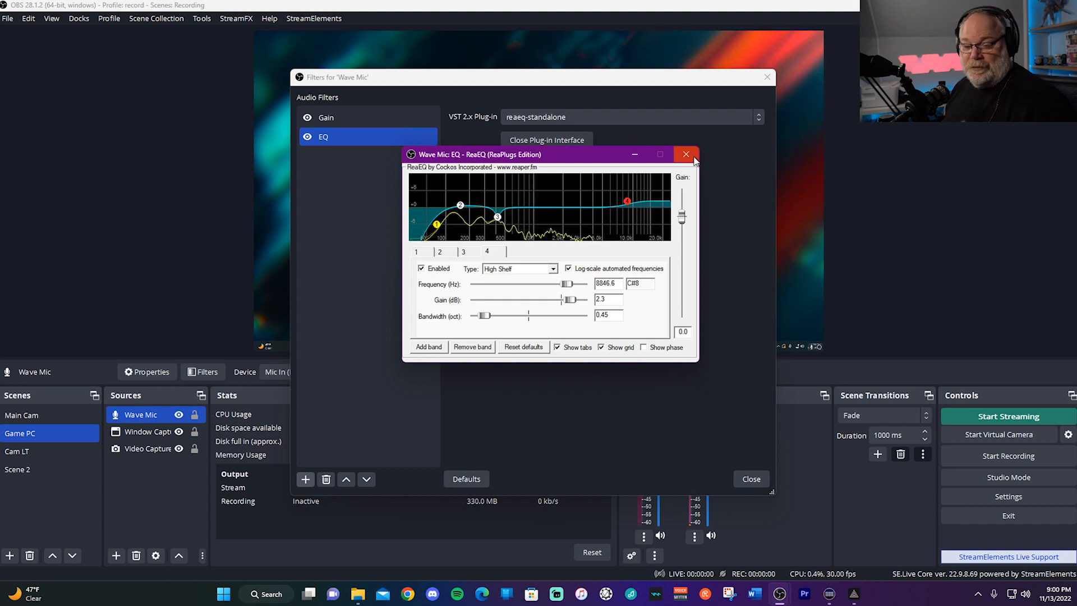
mouse_move(686, 154)
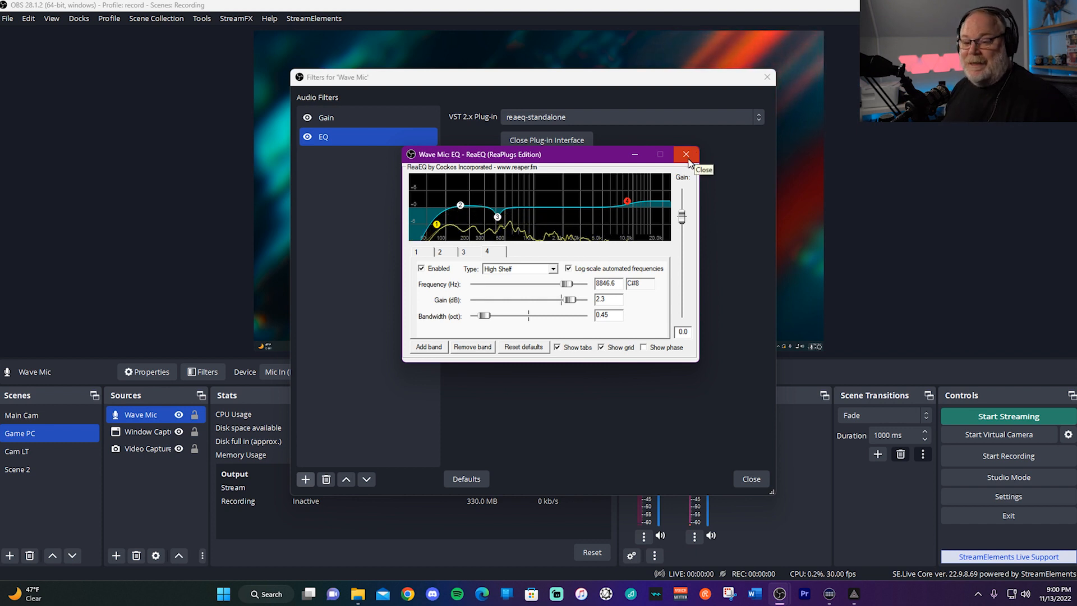
mouse_move(558, 213)
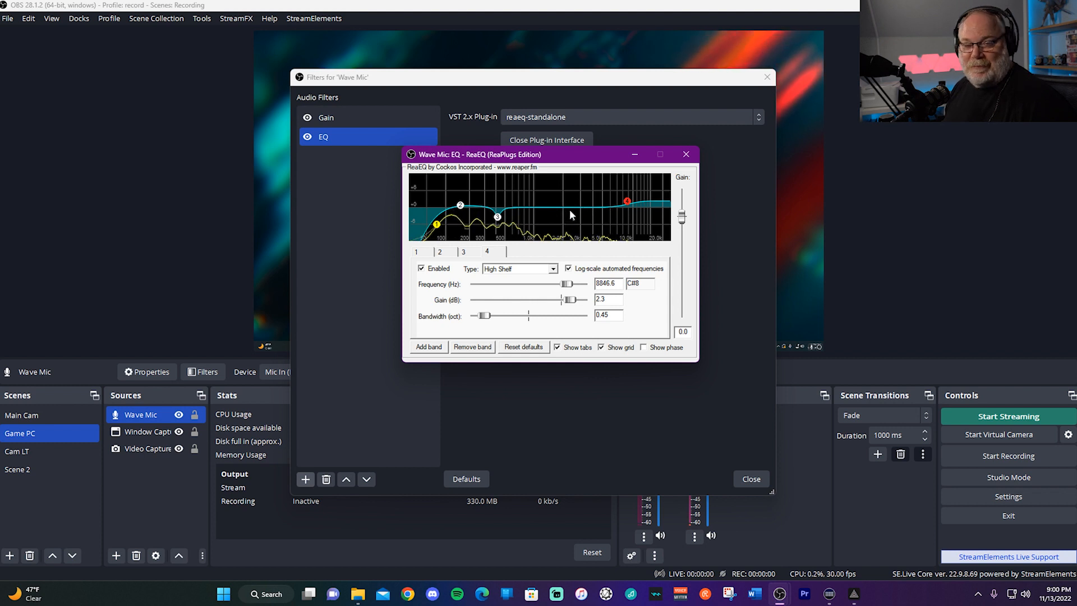
mouse_move(670, 171)
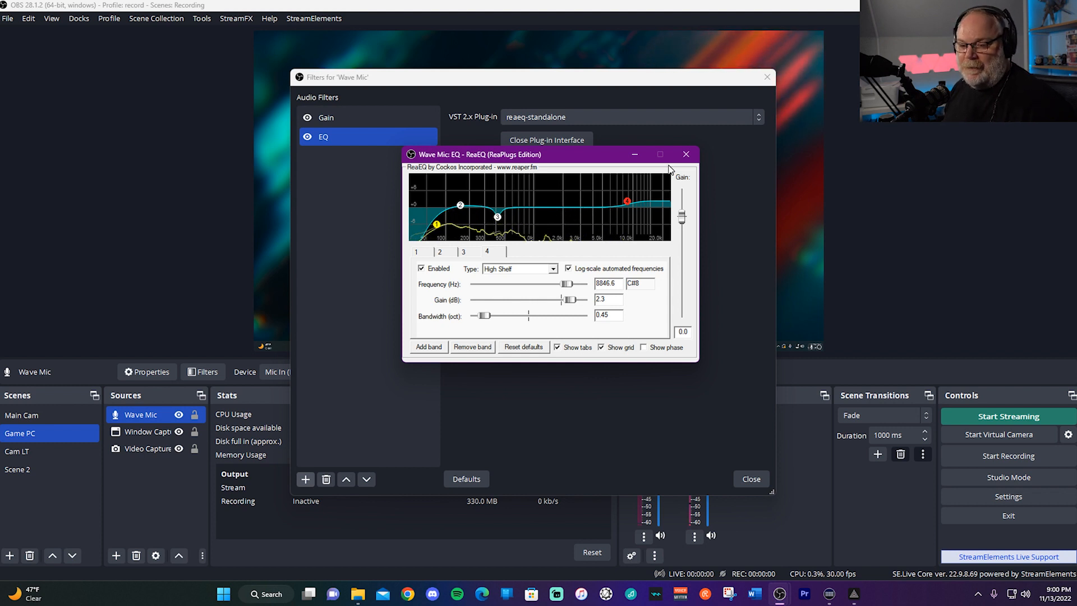
mouse_move(643, 193)
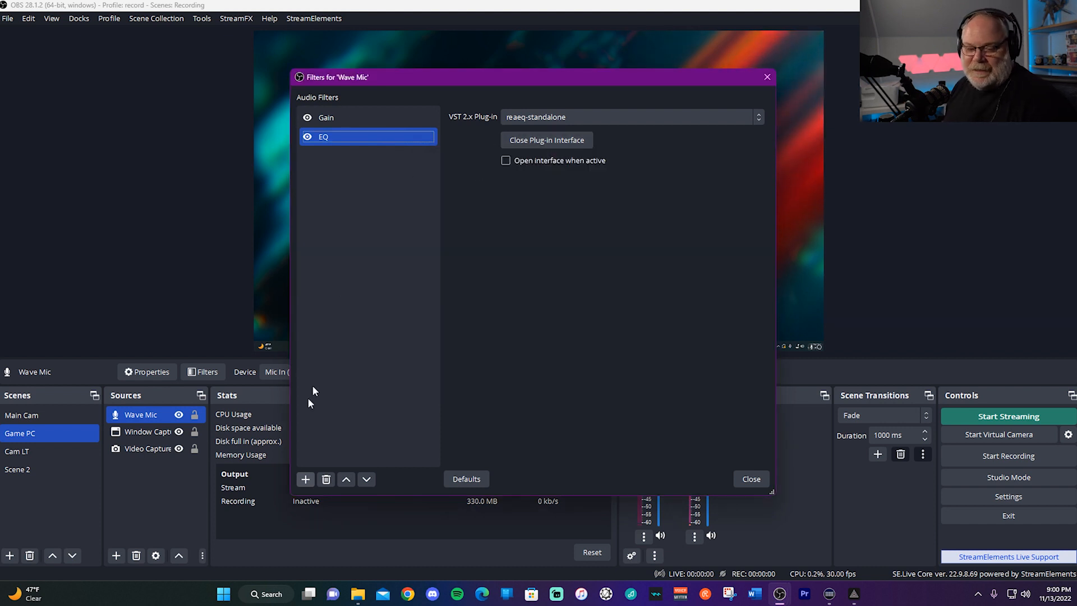
Step: Add a Noise Suppression filter to Wave Mic, keeping the default name
click(305, 479)
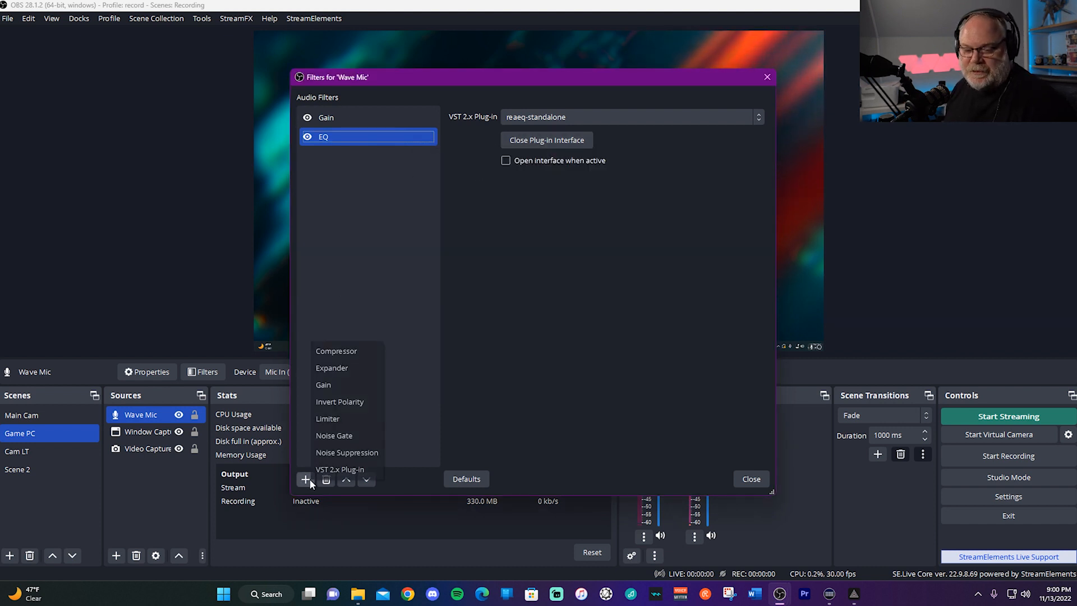
mouse_move(335, 351)
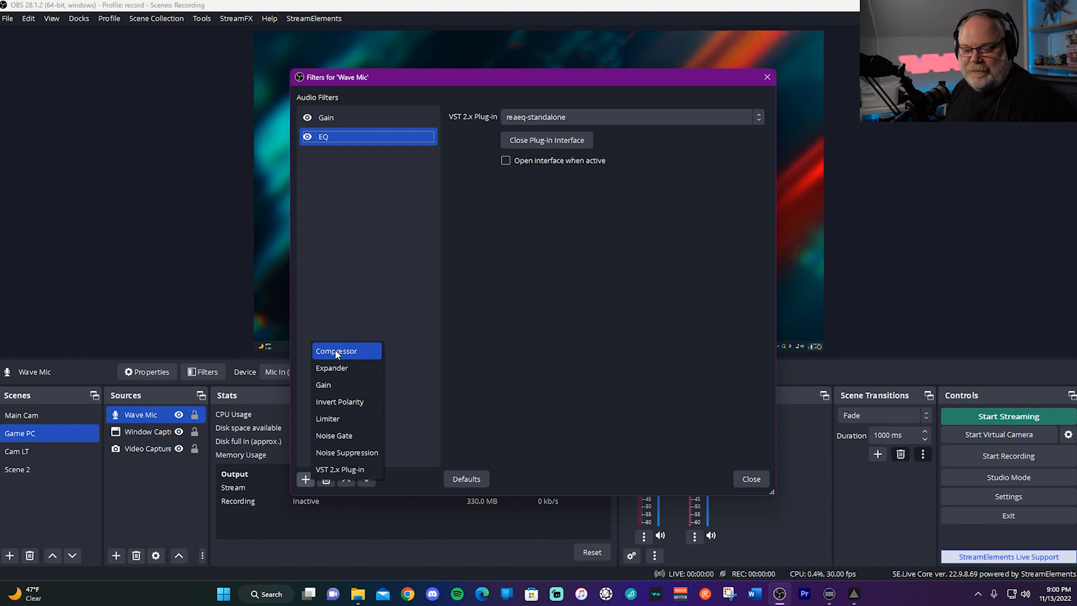
mouse_move(347, 369)
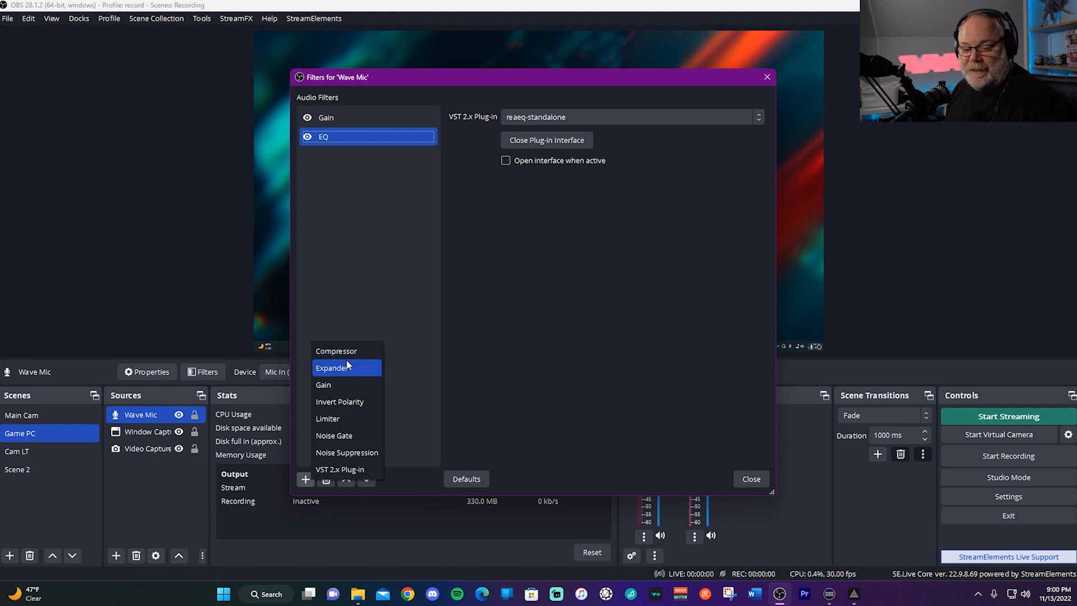
mouse_move(339, 469)
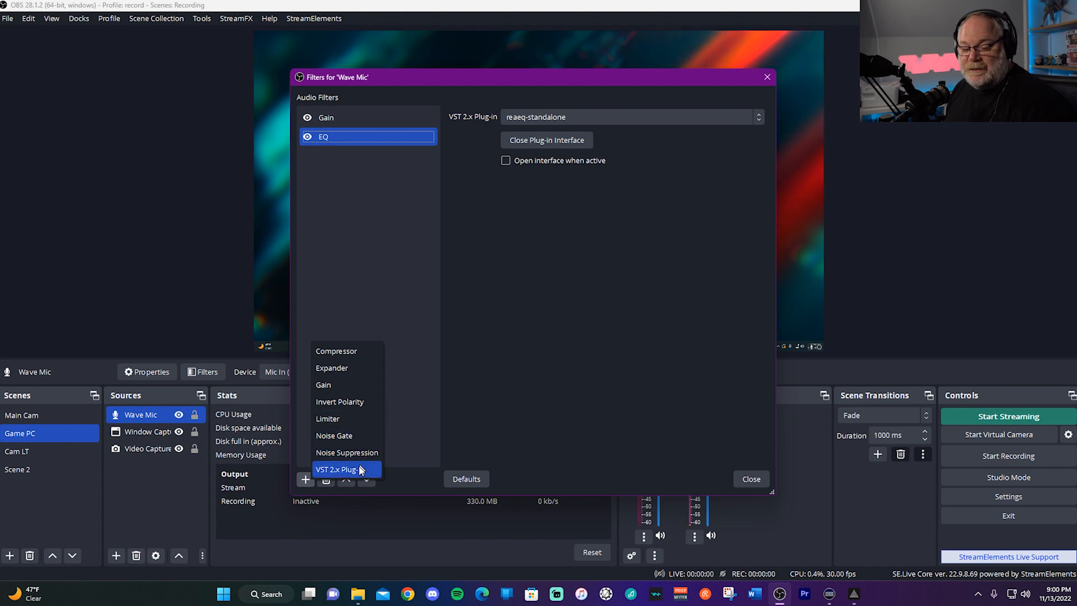
mouse_move(439, 296)
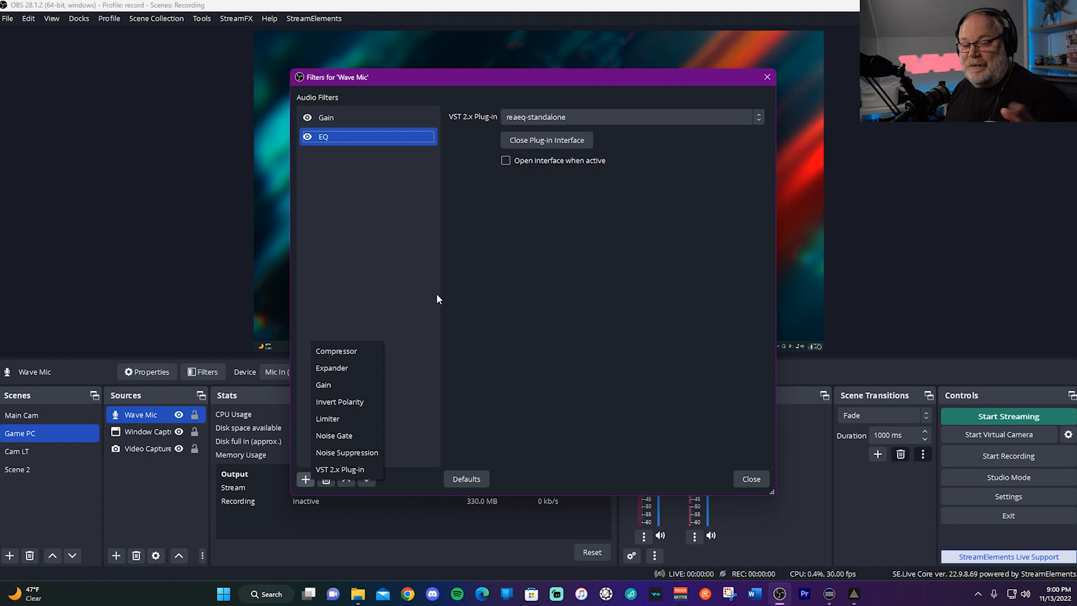
mouse_move(347, 452)
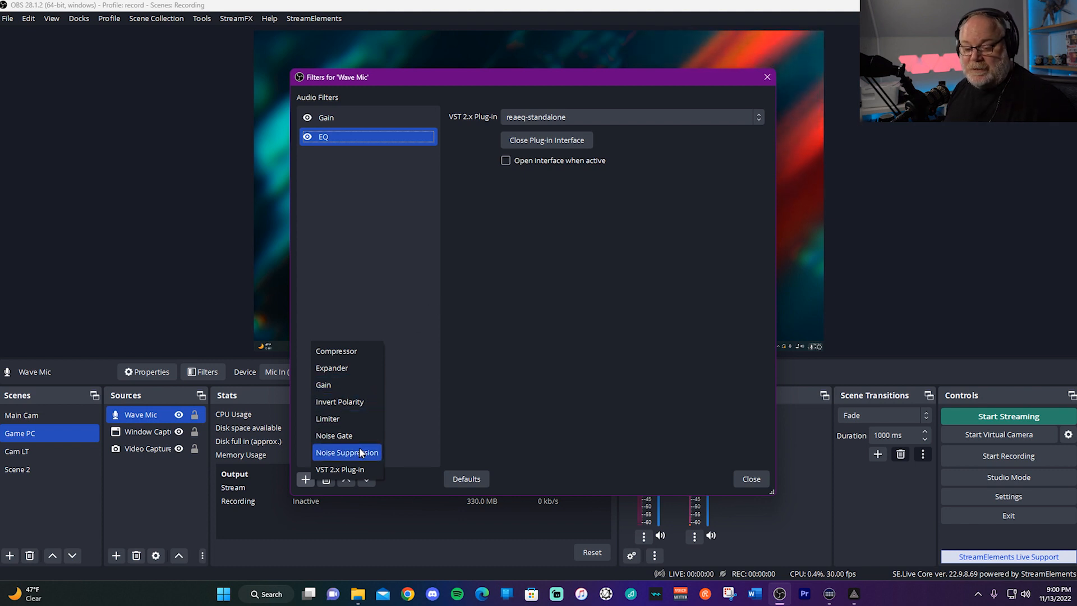
mouse_move(352, 456)
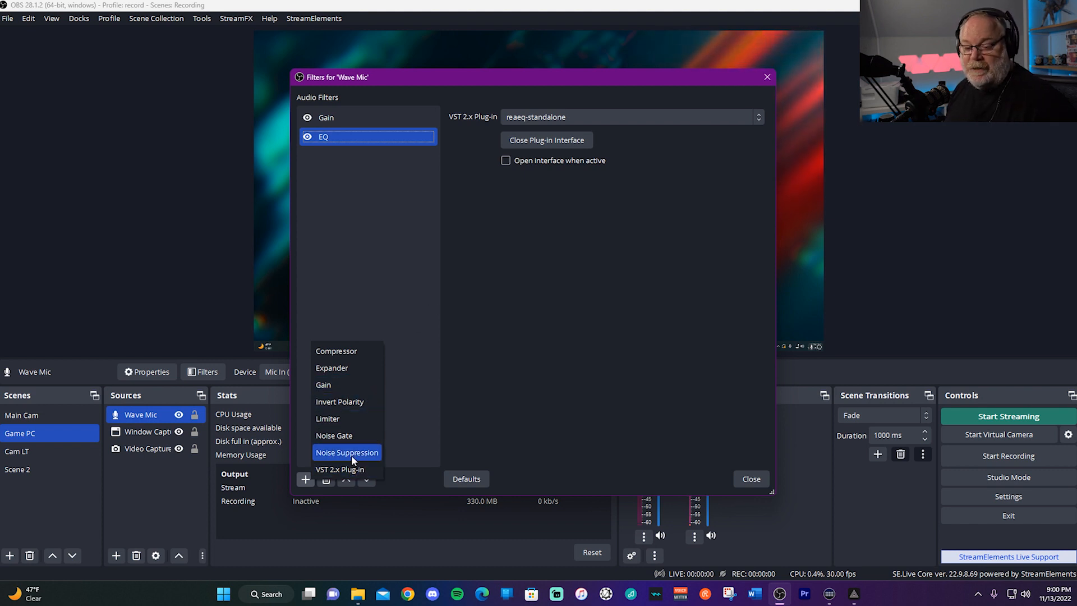
click(347, 453)
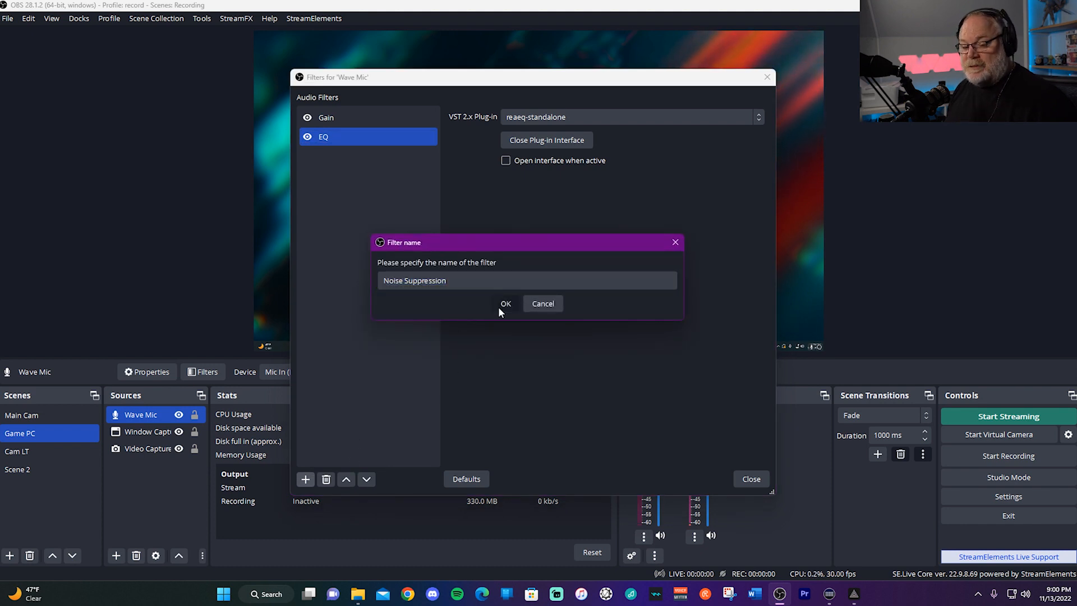
click(507, 304)
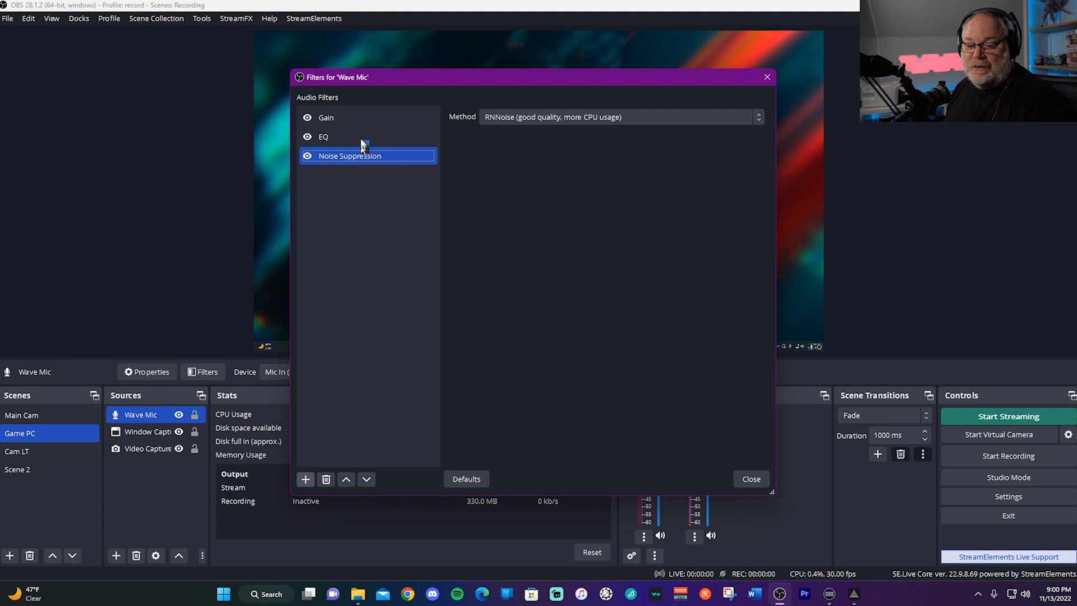
mouse_move(356, 165)
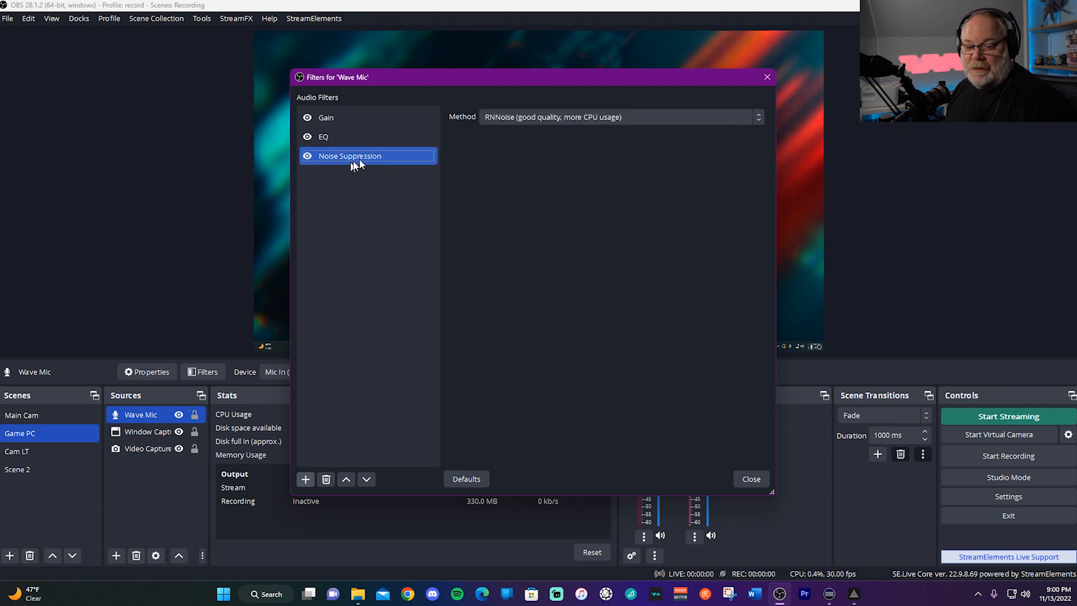
Step: Move Noise Suppression up so it sits between Gain and EQ in the filter list
click(346, 479)
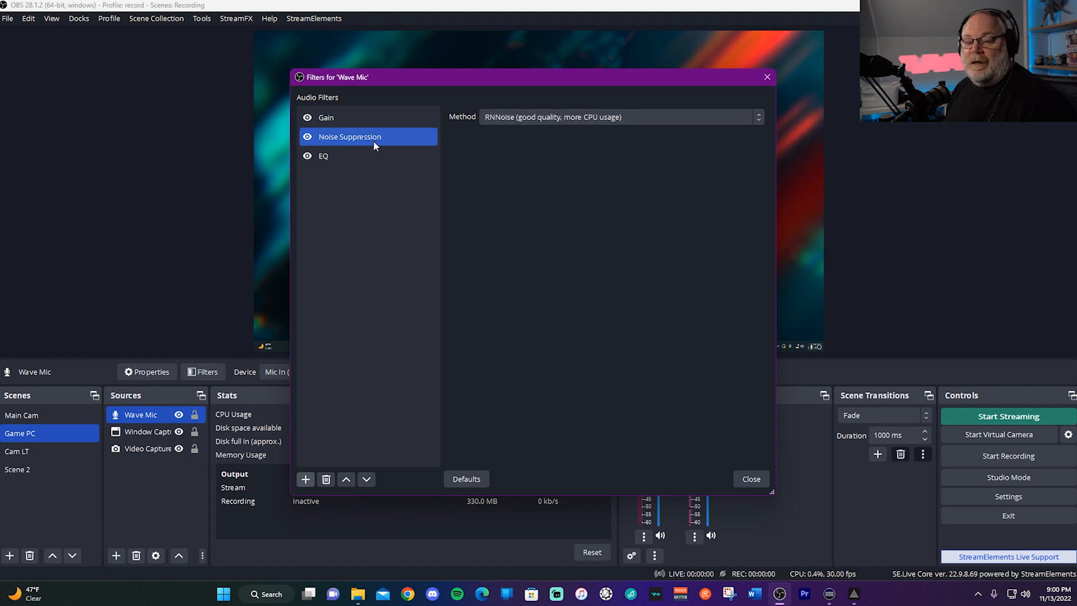
mouse_move(385, 137)
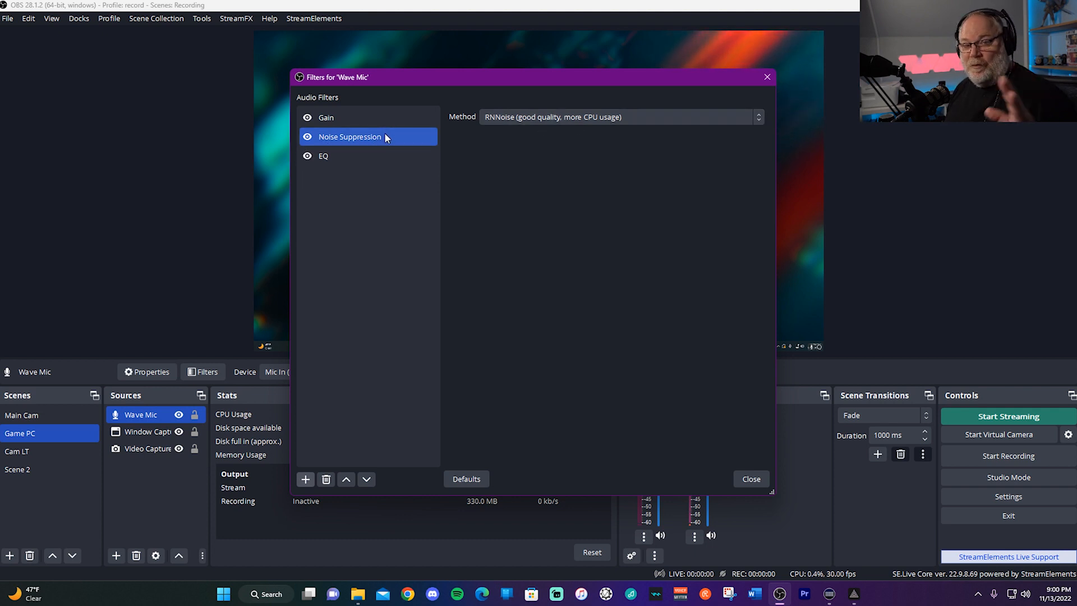
mouse_move(408, 149)
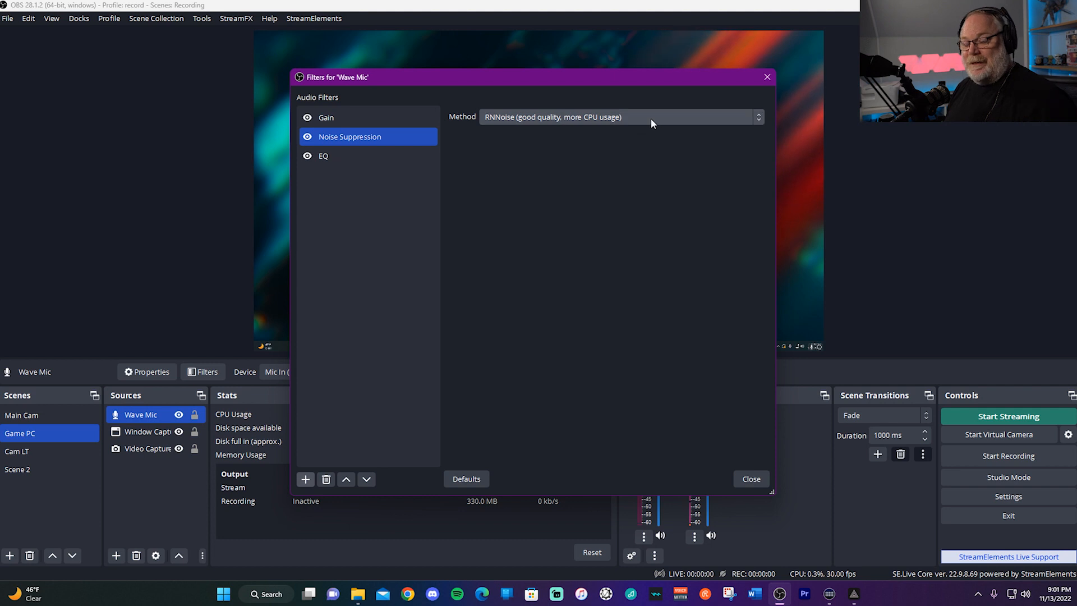
mouse_move(657, 113)
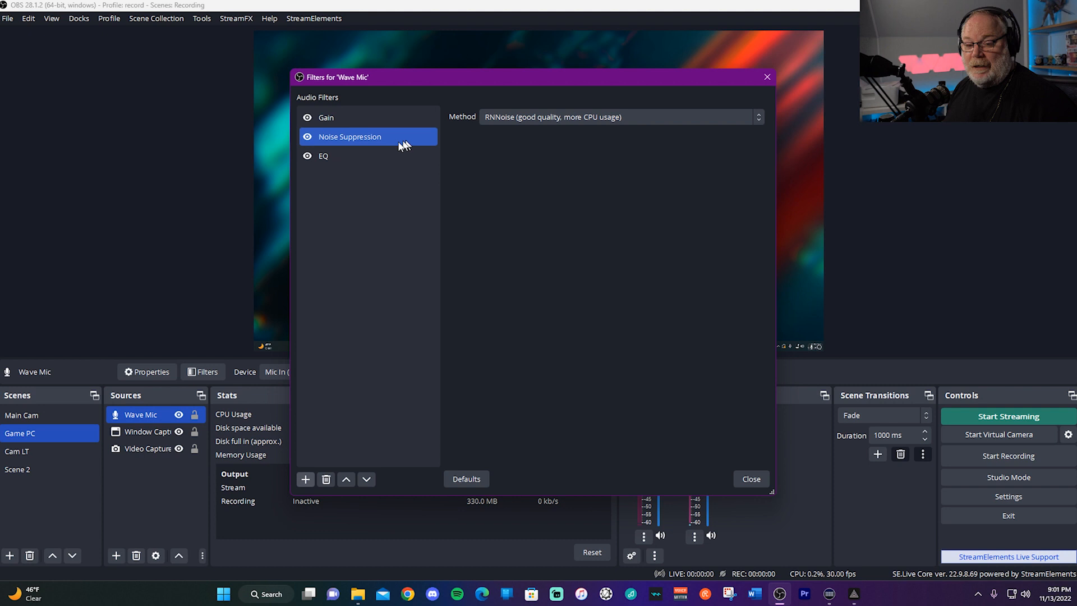
mouse_move(433, 148)
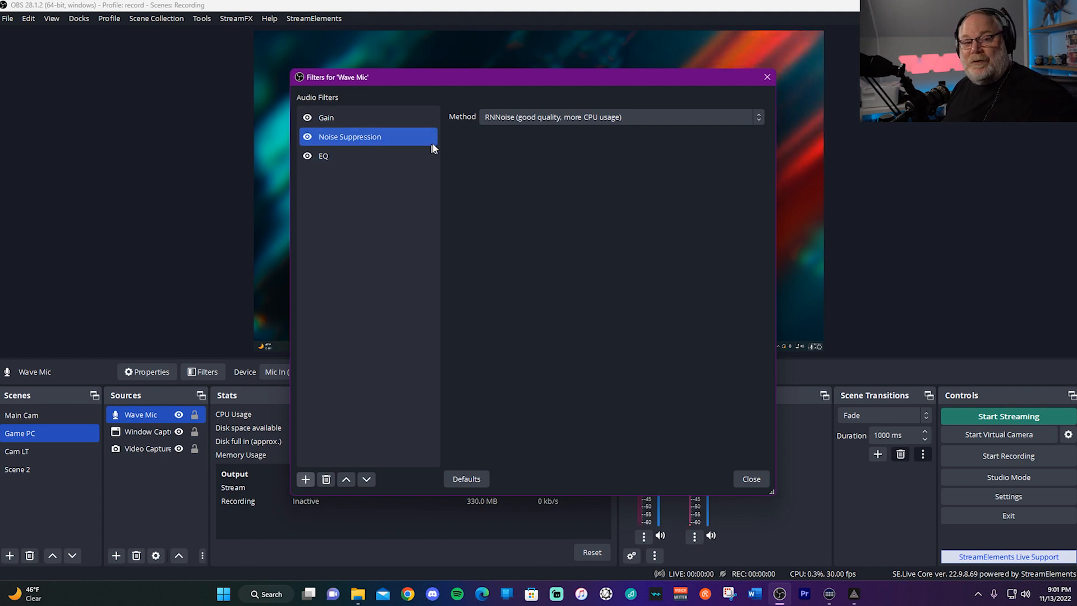
mouse_move(502, 187)
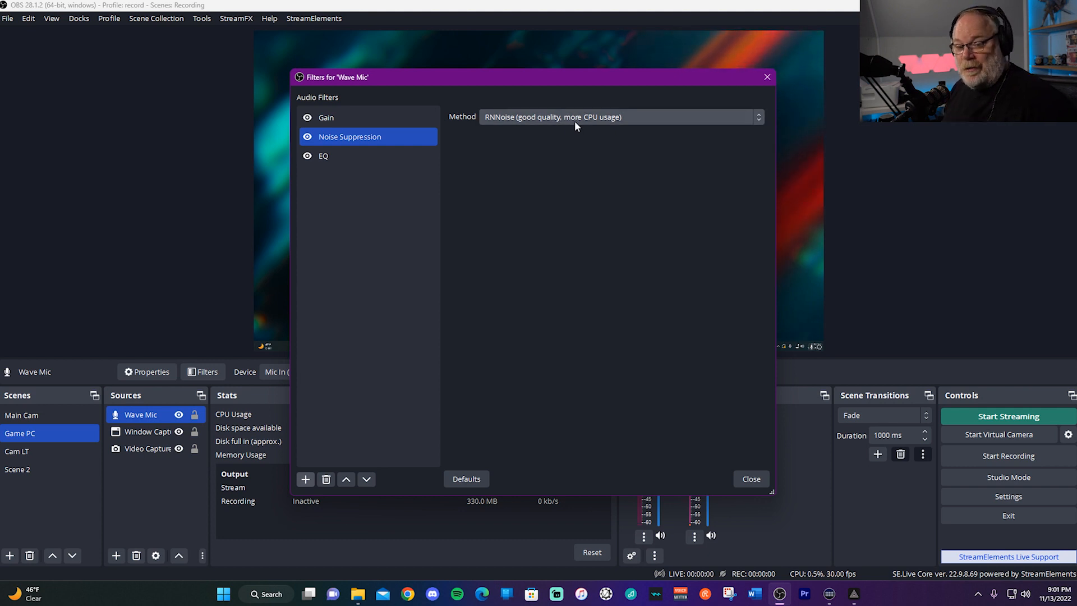
click(368, 156)
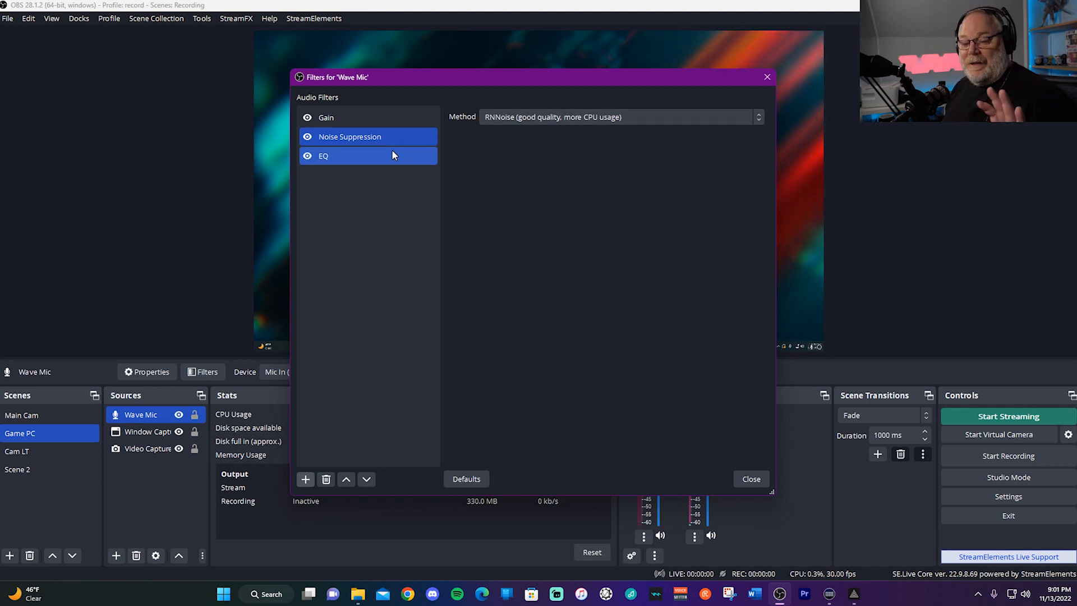
click(349, 137)
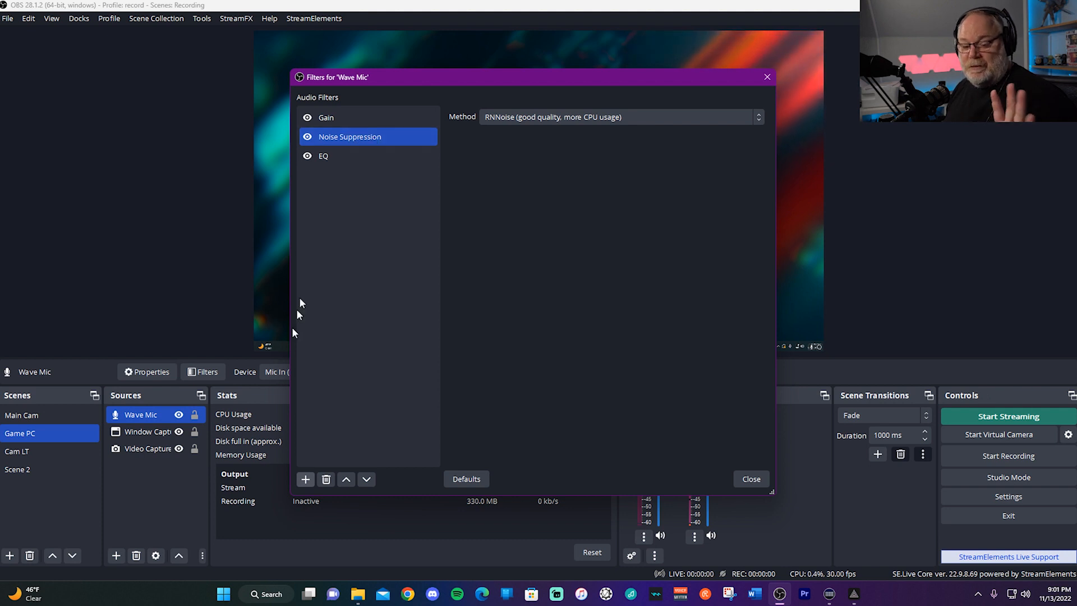
mouse_move(484, 224)
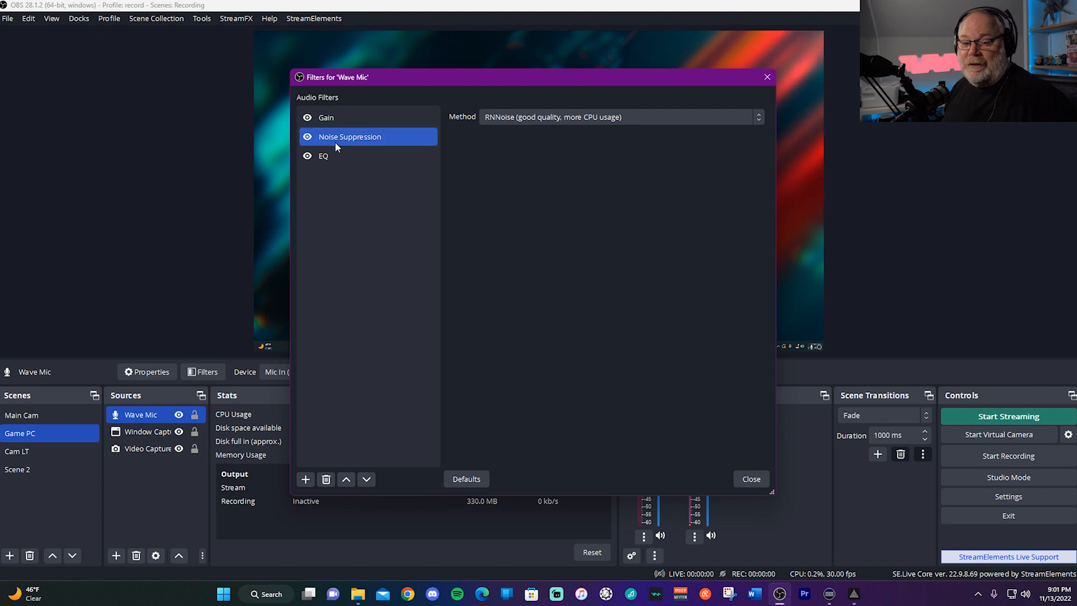
click(323, 156)
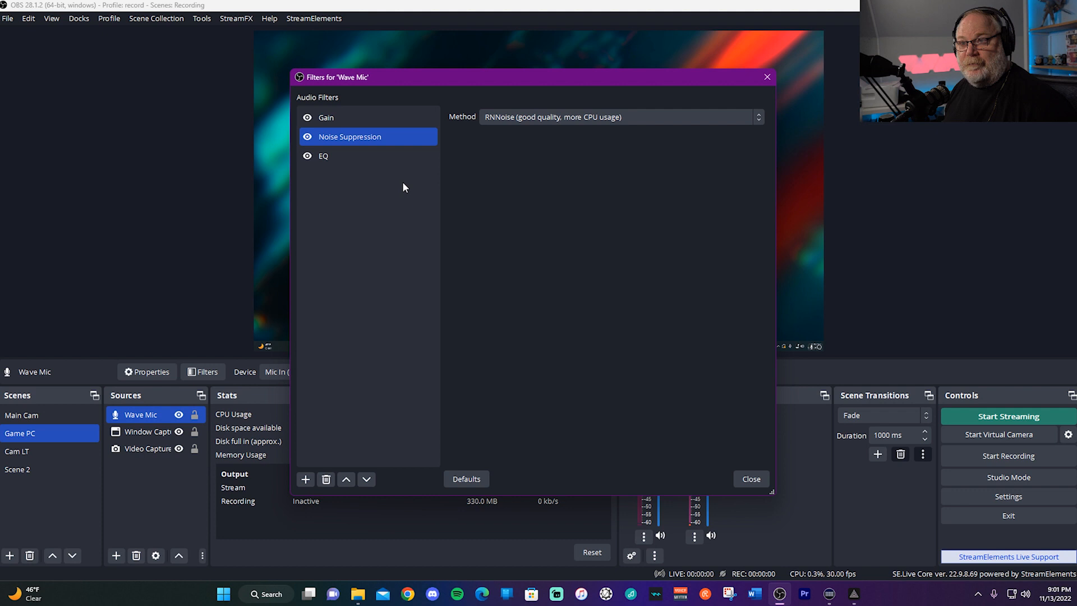
click(305, 480)
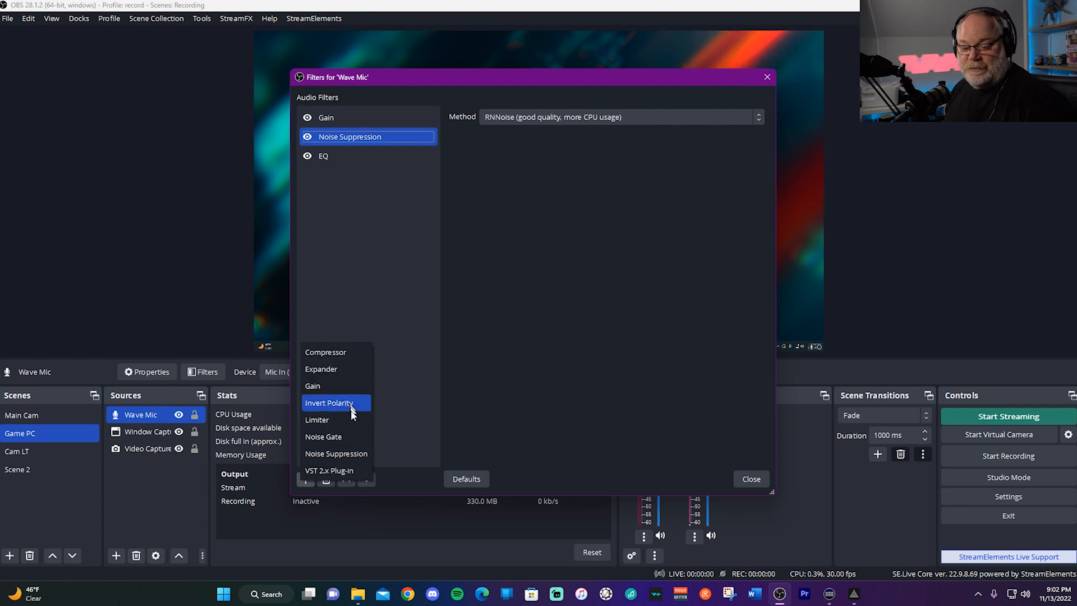
Step: Add a VST 2.x filter named Compression and load reacomp-standalone into it
click(329, 470)
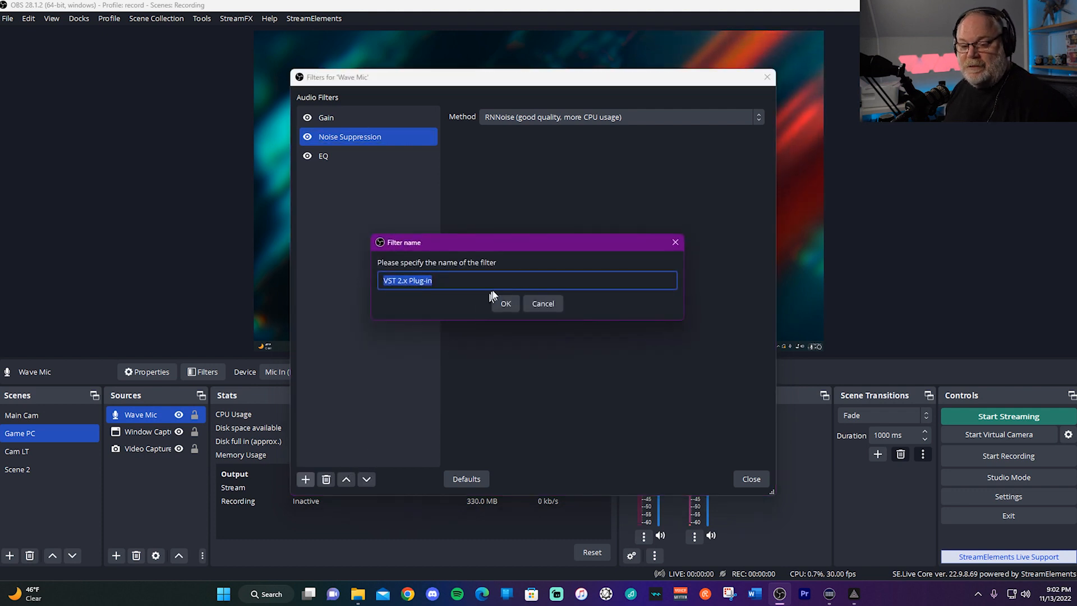
text(c)
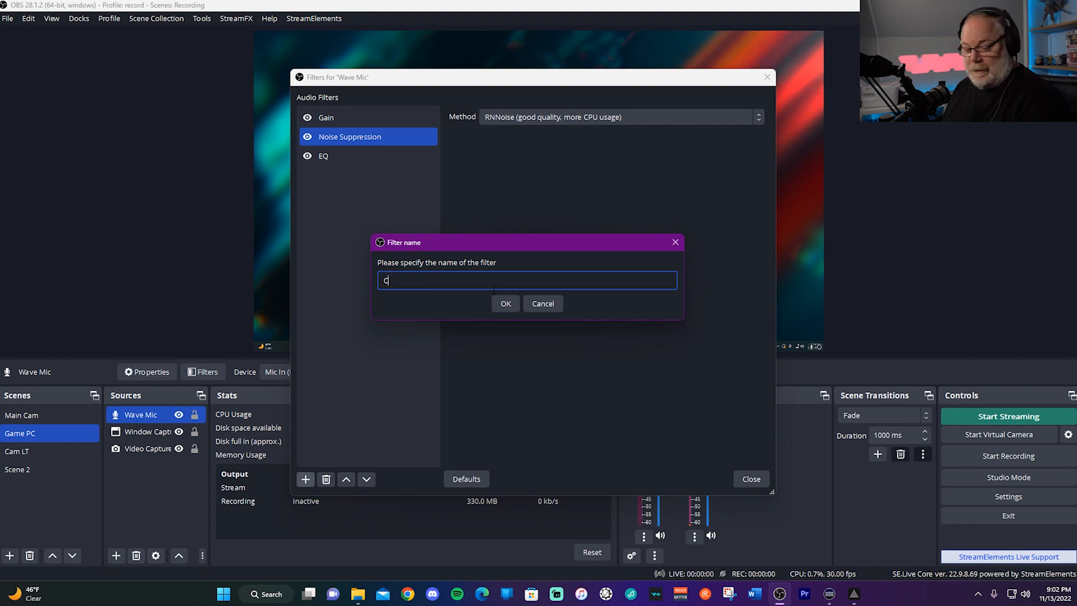
click(506, 303)
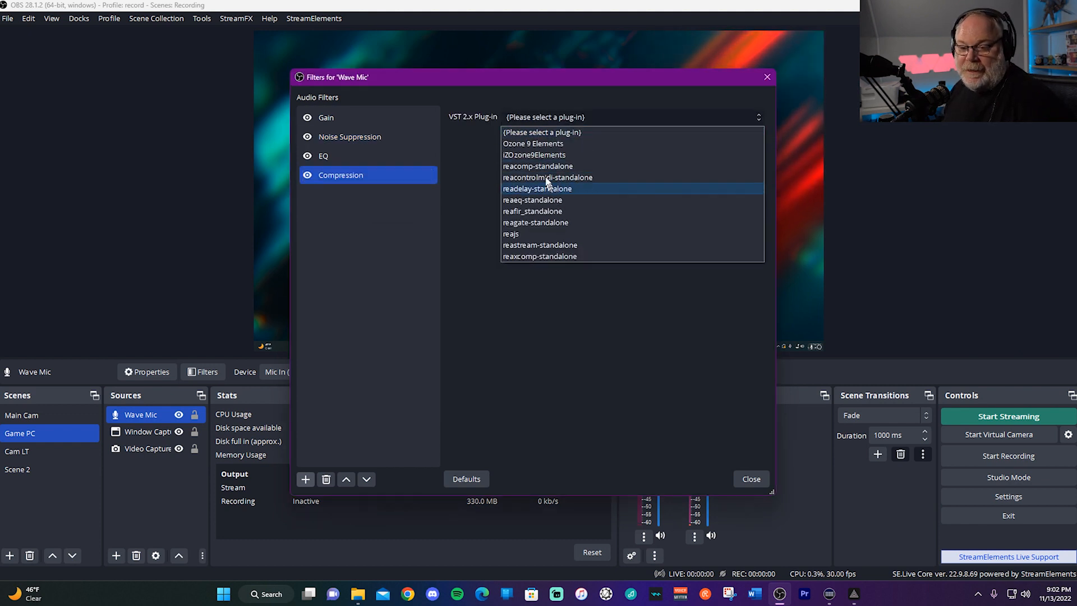
mouse_move(548, 166)
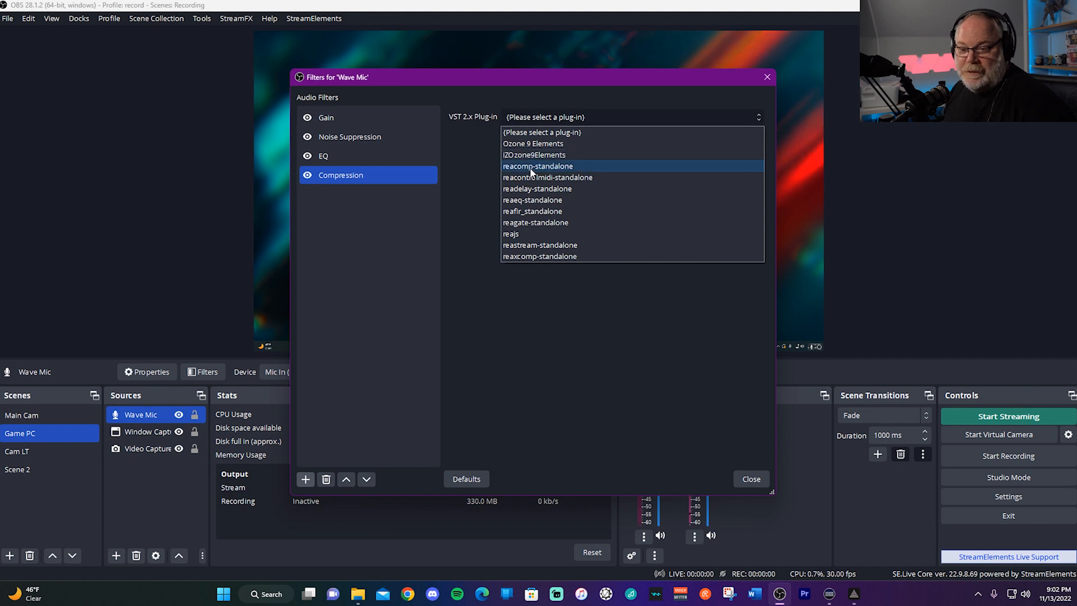
mouse_move(543, 171)
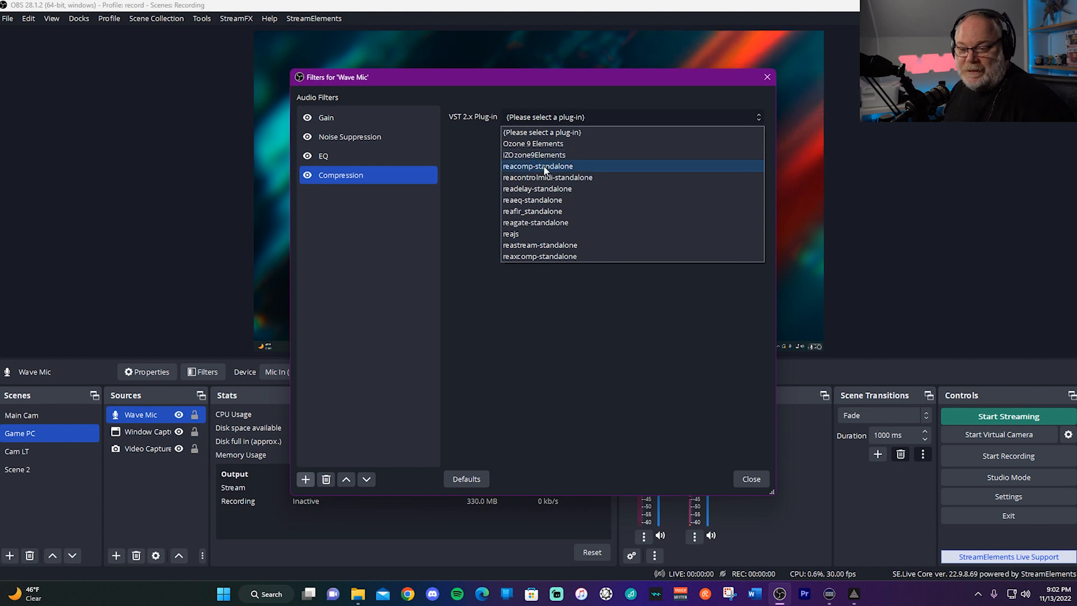
mouse_move(539, 256)
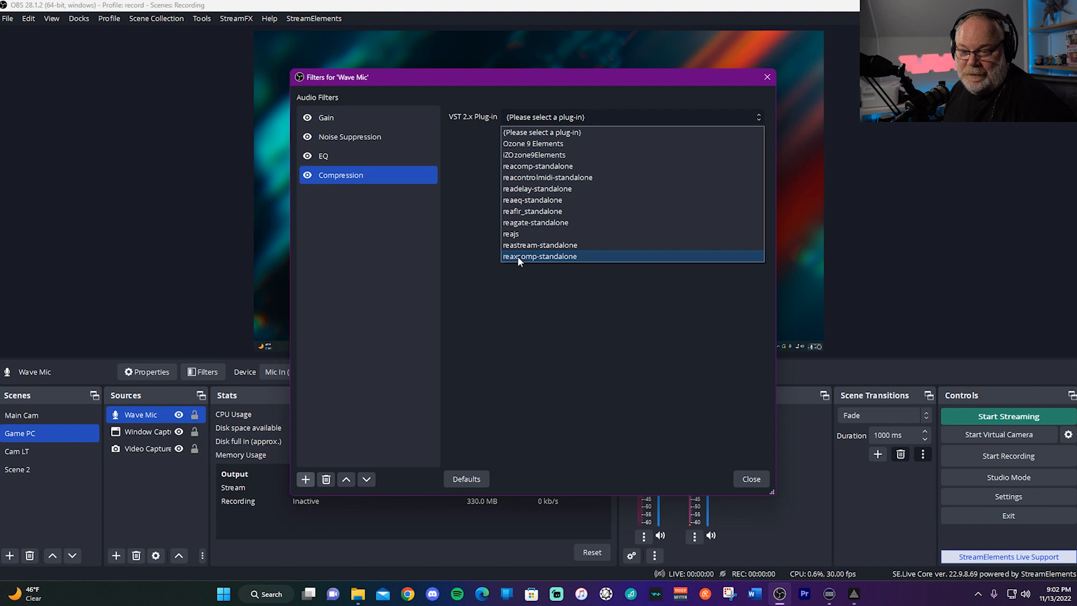
mouse_move(528, 267)
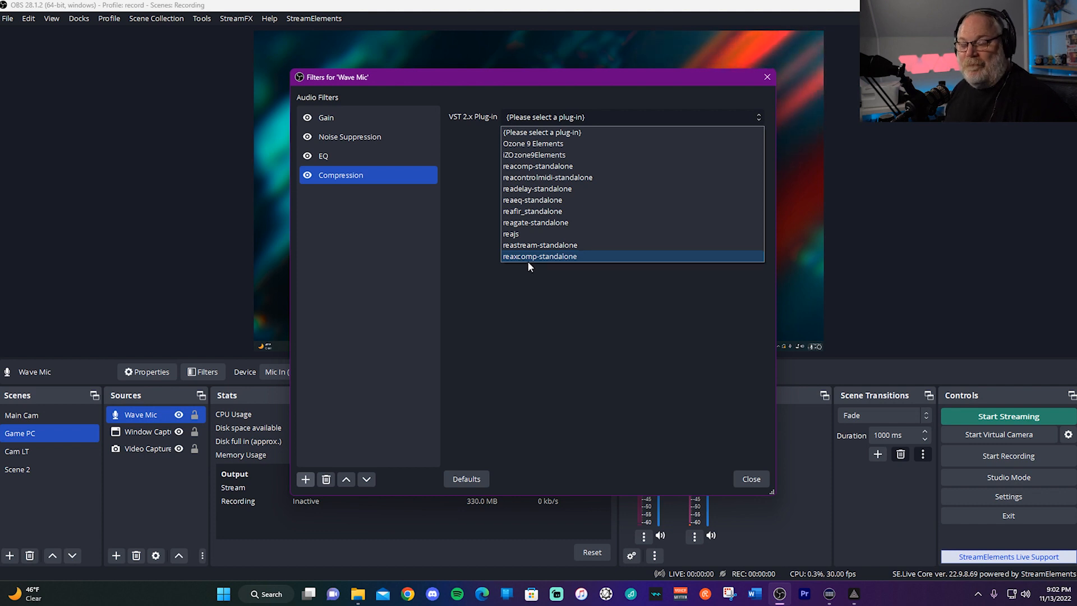
mouse_move(538, 166)
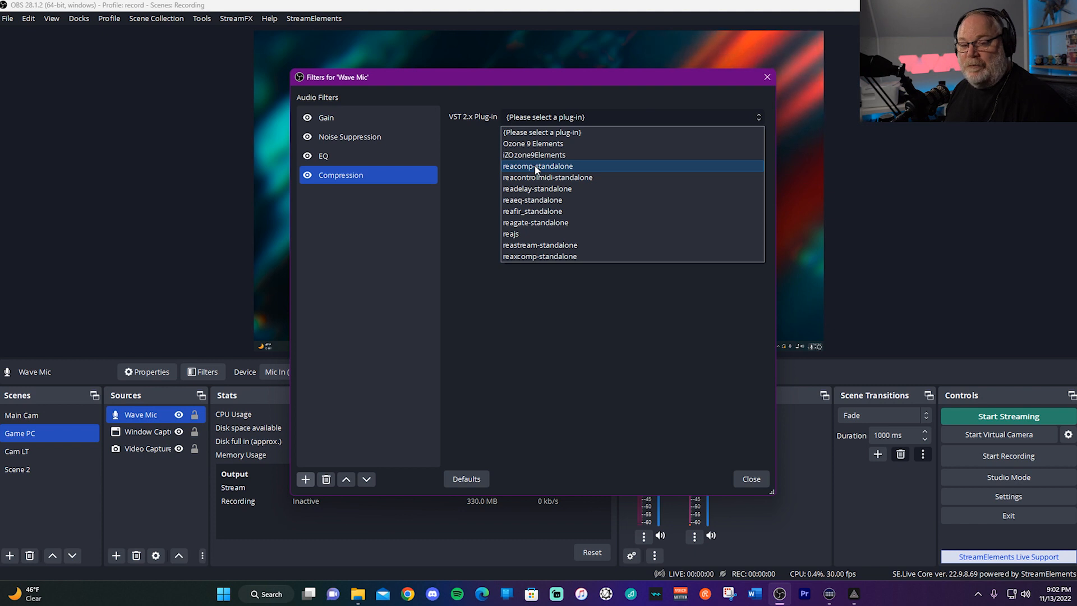
click(537, 166)
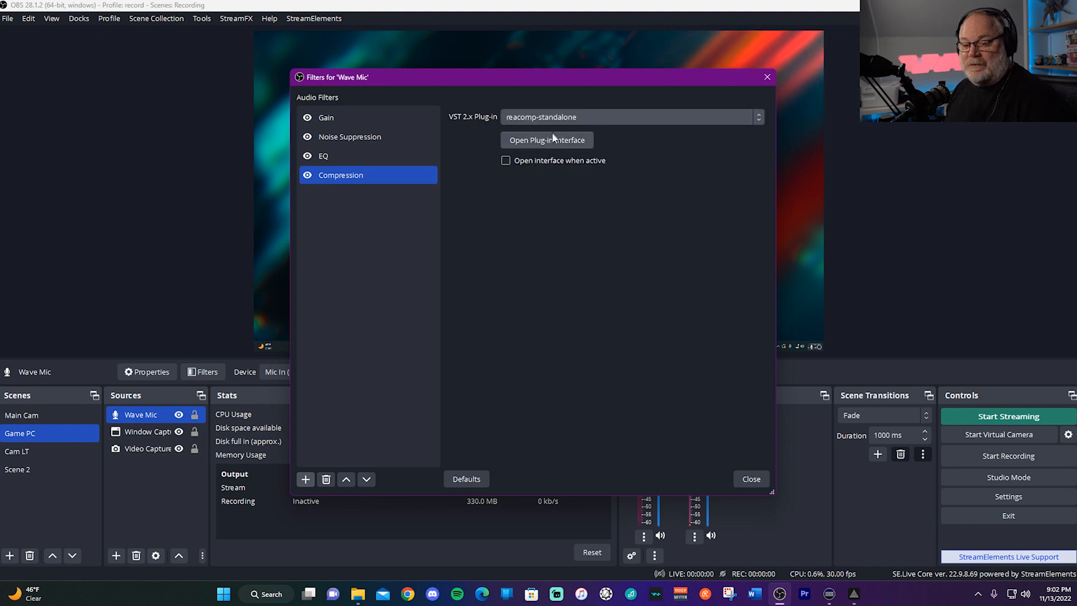
mouse_move(553, 150)
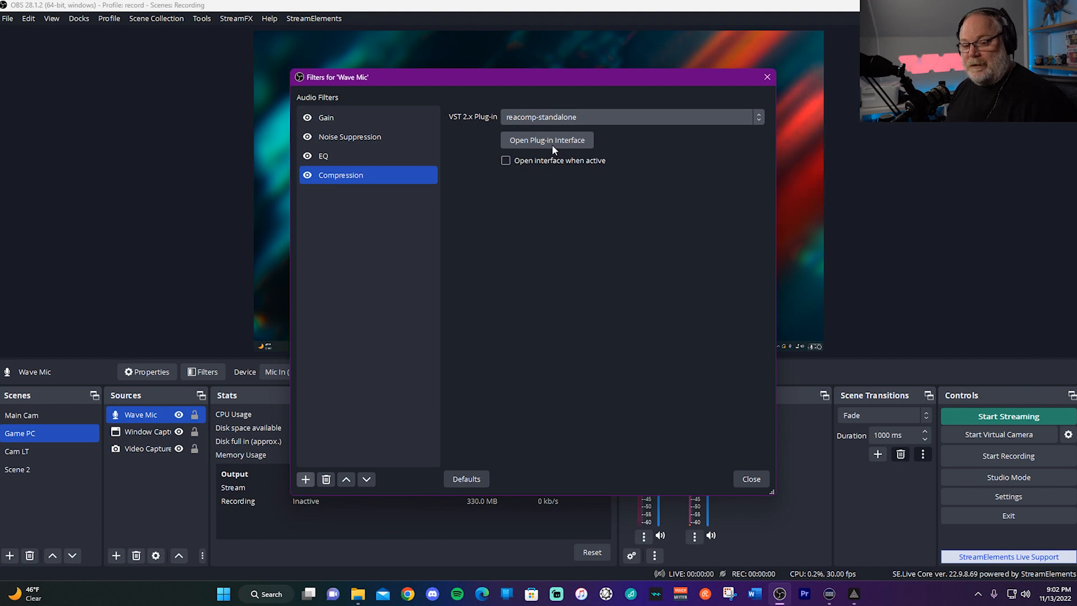
Step: Launch the ReaComp plug-in interface for the Compression filter
click(546, 141)
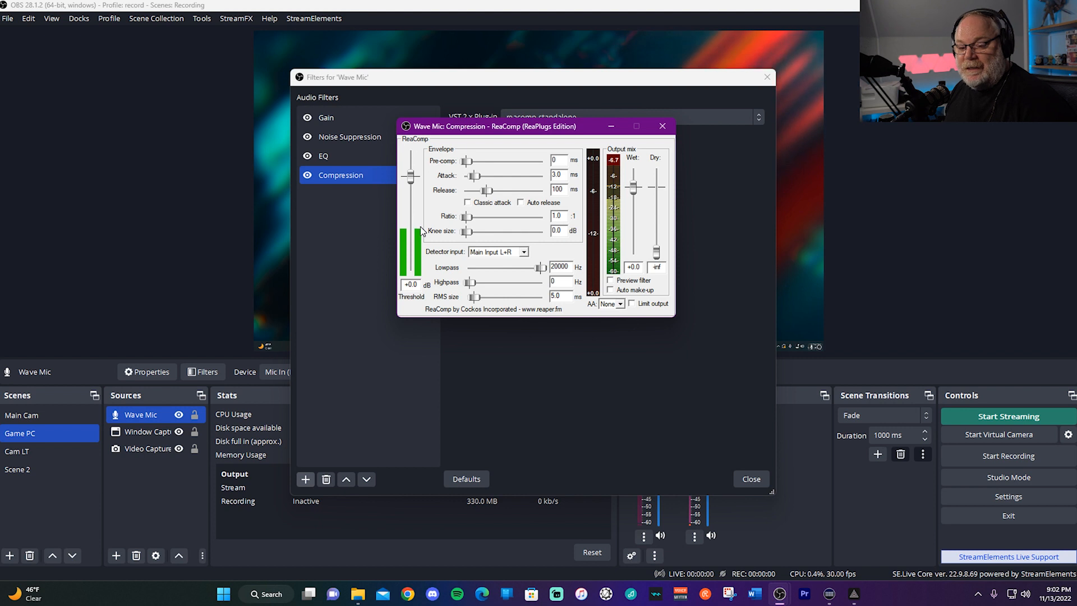
mouse_move(420, 246)
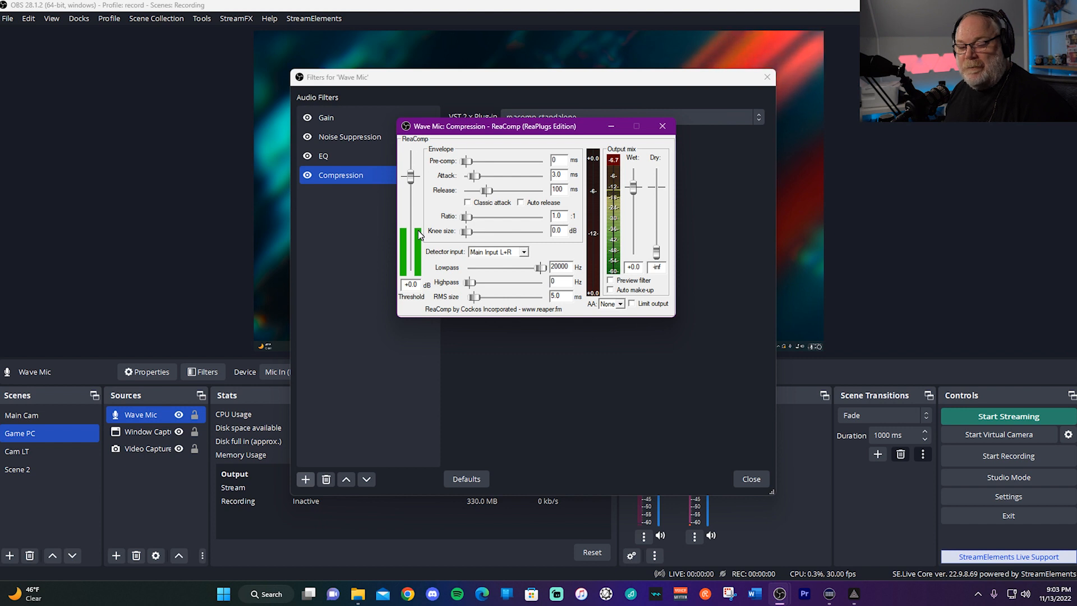
mouse_move(421, 218)
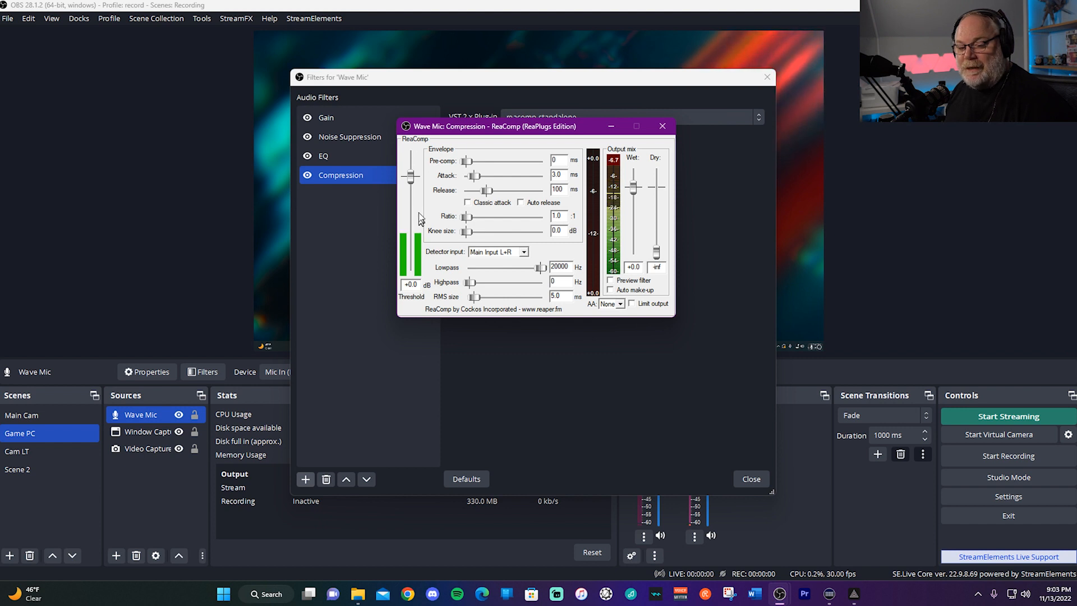
mouse_move(412, 177)
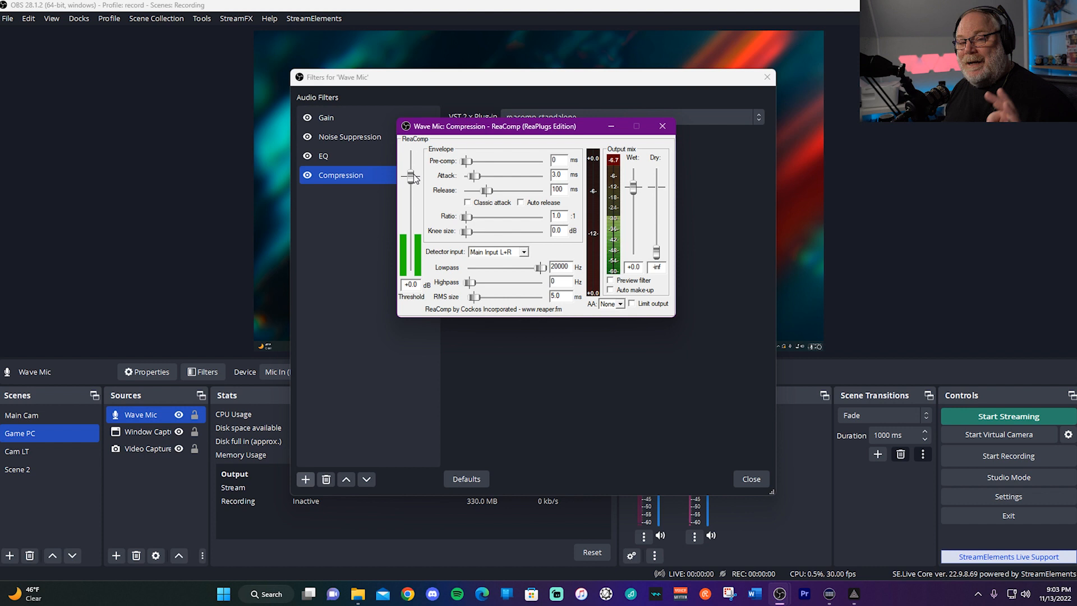
Step: Set ReaComp's threshold to -25.2 dB and the ratio to about 2.6:1
drag(411, 176, 411, 229)
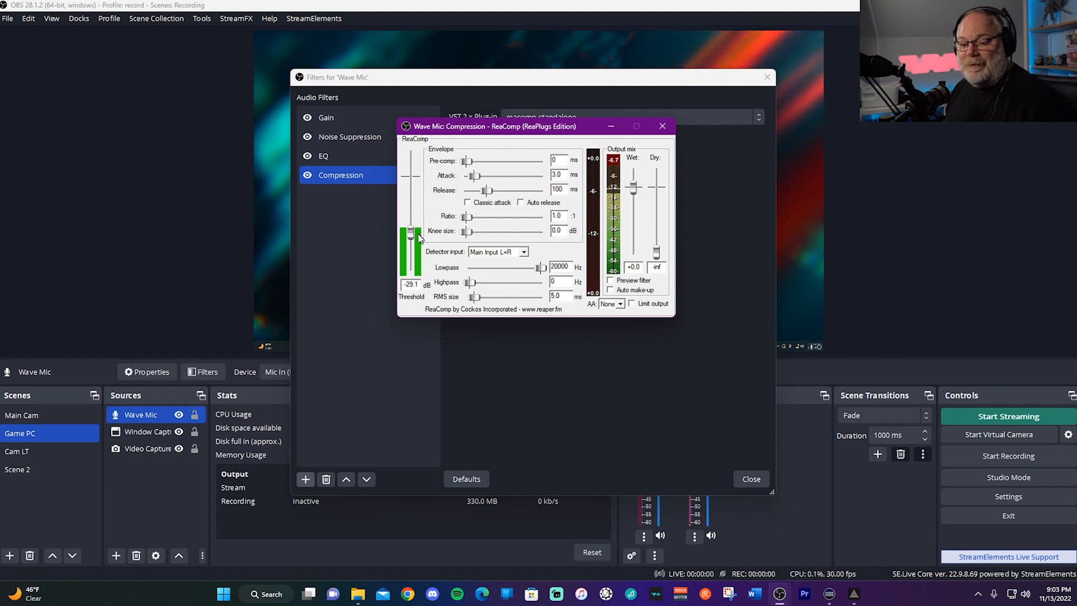
drag(410, 234, 410, 227)
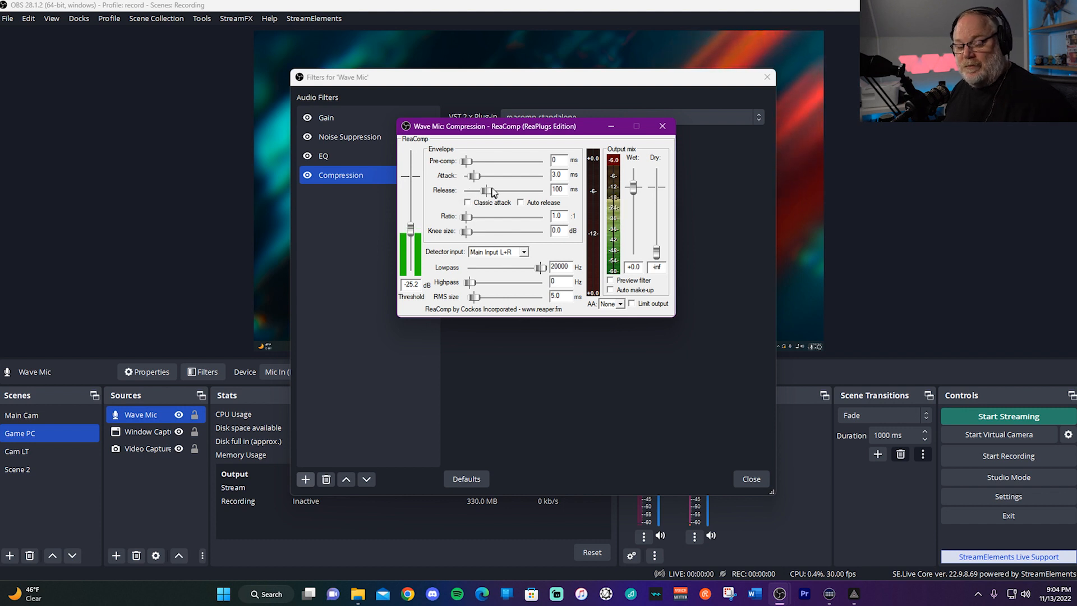
mouse_move(490, 192)
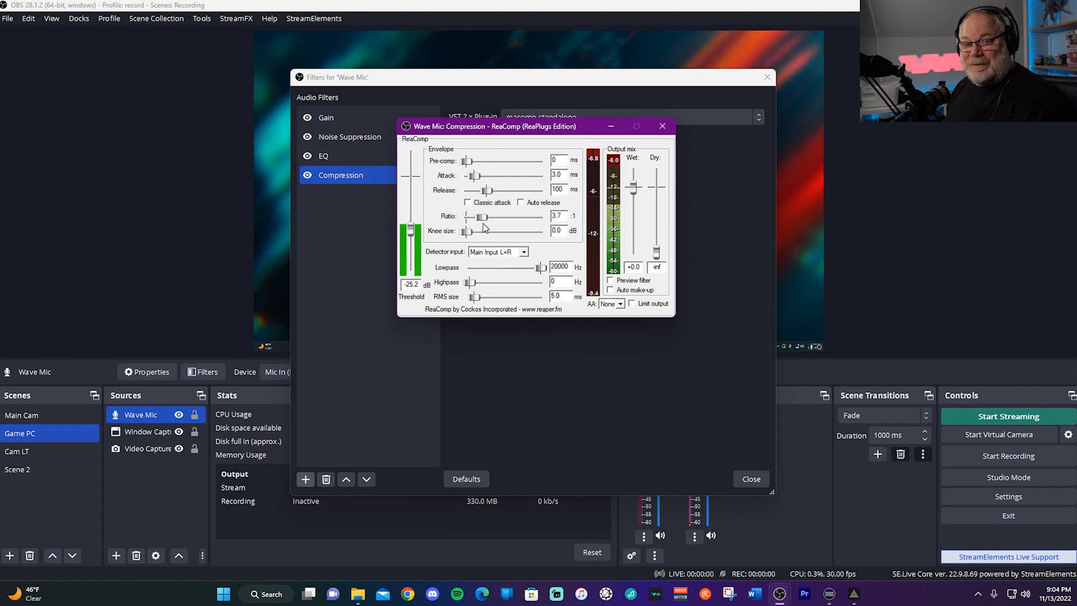
drag(482, 216, 473, 217)
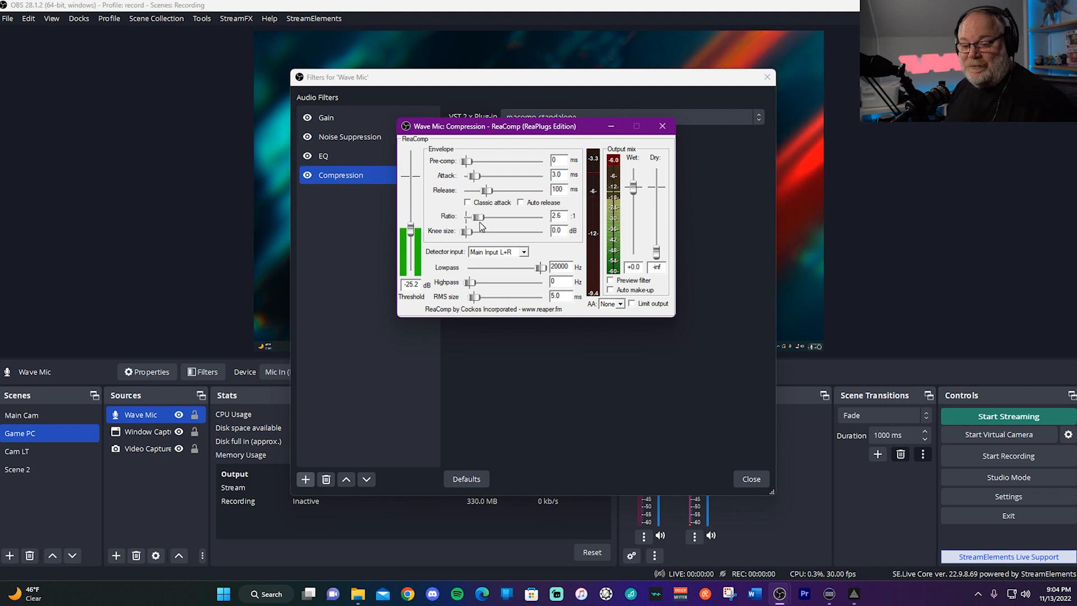
Step: Nudge the ReaComp ratio up to 2.9:1
drag(475, 217, 479, 216)
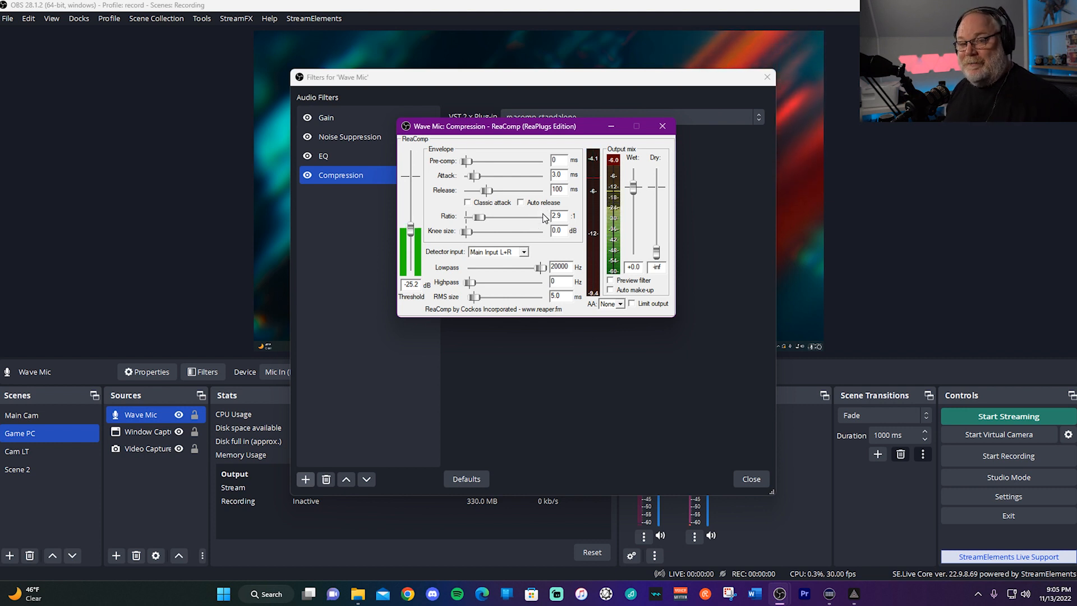
mouse_move(535, 222)
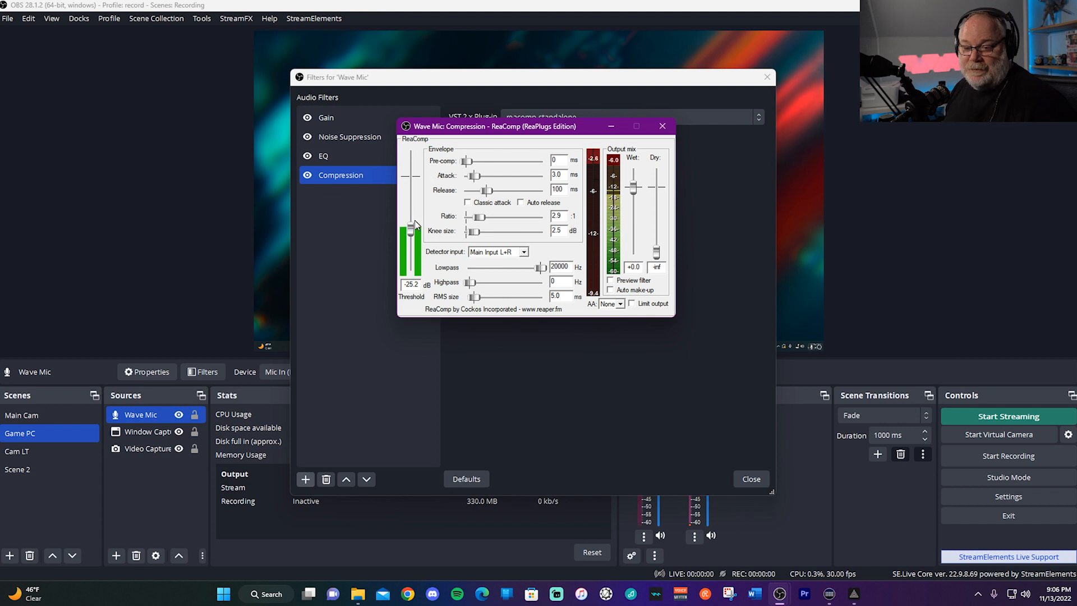
Step: Lower ReaComp's threshold slightly and turn on automatic make-up gain
drag(411, 240, 411, 201)
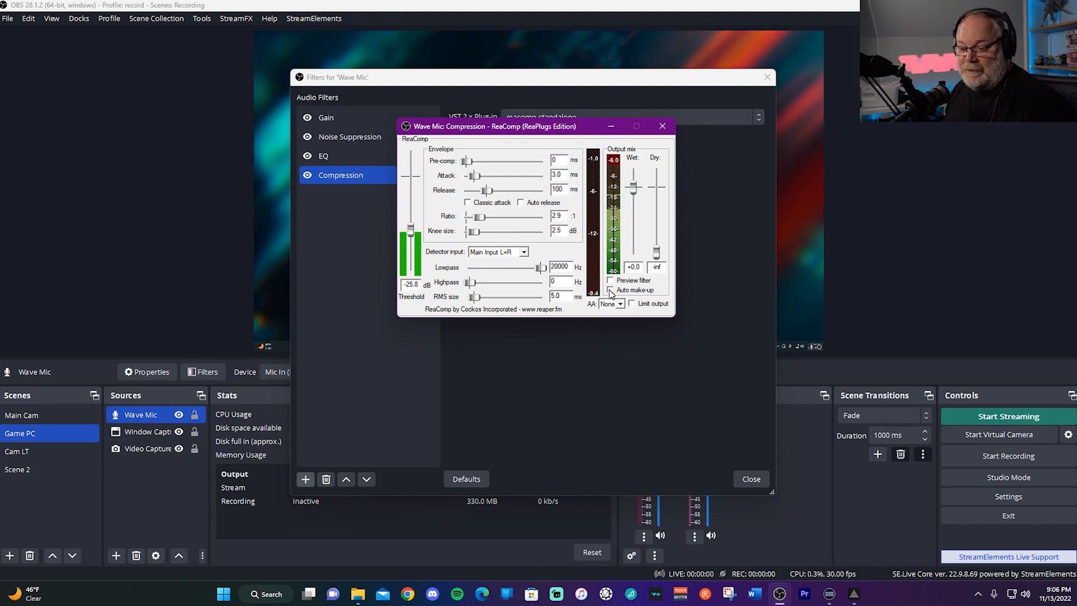
click(611, 290)
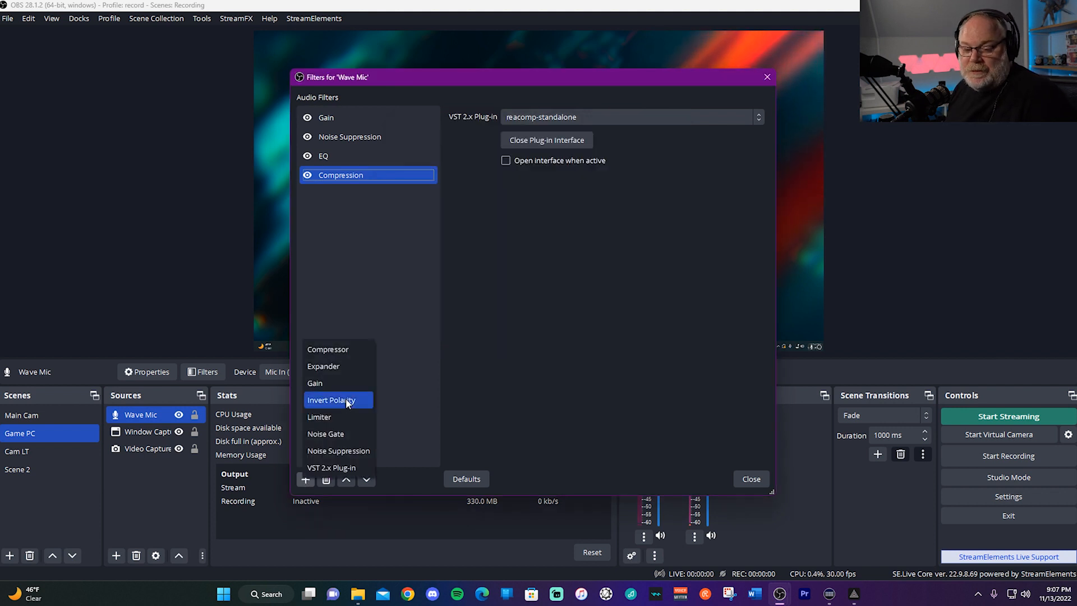
Step: Add a Limiter filter named 'Limiter' with -3.30 dB threshold and 60 ms release
click(319, 418)
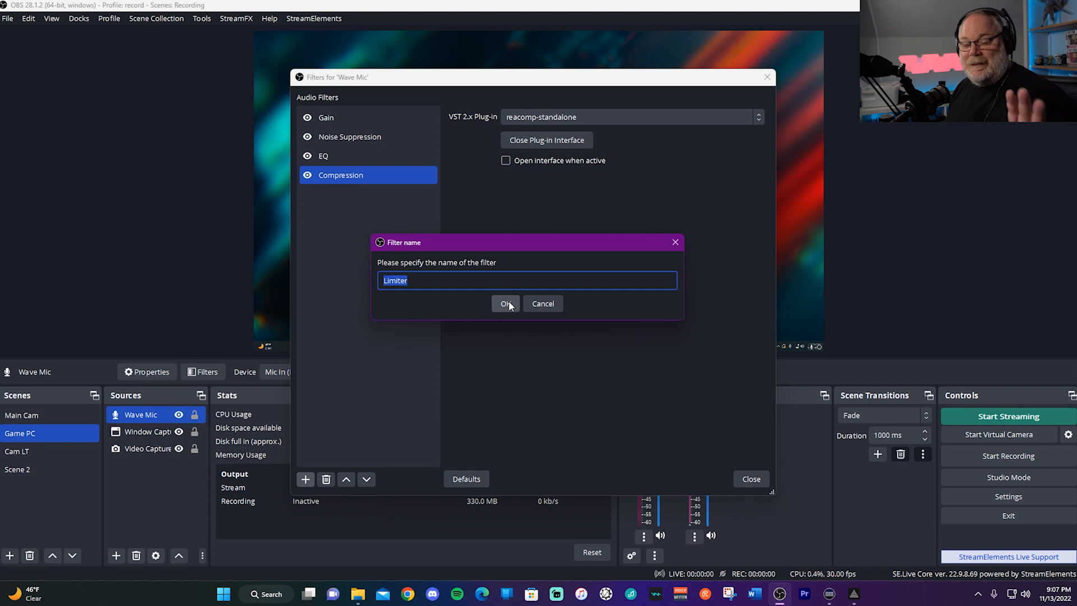
mouse_move(508, 313)
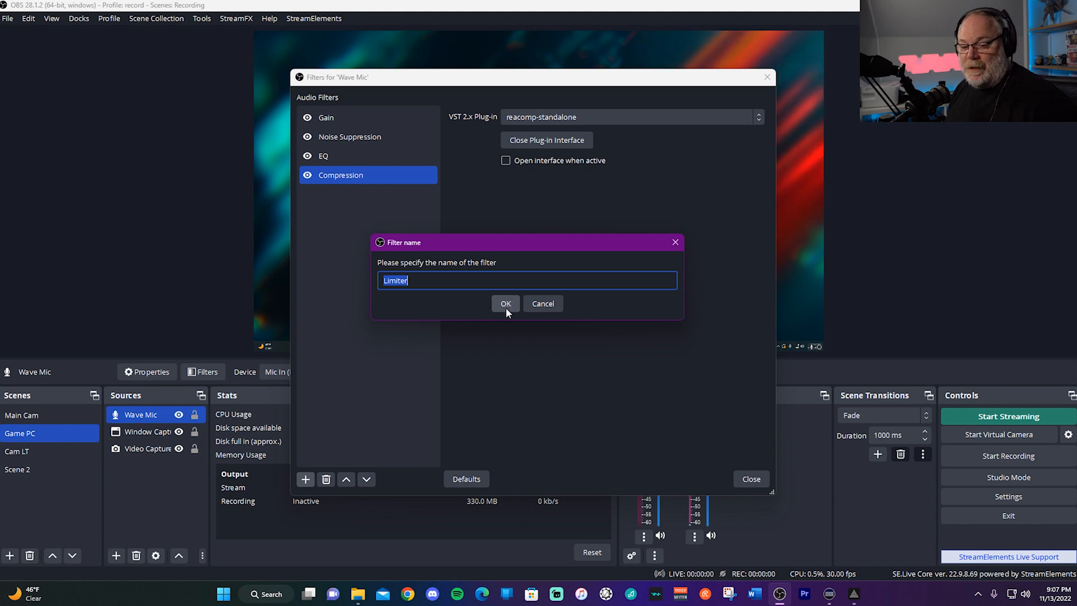
click(506, 304)
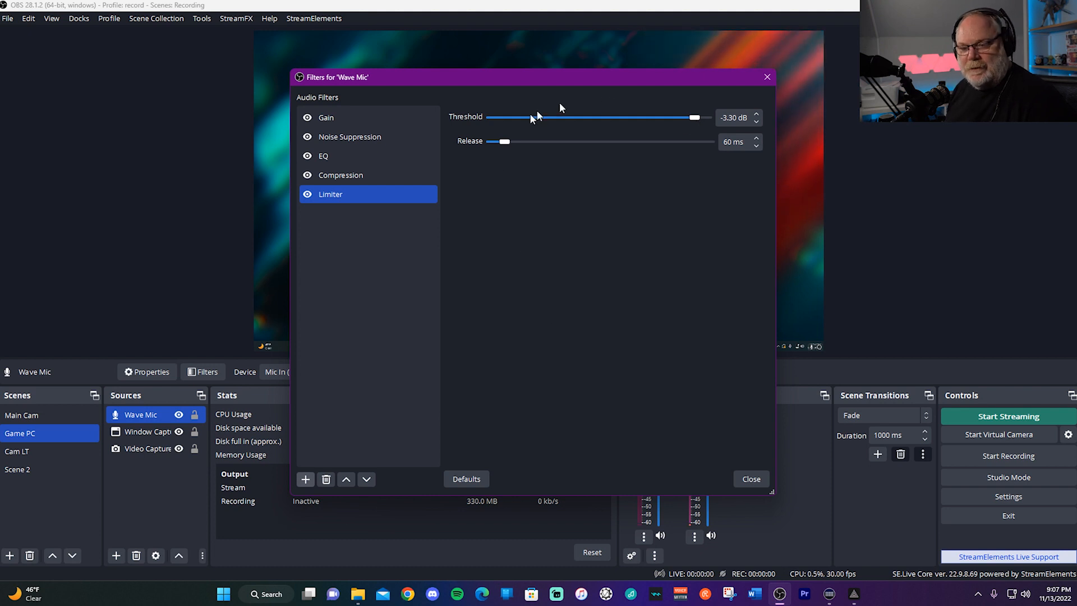
mouse_move(678, 215)
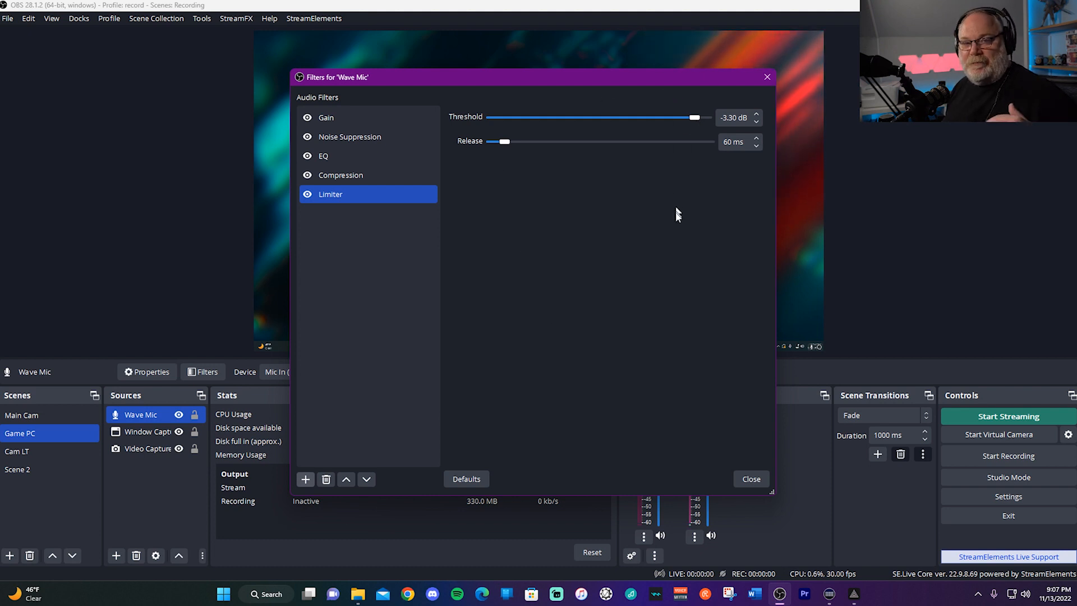
mouse_move(680, 421)
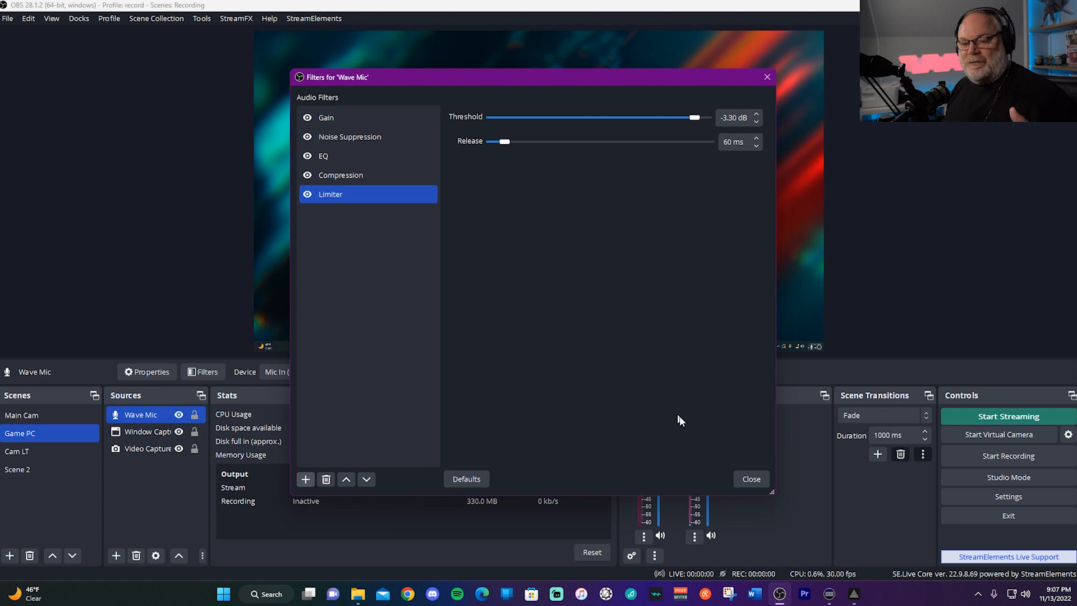
mouse_move(693, 460)
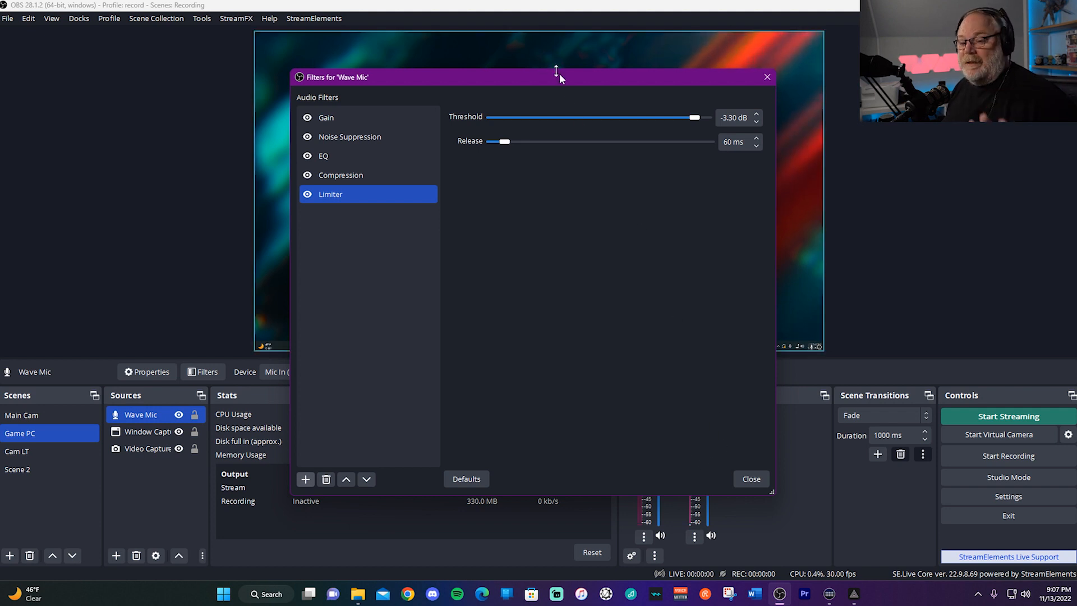
mouse_move(658, 132)
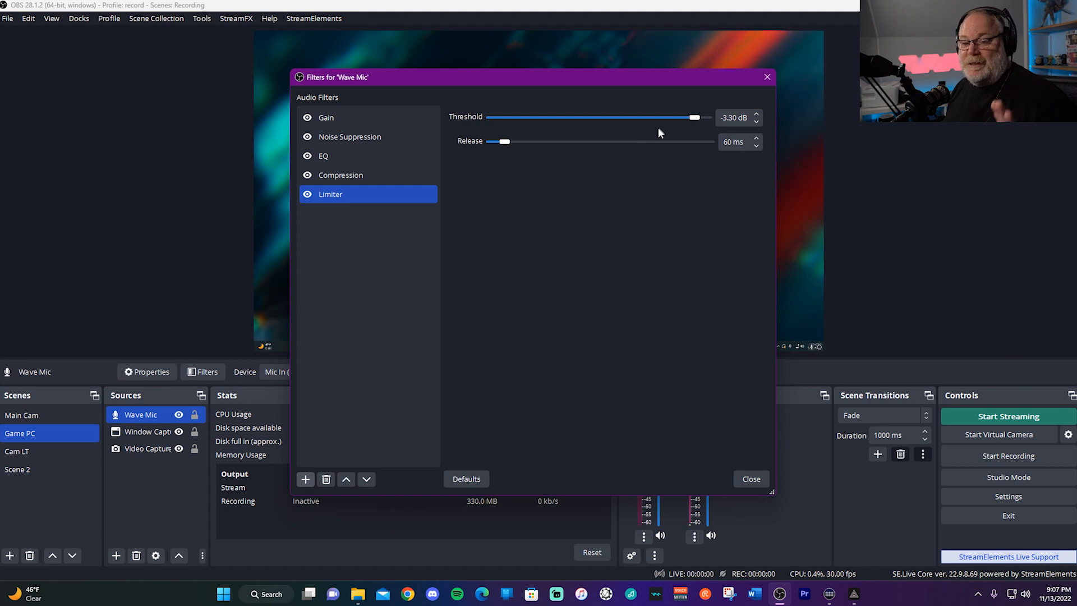
mouse_move(659, 268)
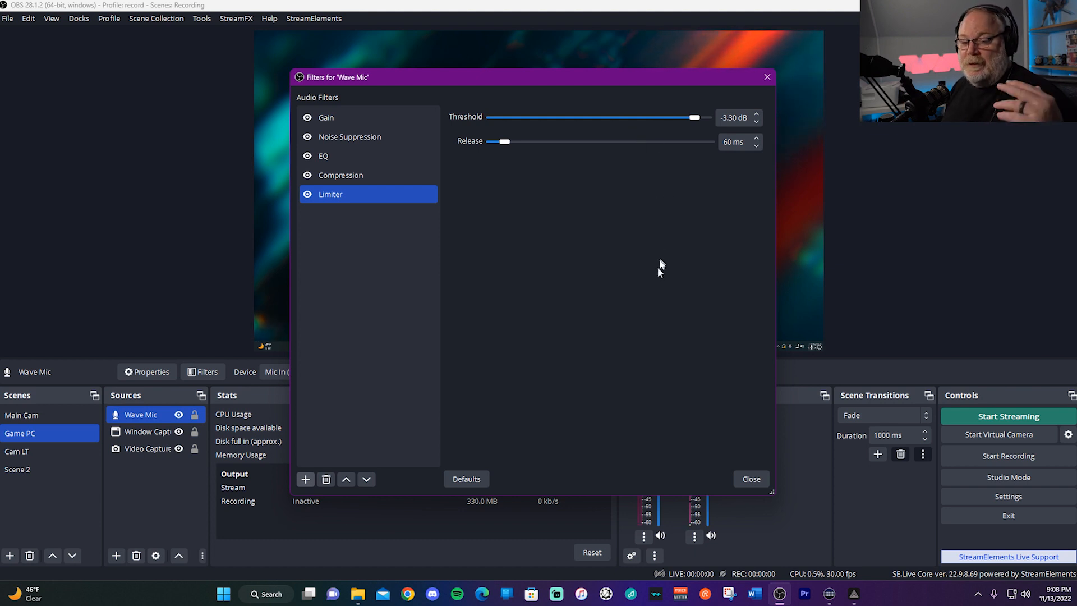
mouse_move(612, 213)
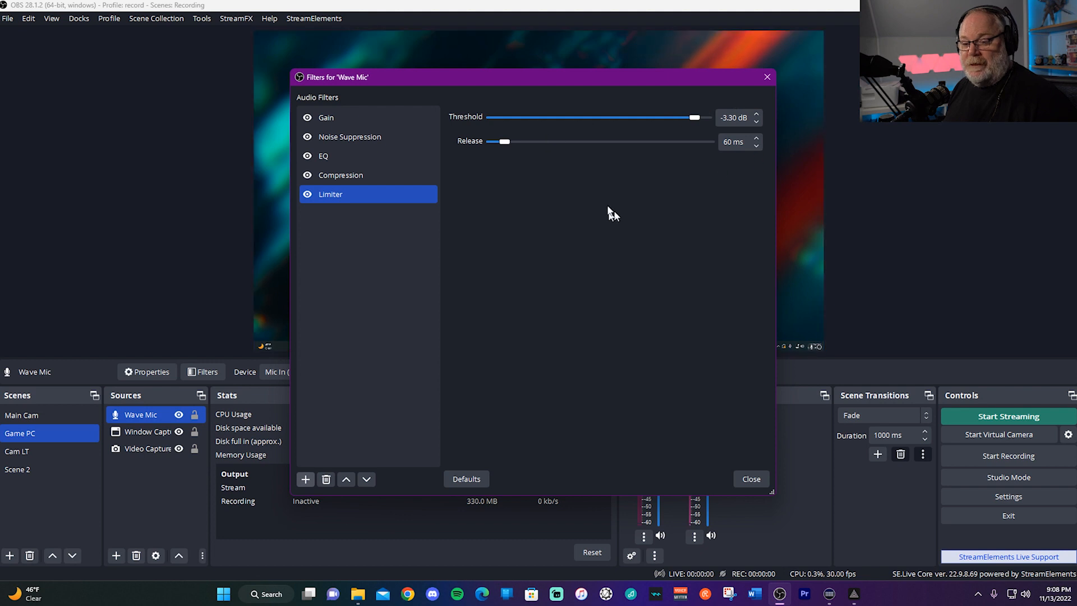
mouse_move(755, 472)
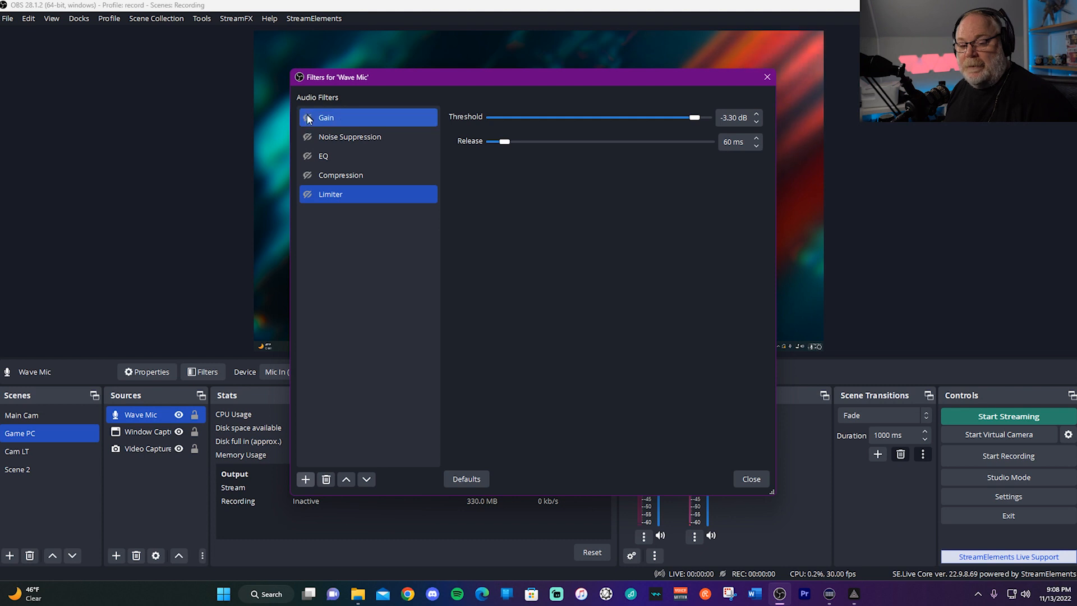
Step: Re-enable the Gain, Noise Suppression and Compression filters on Wave Mic
click(349, 137)
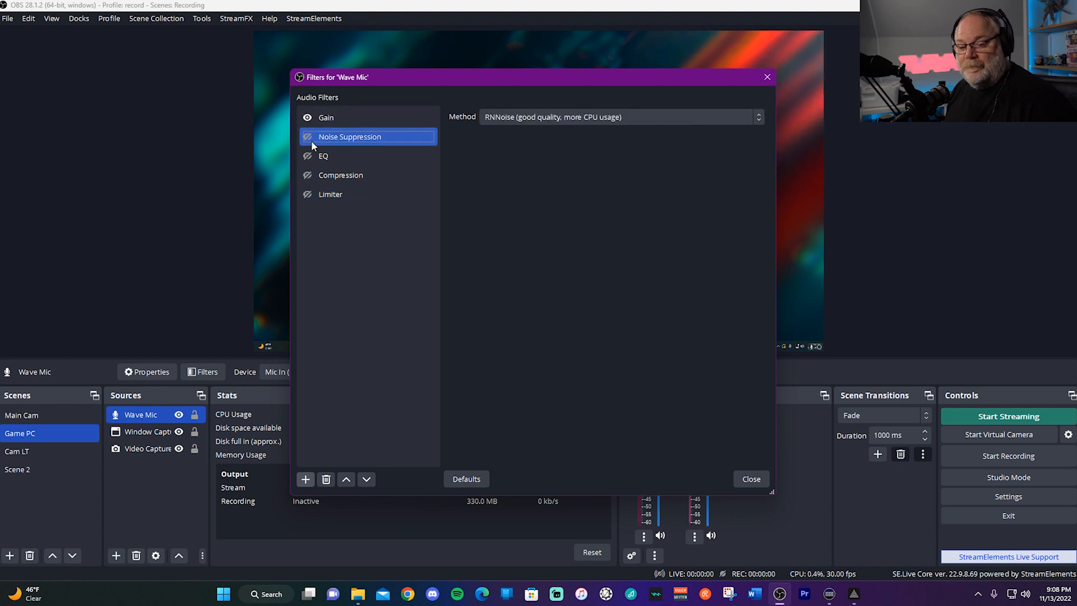
click(341, 175)
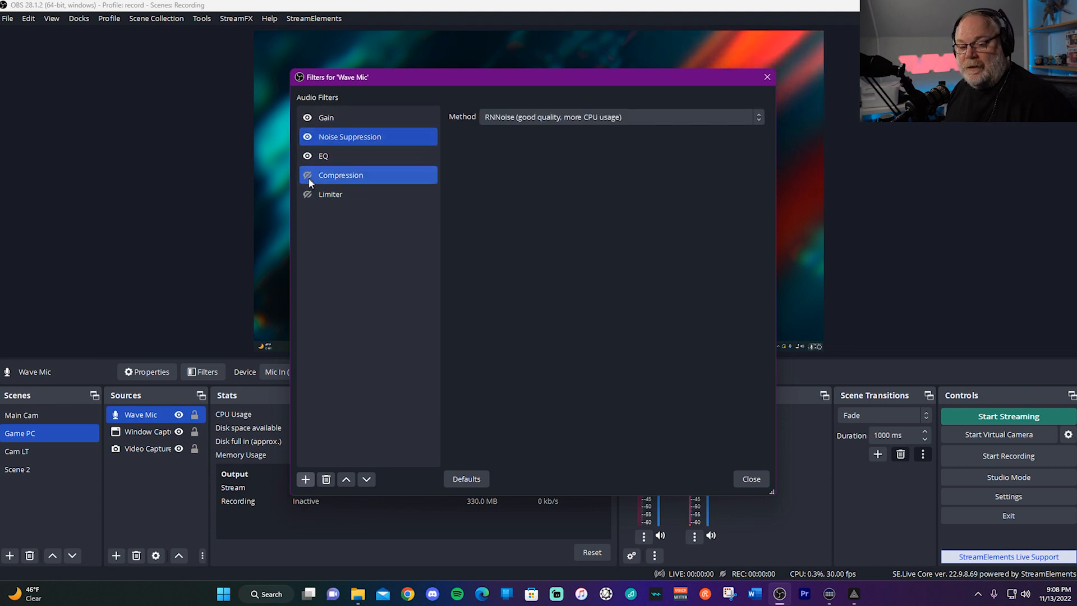
click(330, 194)
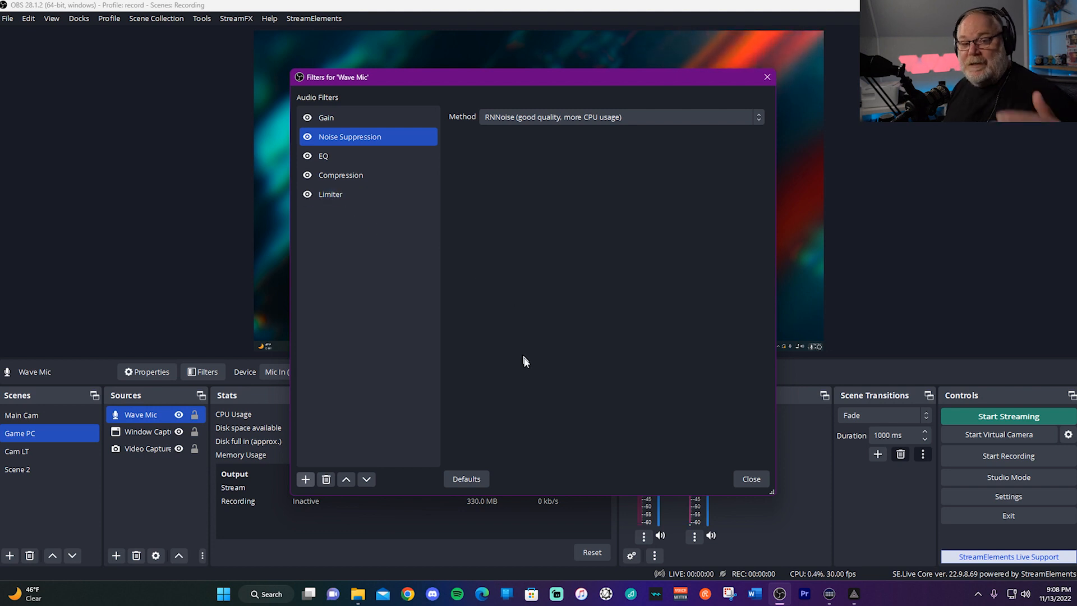
mouse_move(378, 229)
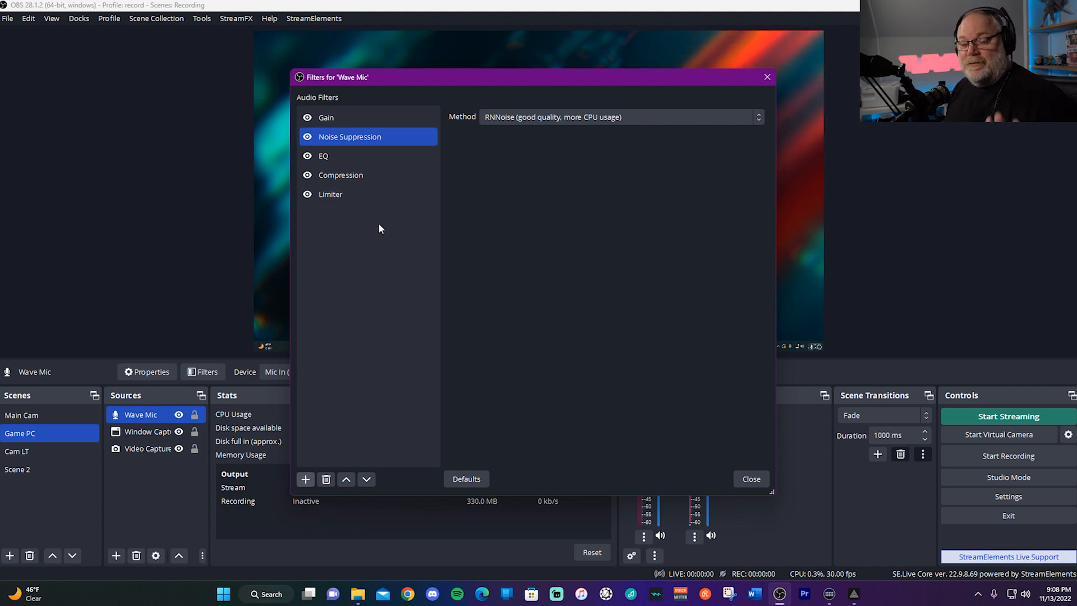
mouse_move(394, 225)
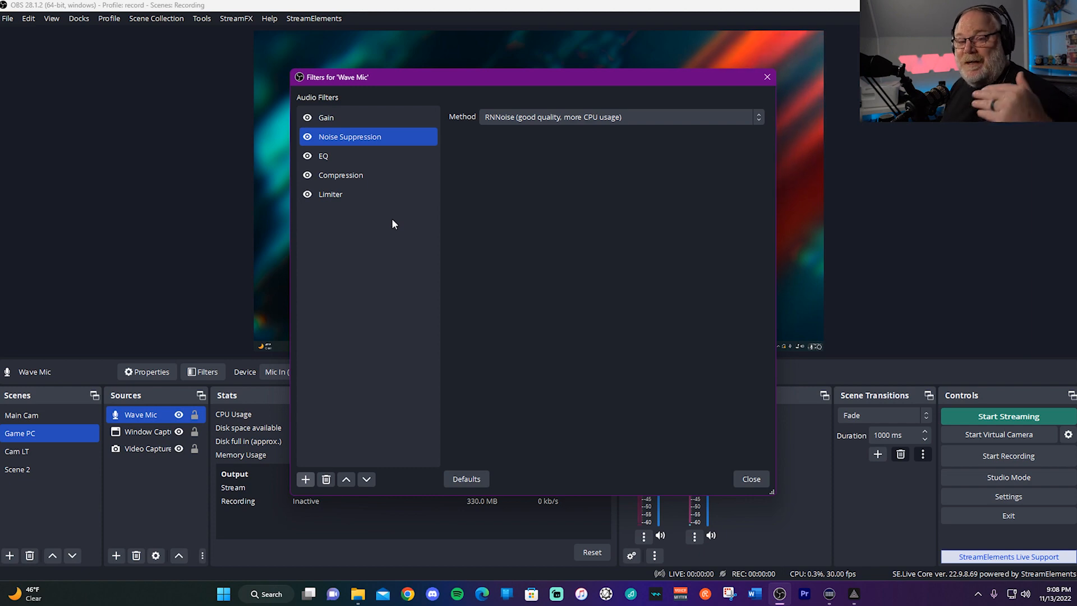